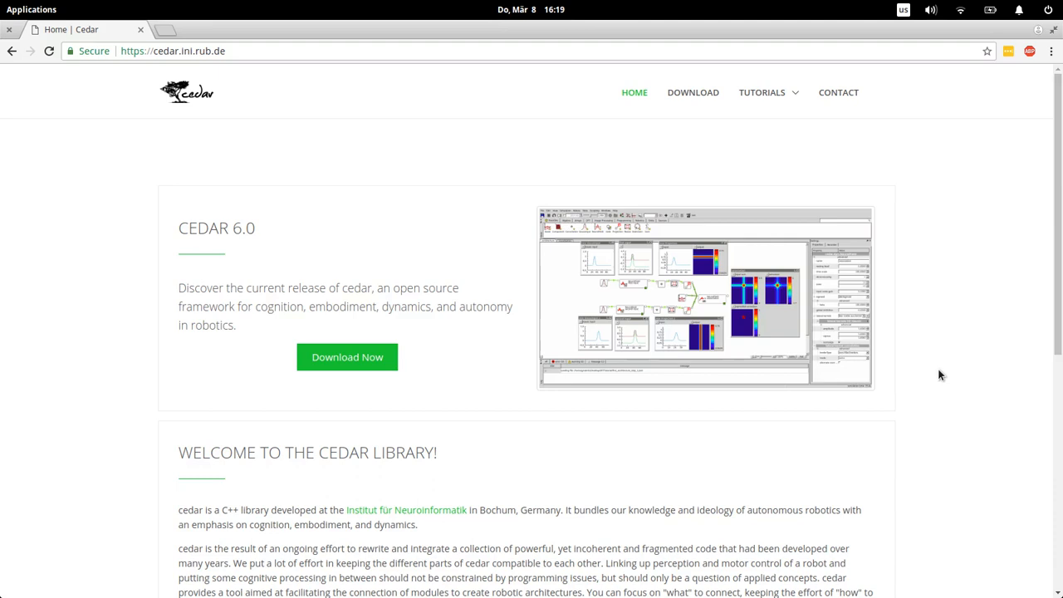
mouse_move(920, 372)
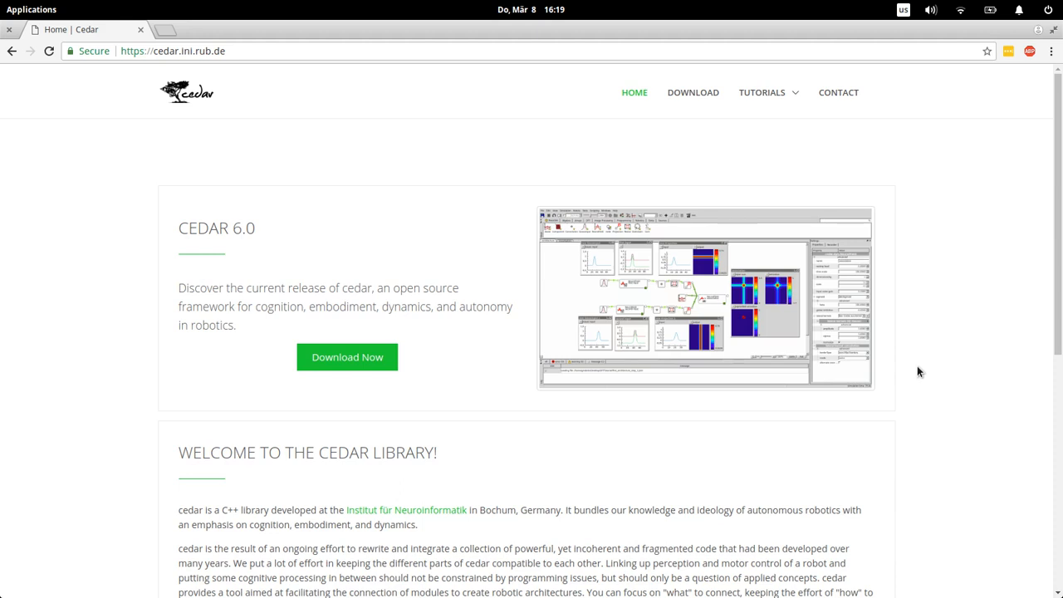
mouse_move(914, 370)
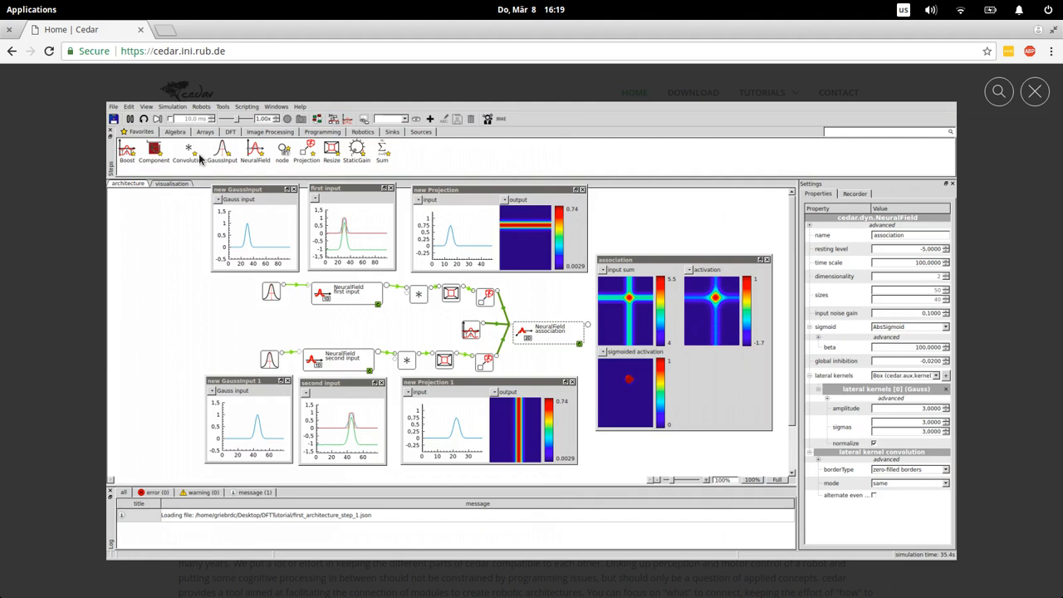
mouse_move(438, 345)
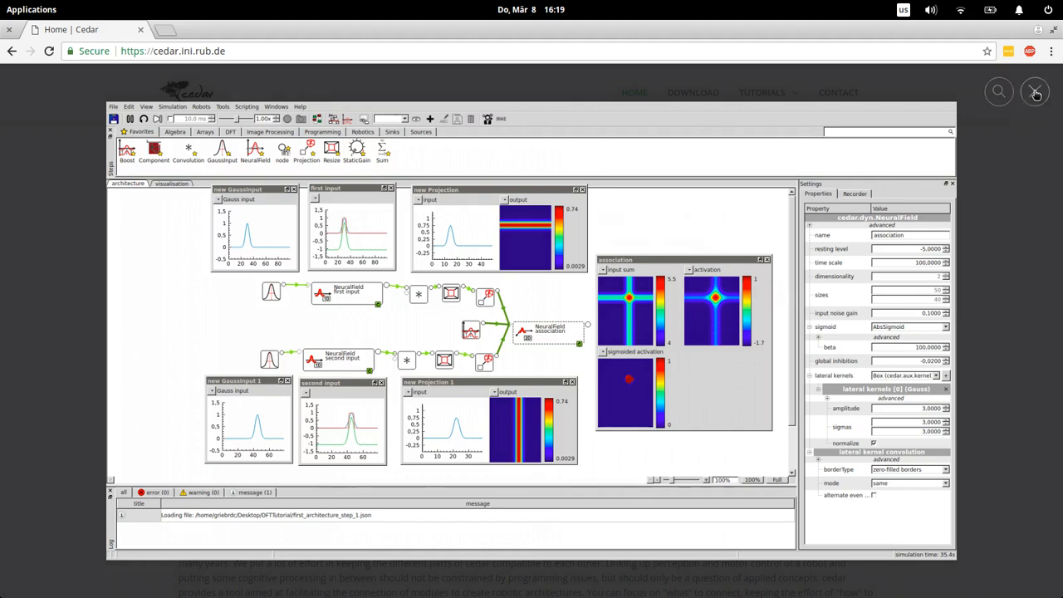
Close the enlarged cedar screenshot on the cedar website.
left_click(1036, 91)
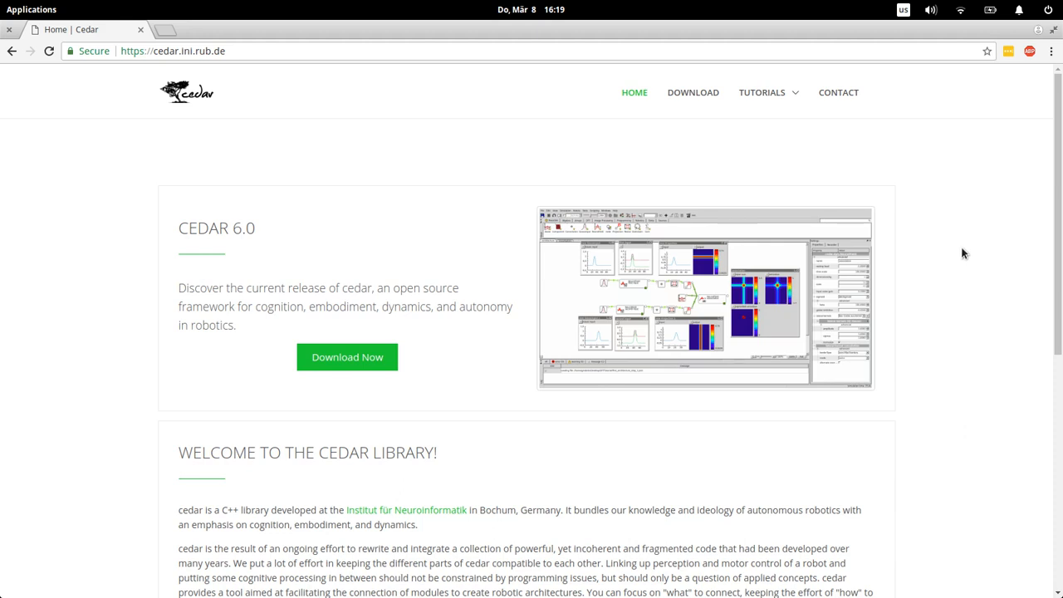
mouse_move(464, 145)
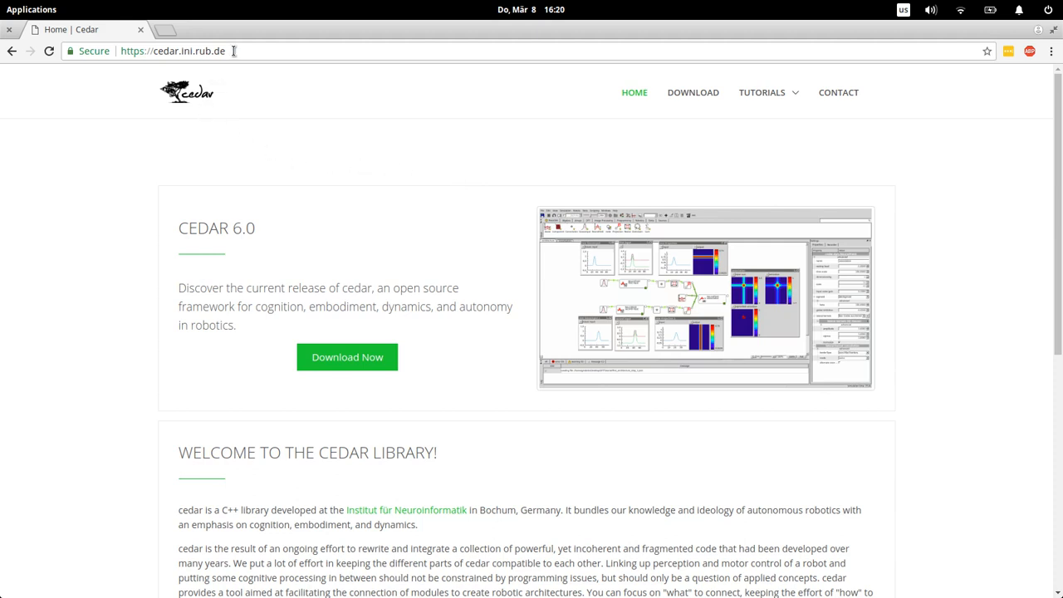
mouse_move(155, 51)
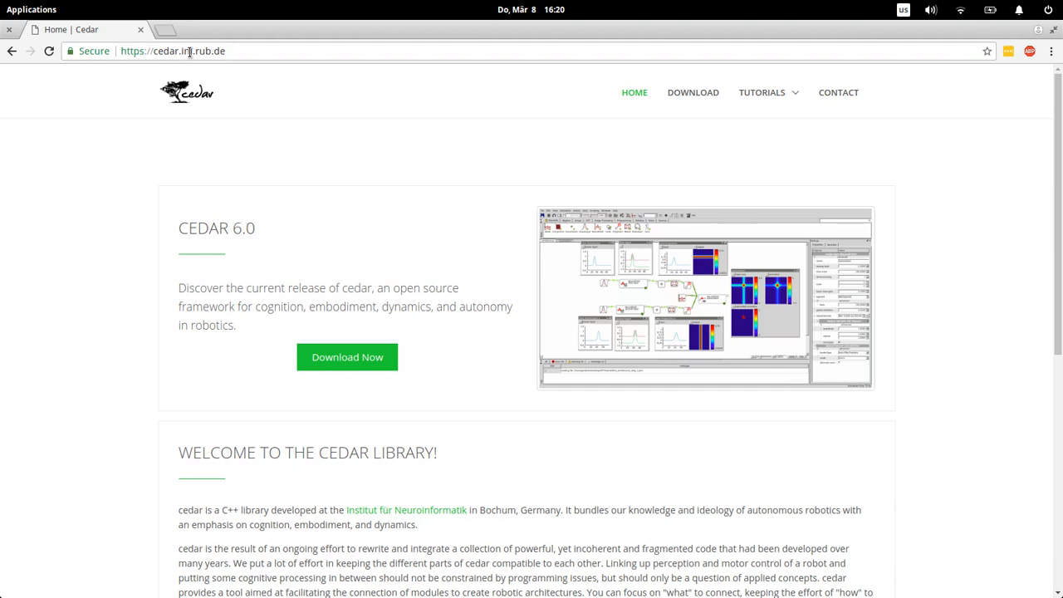
mouse_move(243, 51)
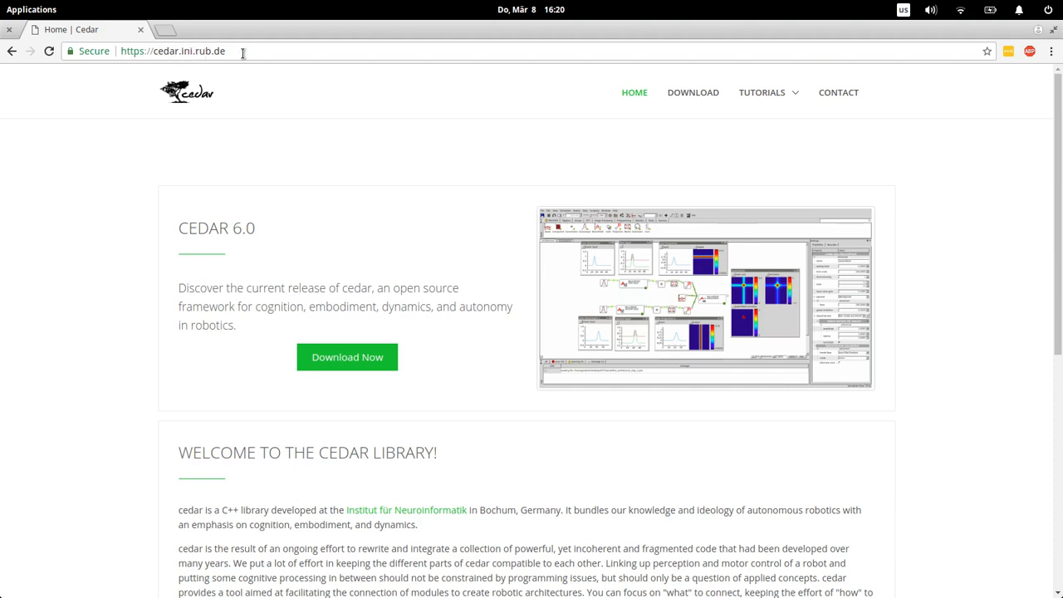
mouse_move(313, 279)
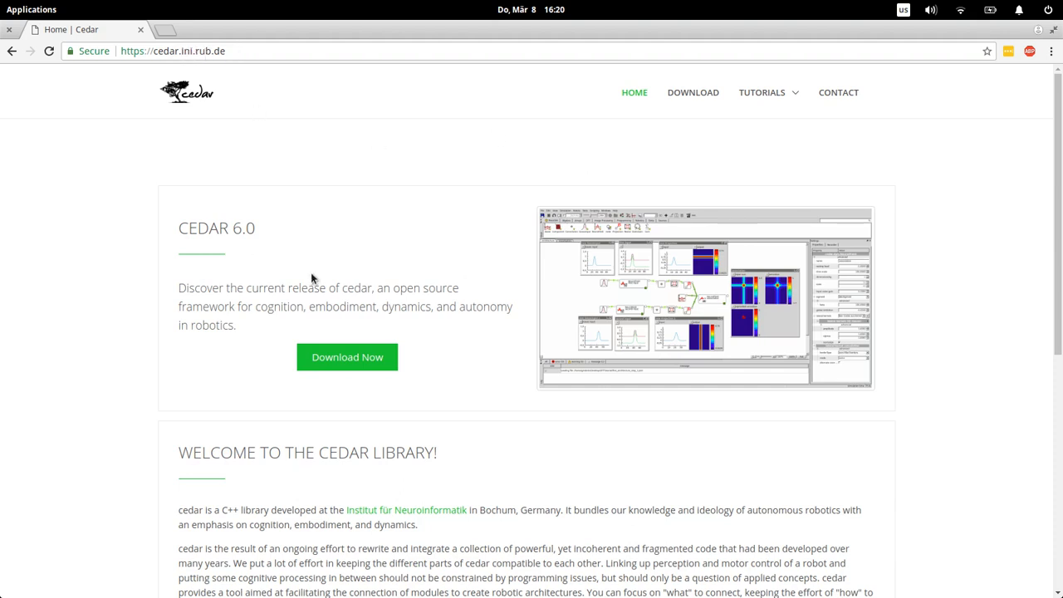
mouse_move(526, 161)
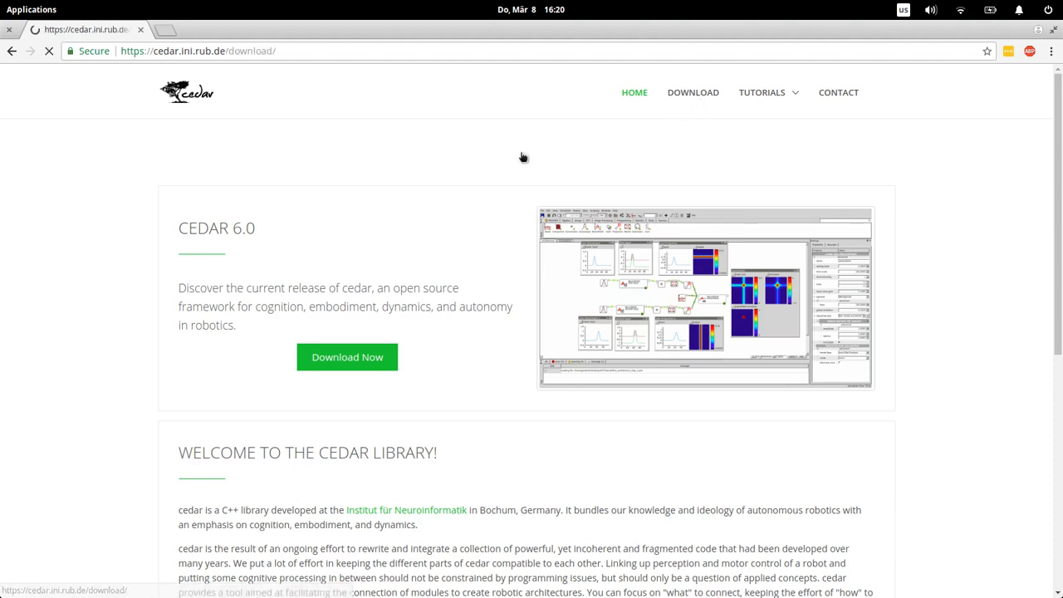
Go to the cedar Download page and scroll the Pre-built apps table down and back up.
left_click(693, 92)
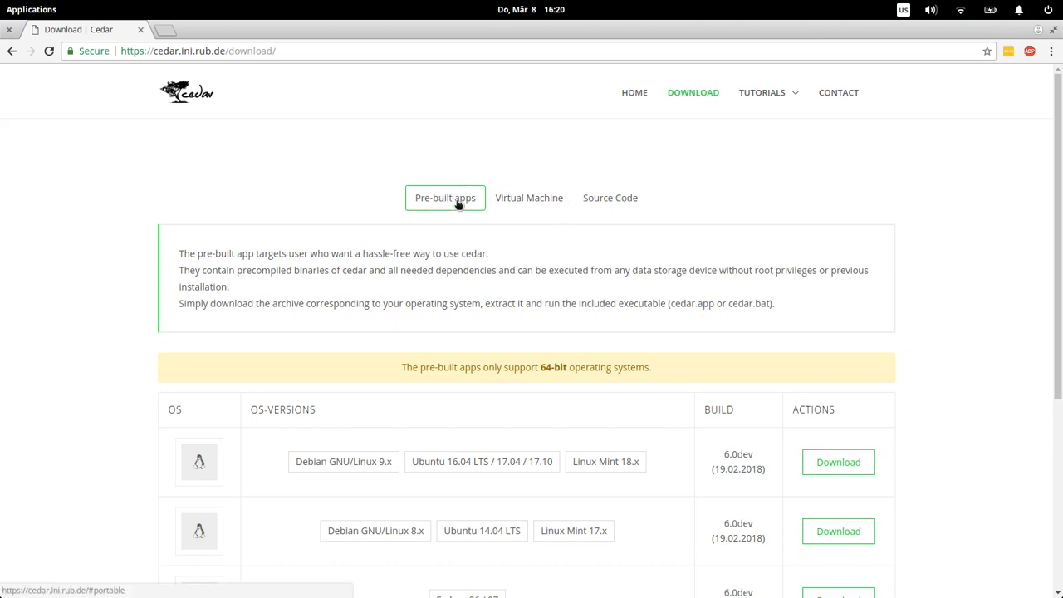
mouse_move(614, 204)
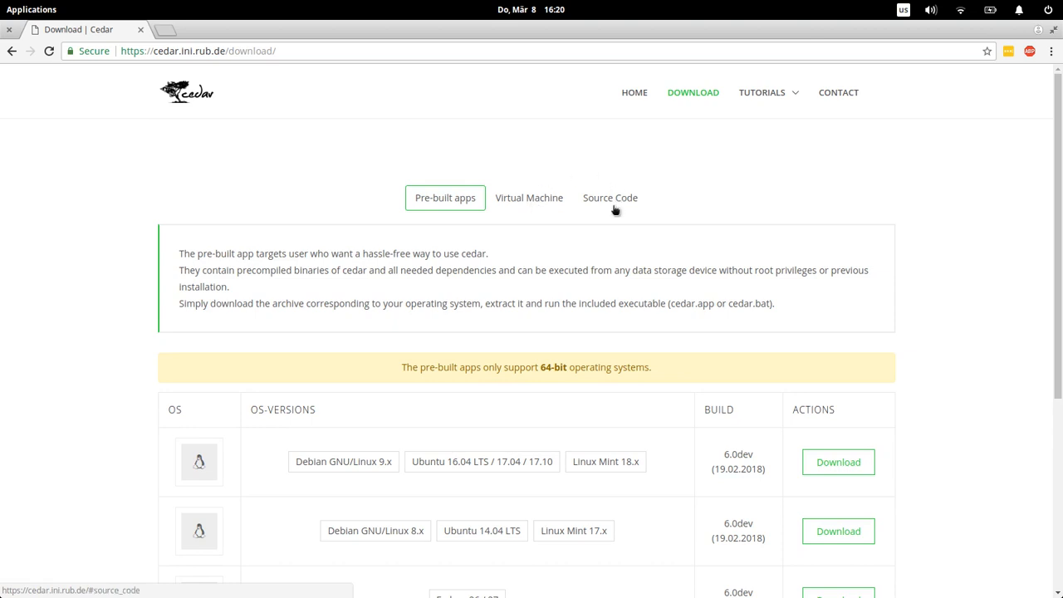
mouse_move(522, 245)
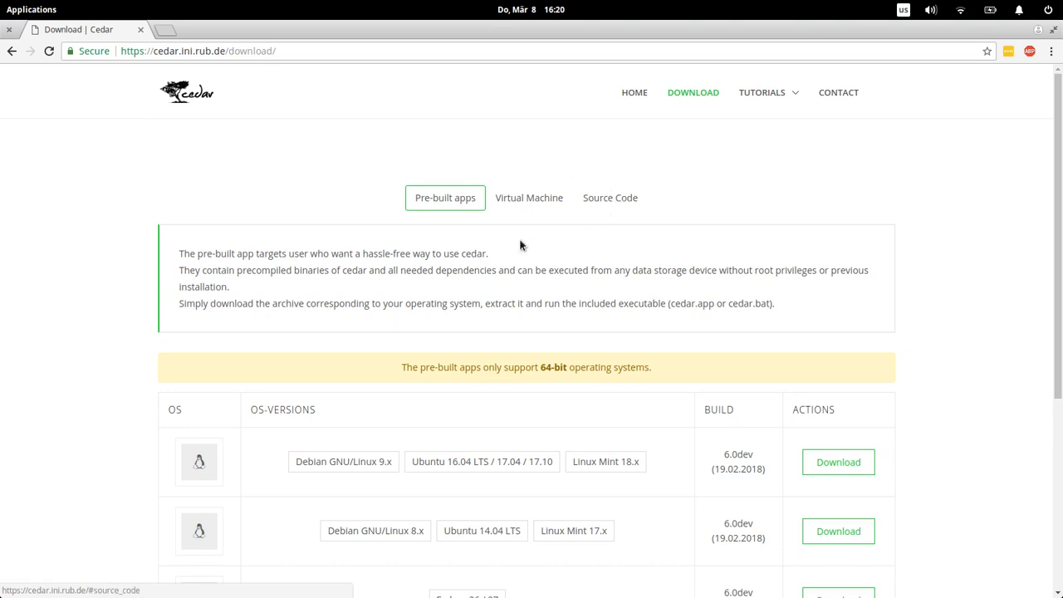
mouse_move(419, 189)
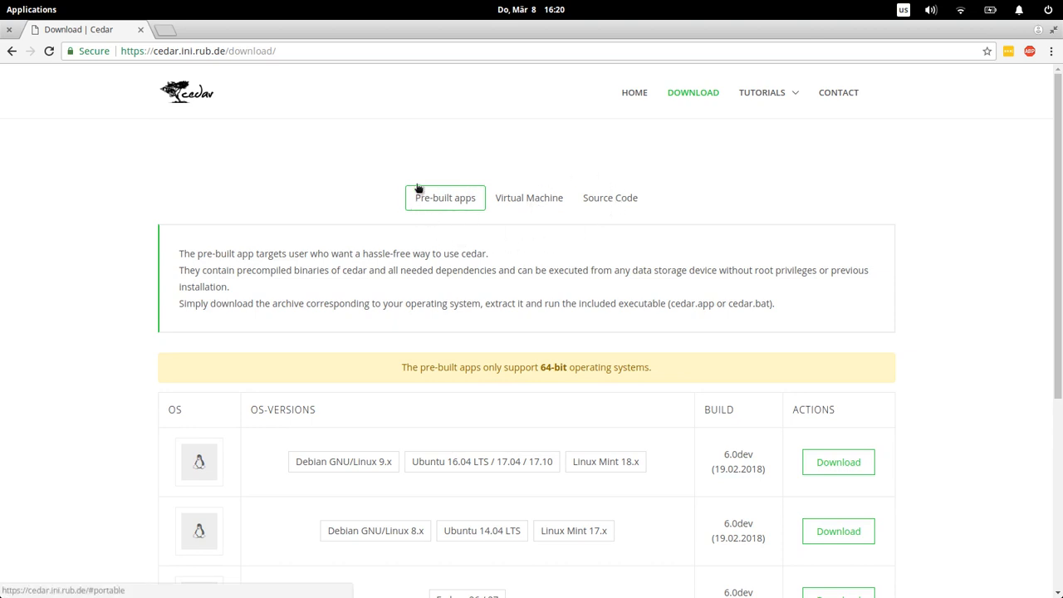
mouse_move(595, 192)
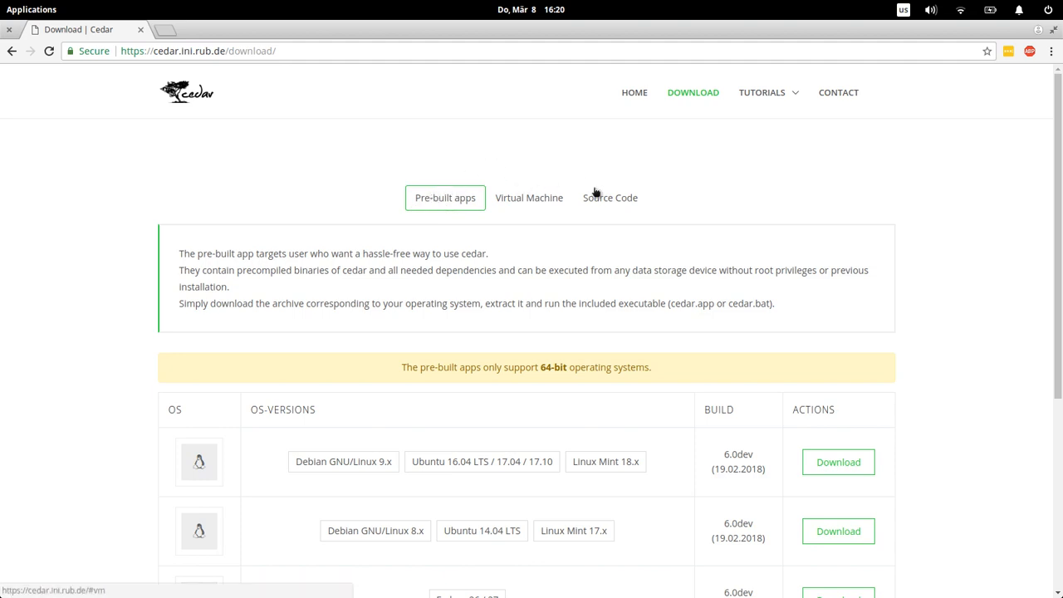
mouse_move(465, 169)
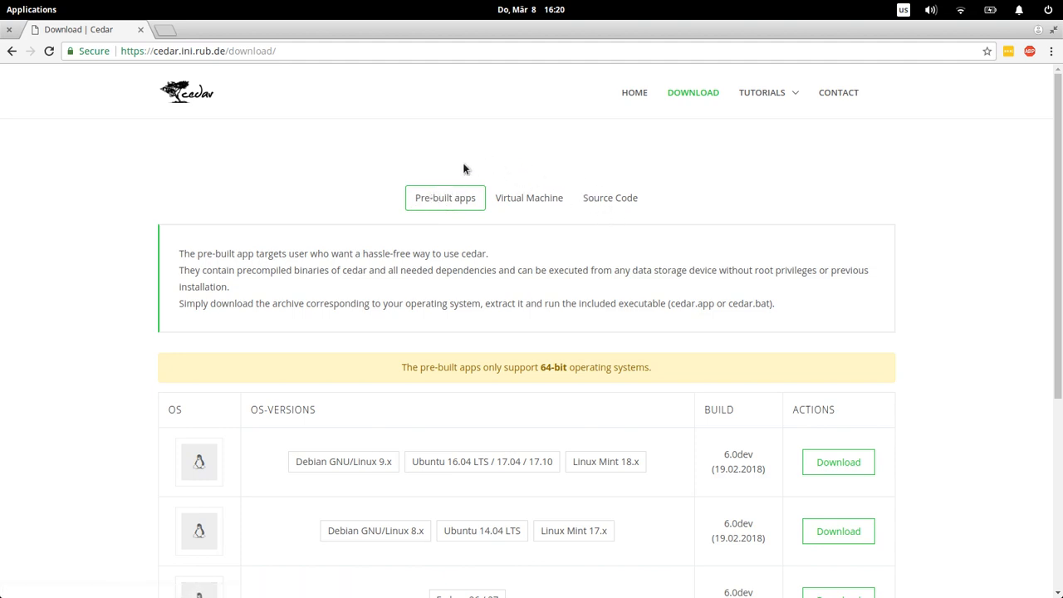
mouse_move(455, 206)
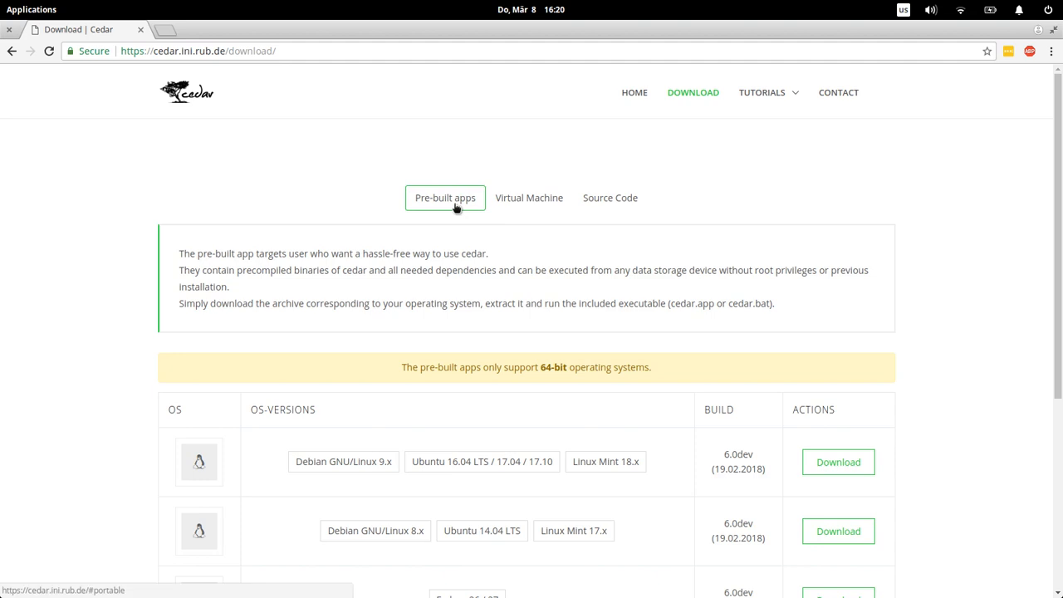
mouse_move(363, 256)
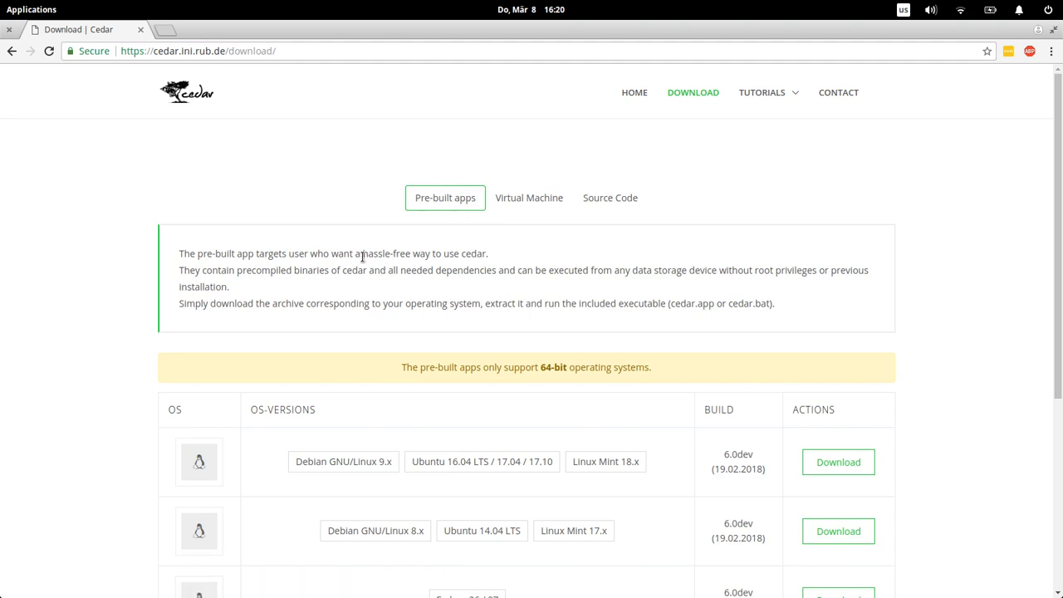
scroll("down", 3)
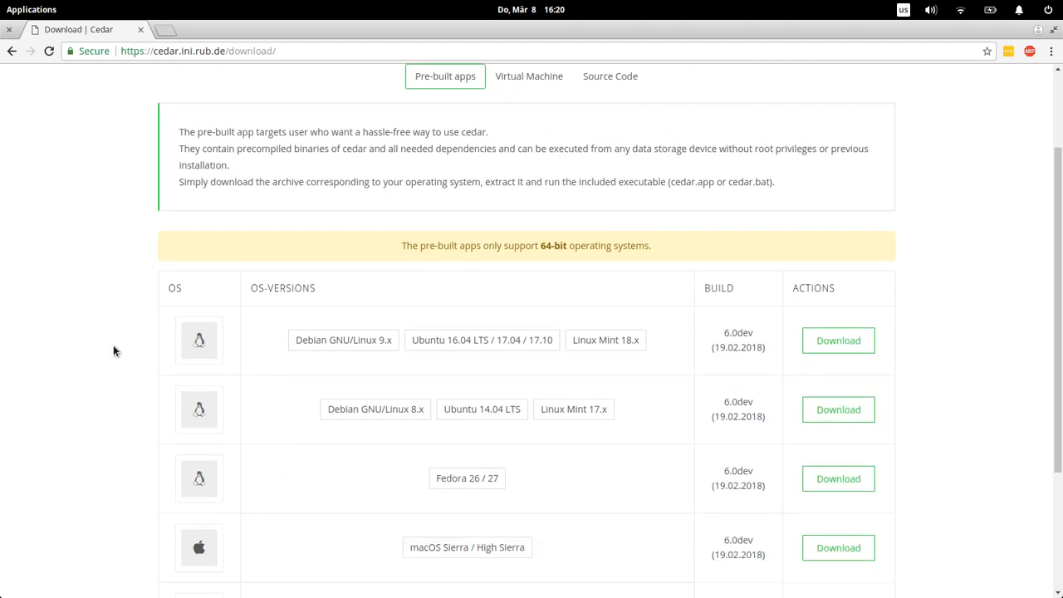
scroll("down", 3)
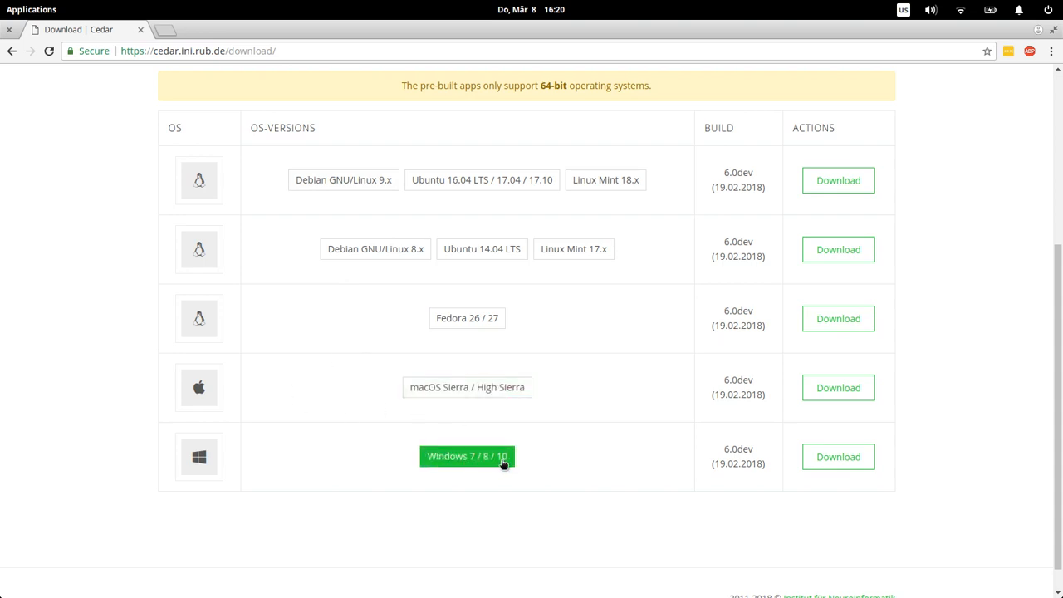
mouse_move(838, 180)
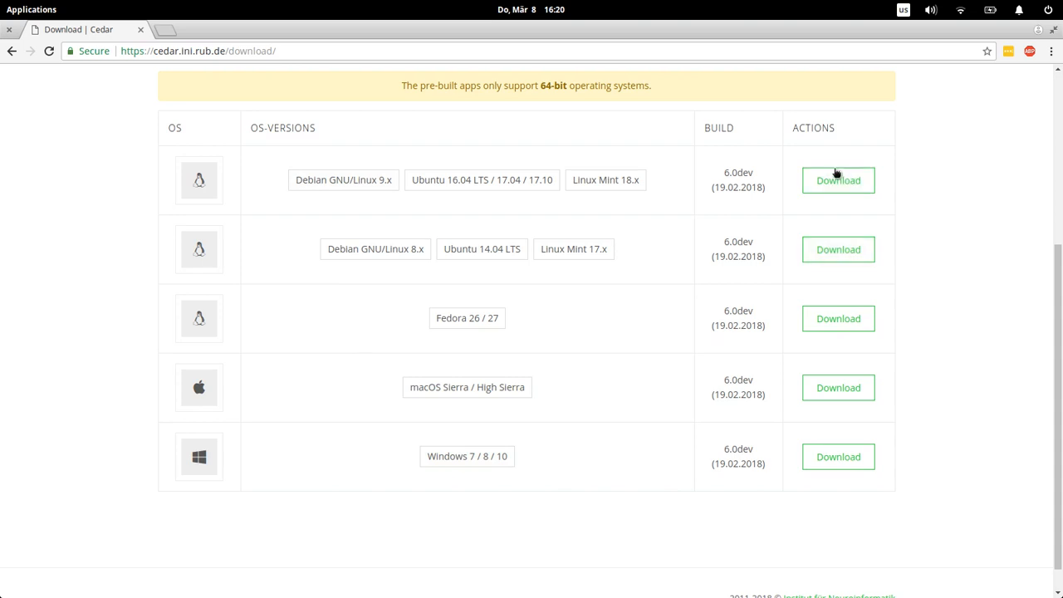
mouse_move(955, 382)
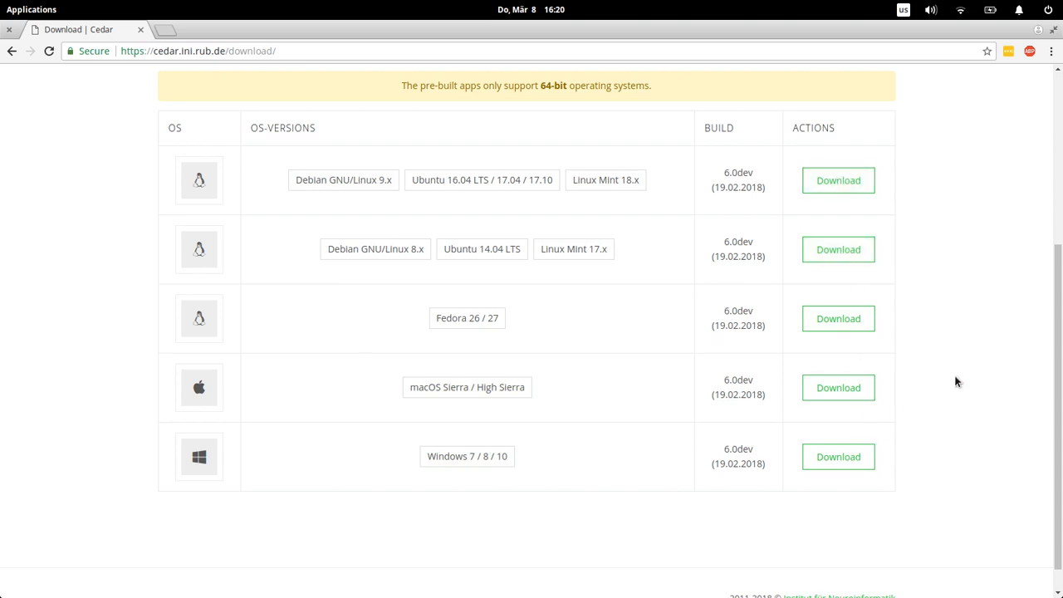
scroll("up", 3)
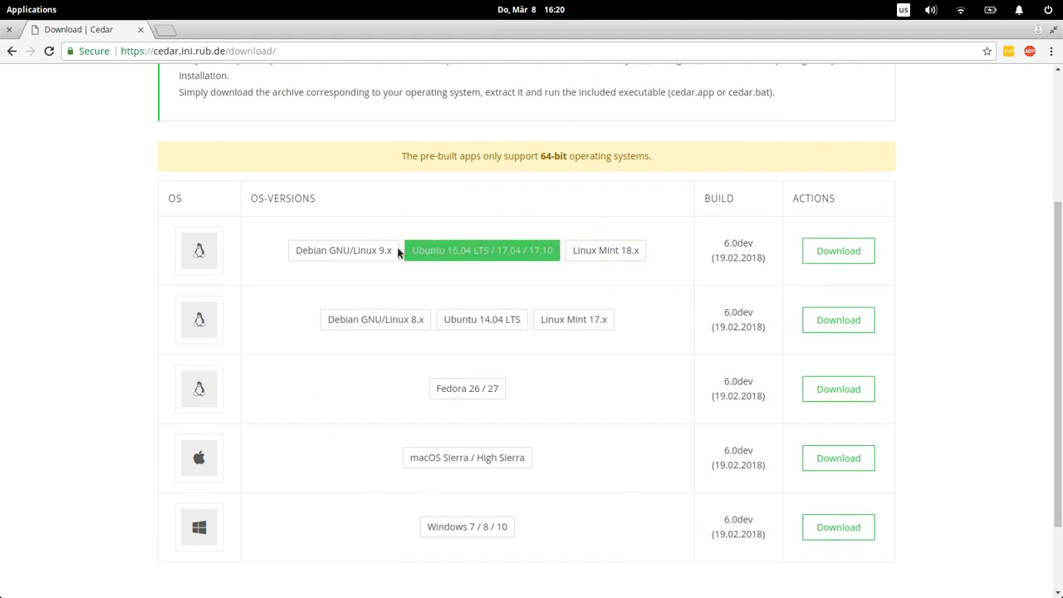
mouse_move(302, 372)
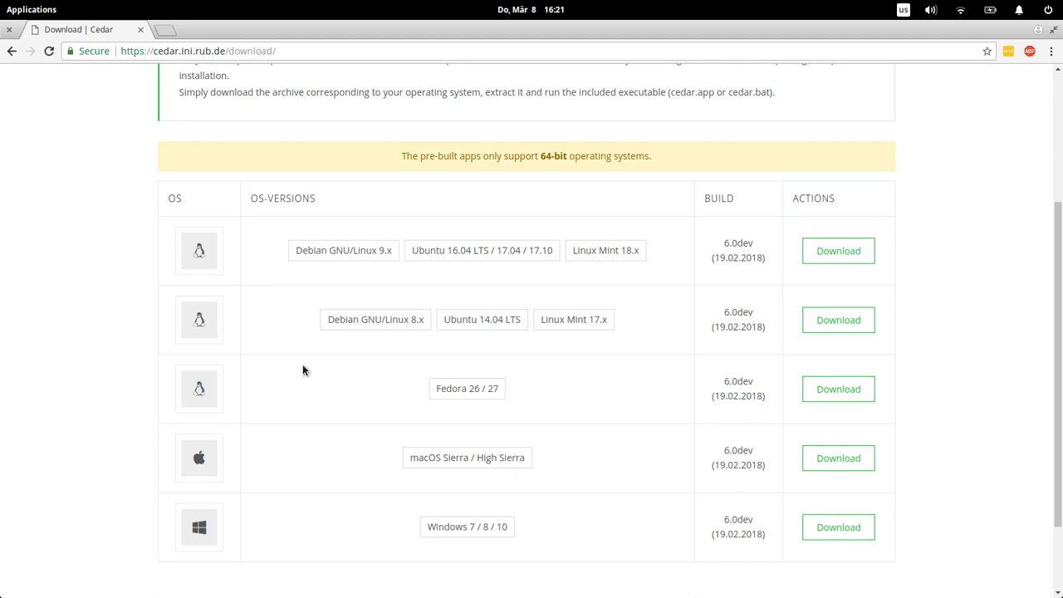
mouse_move(386, 372)
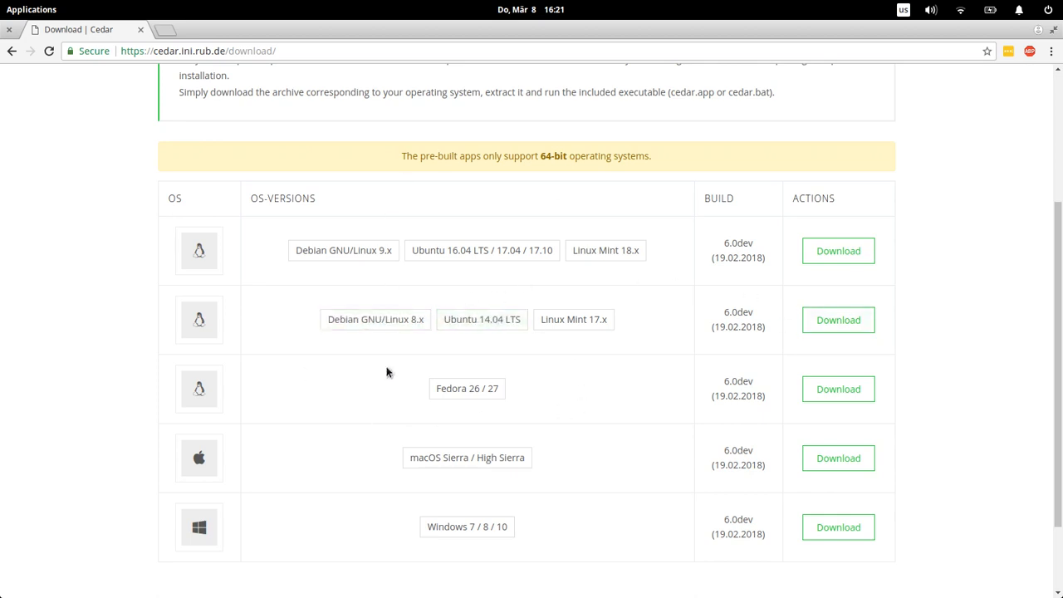
mouse_move(648, 414)
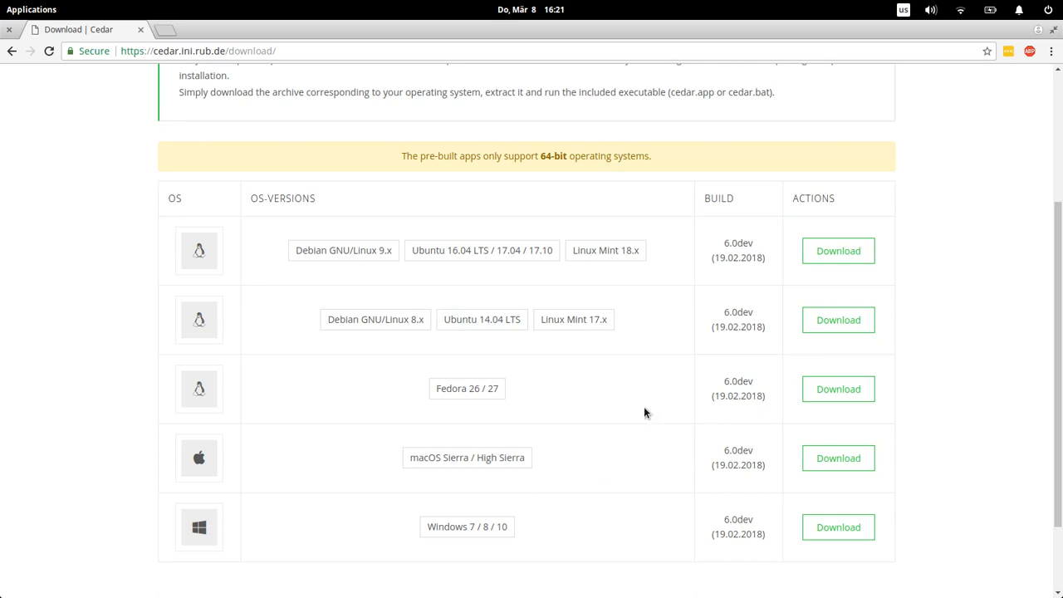
scroll("up", 3)
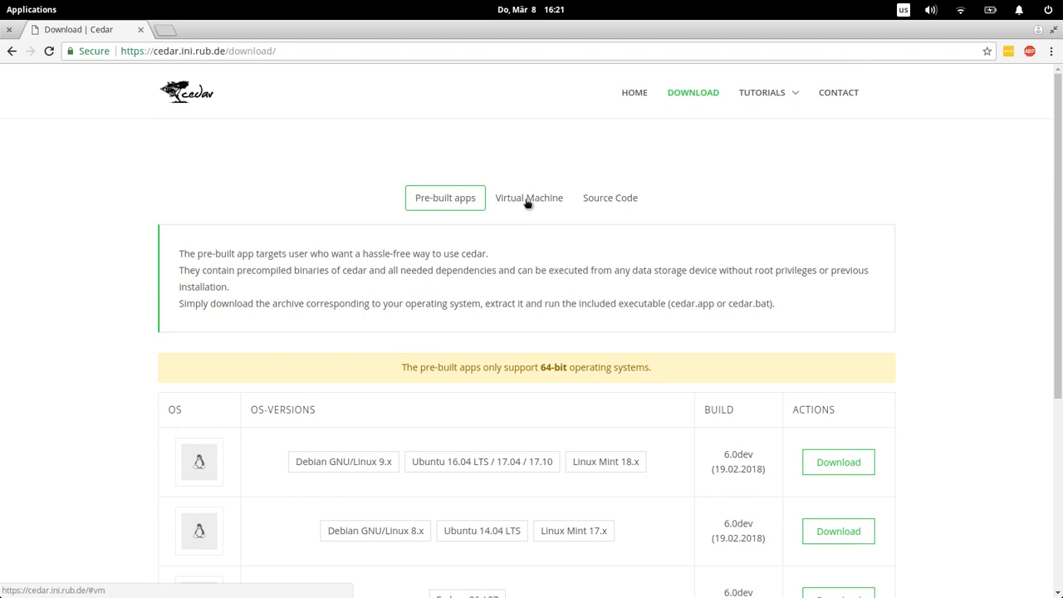
left_click(529, 198)
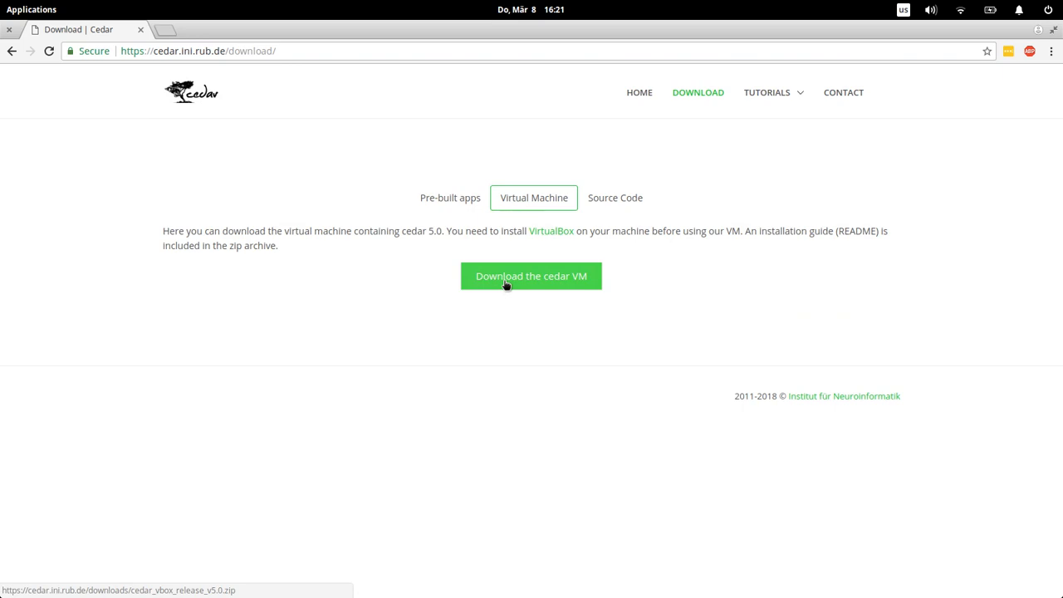
mouse_move(540, 262)
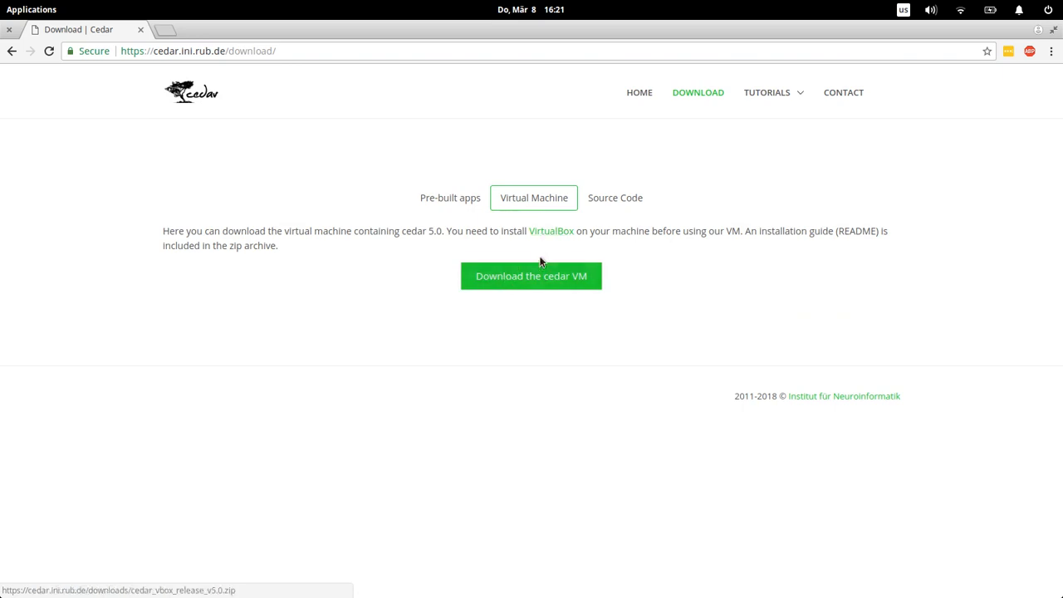
mouse_move(541, 247)
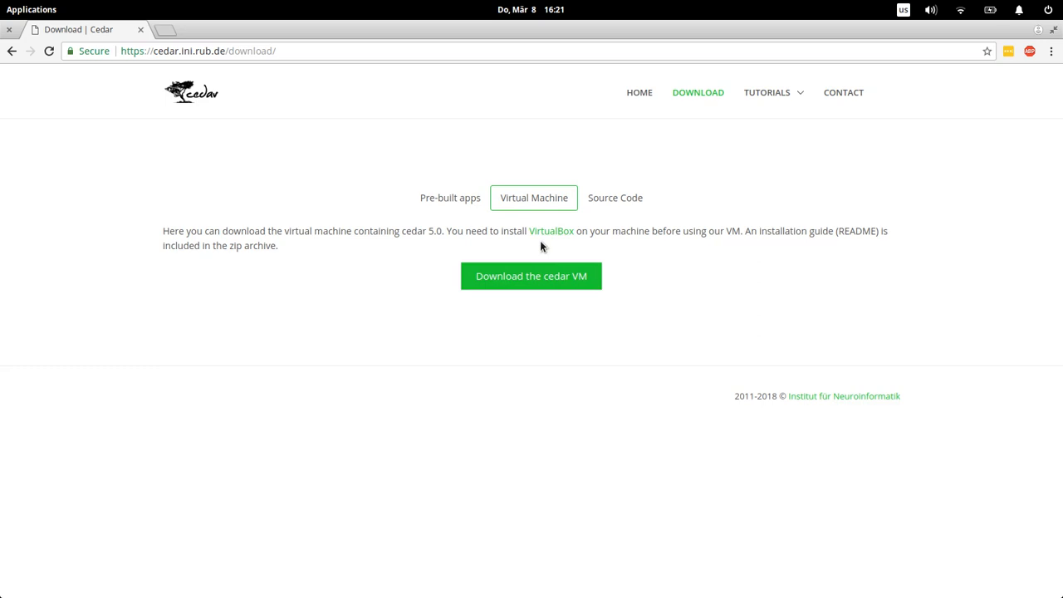
mouse_move(427, 252)
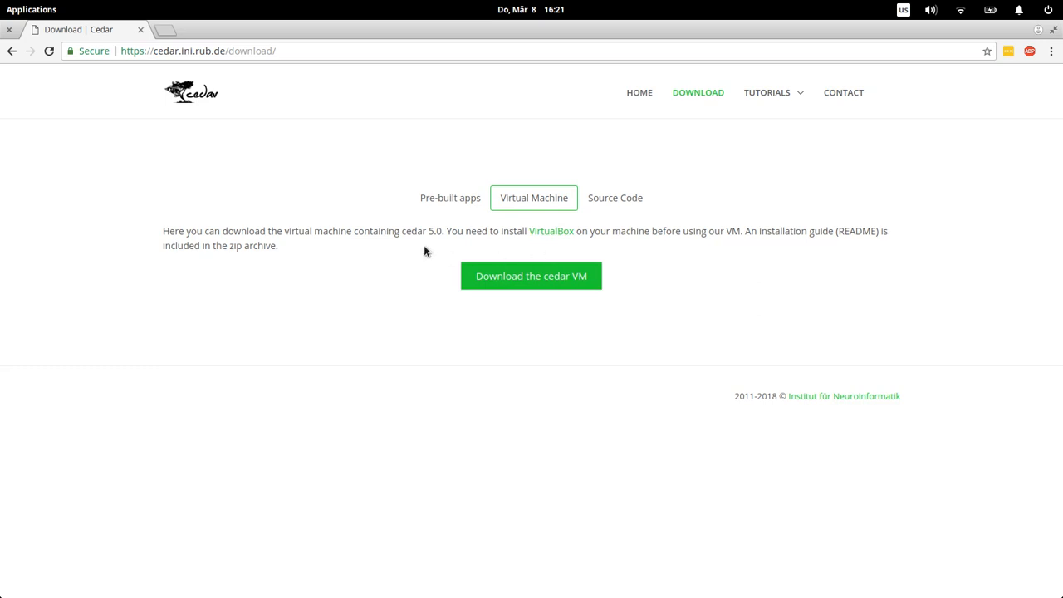
mouse_move(564, 267)
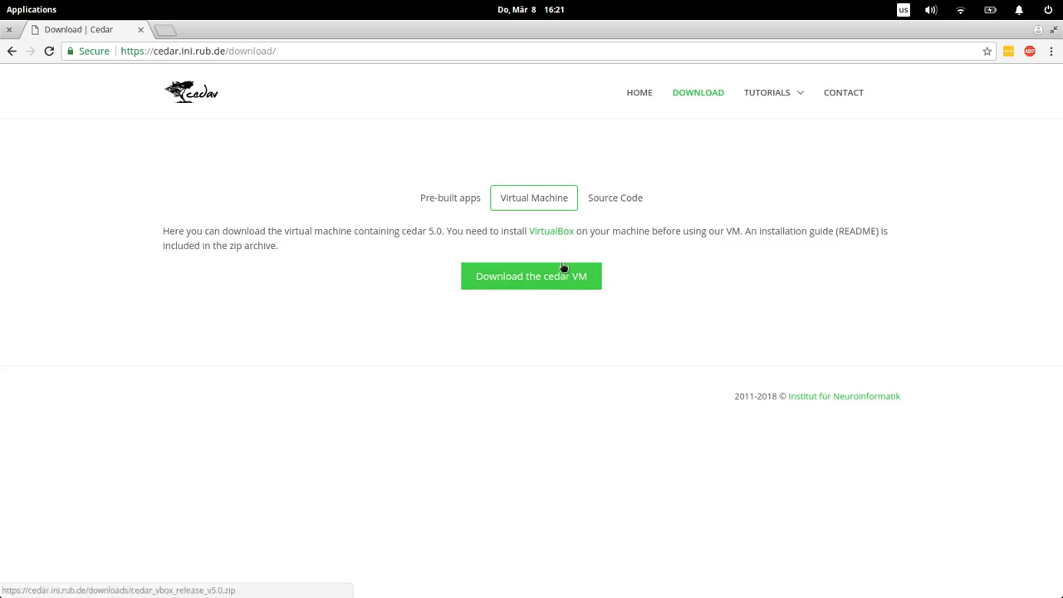
mouse_move(551, 231)
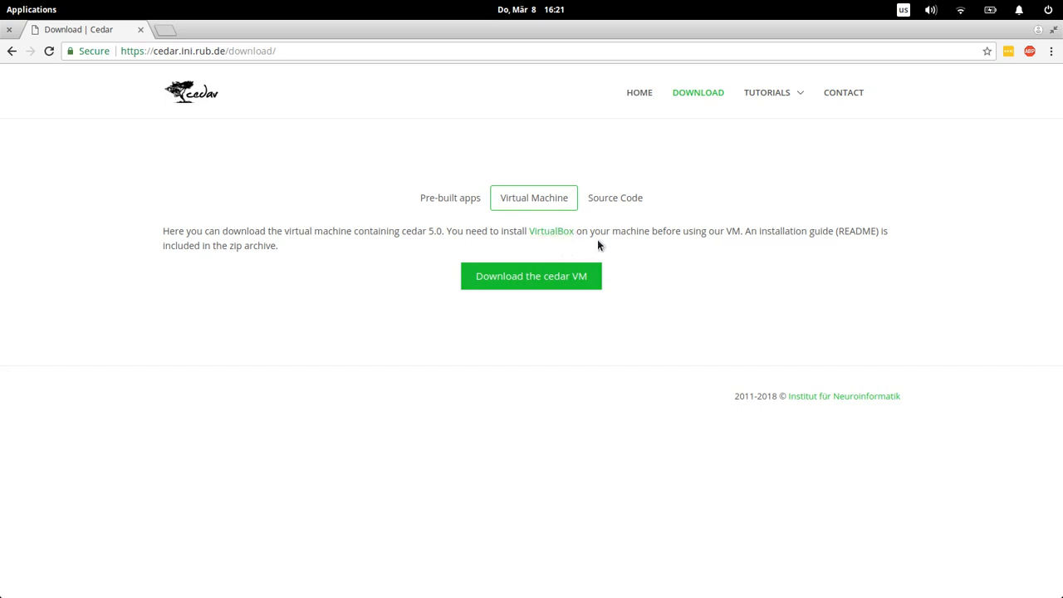
mouse_move(614, 197)
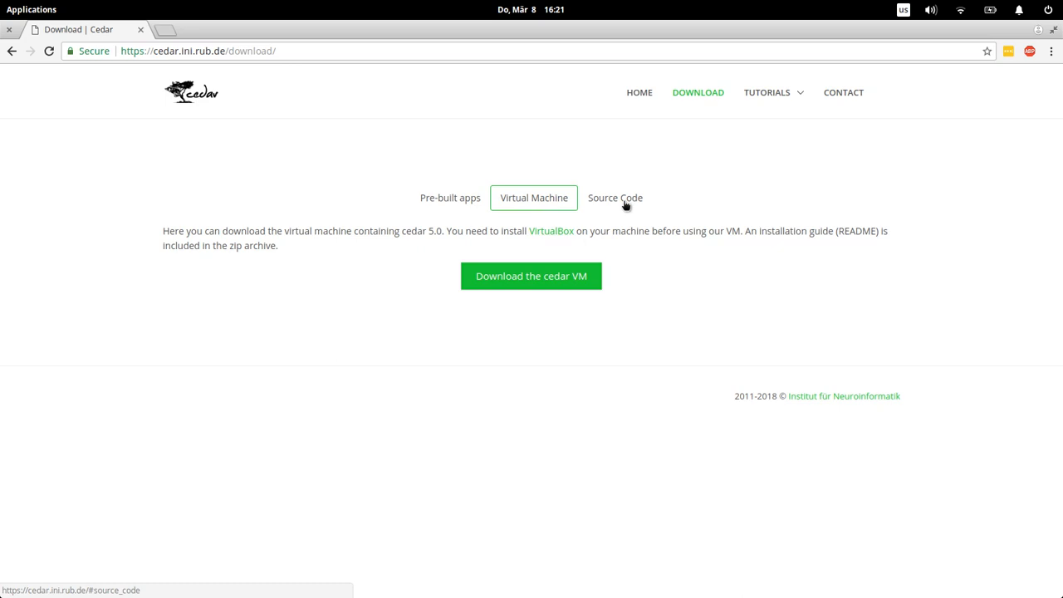
Check Source Code info, then download the pre-built app for Debian, Ubuntu and Mint.
left_click(614, 197)
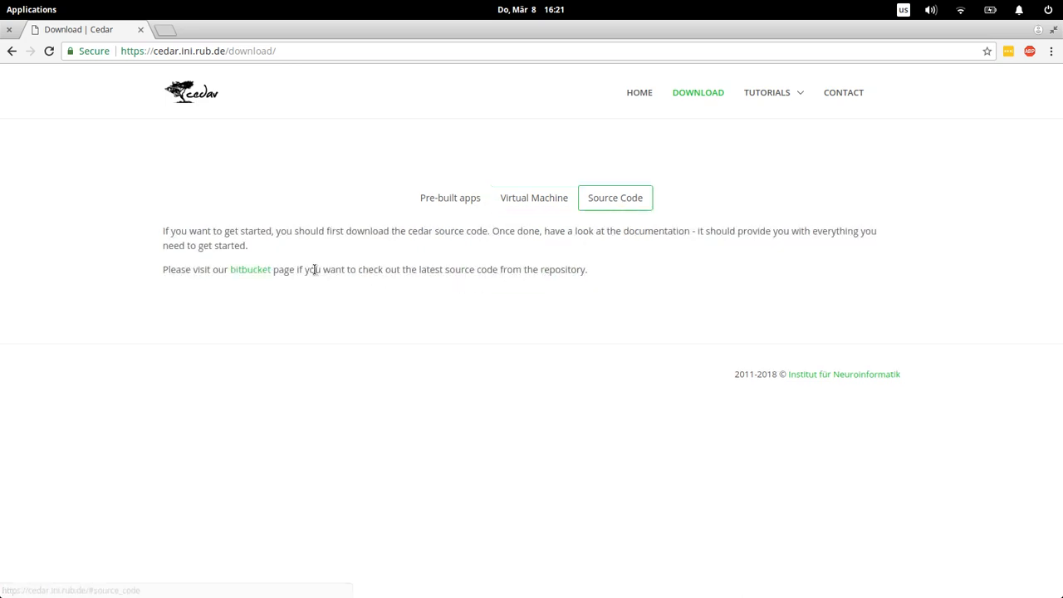
mouse_move(365, 306)
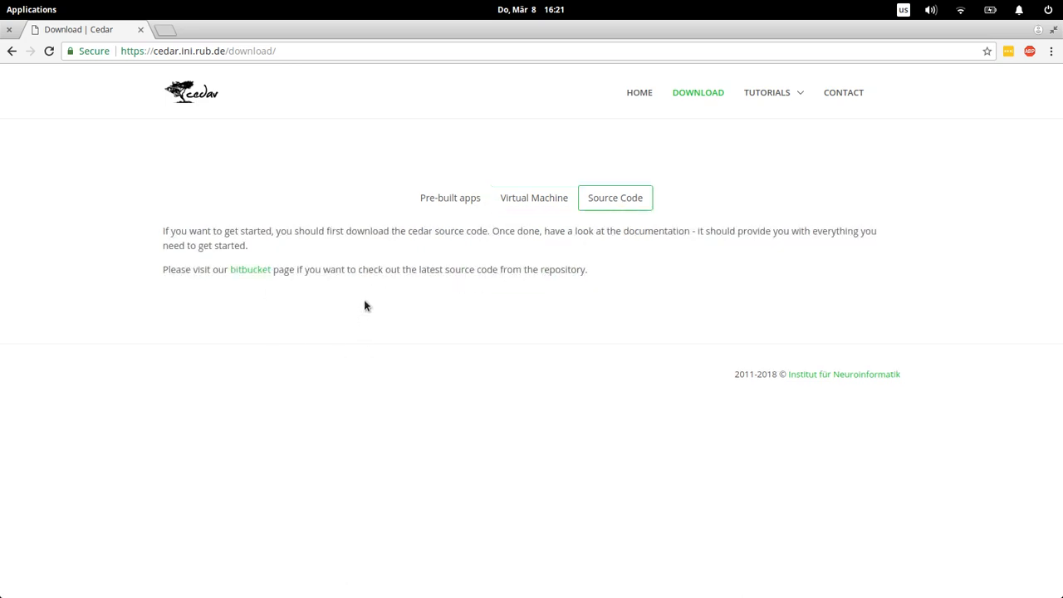
mouse_move(616, 198)
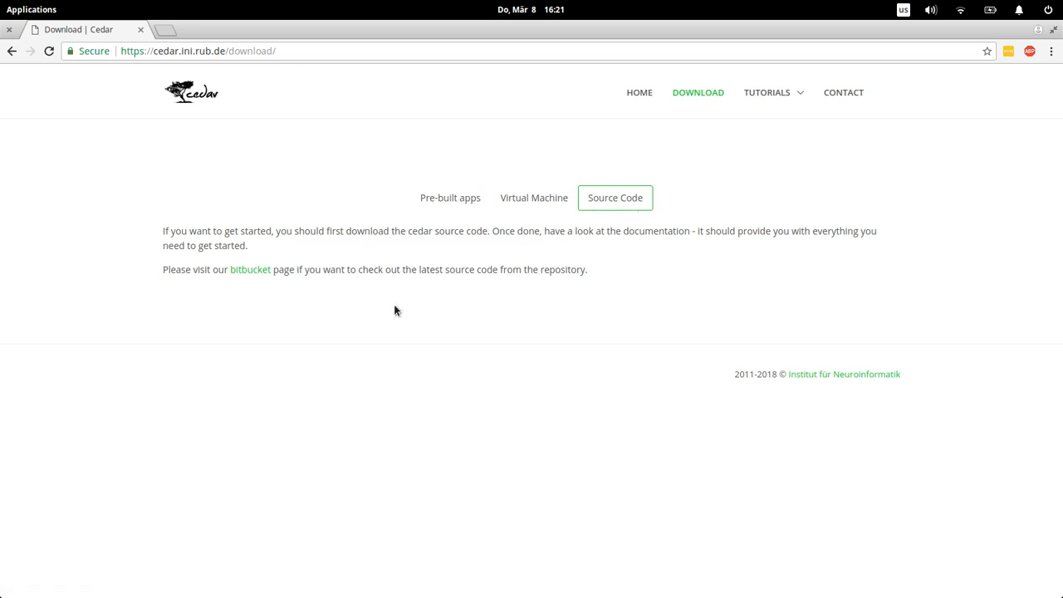
mouse_move(280, 295)
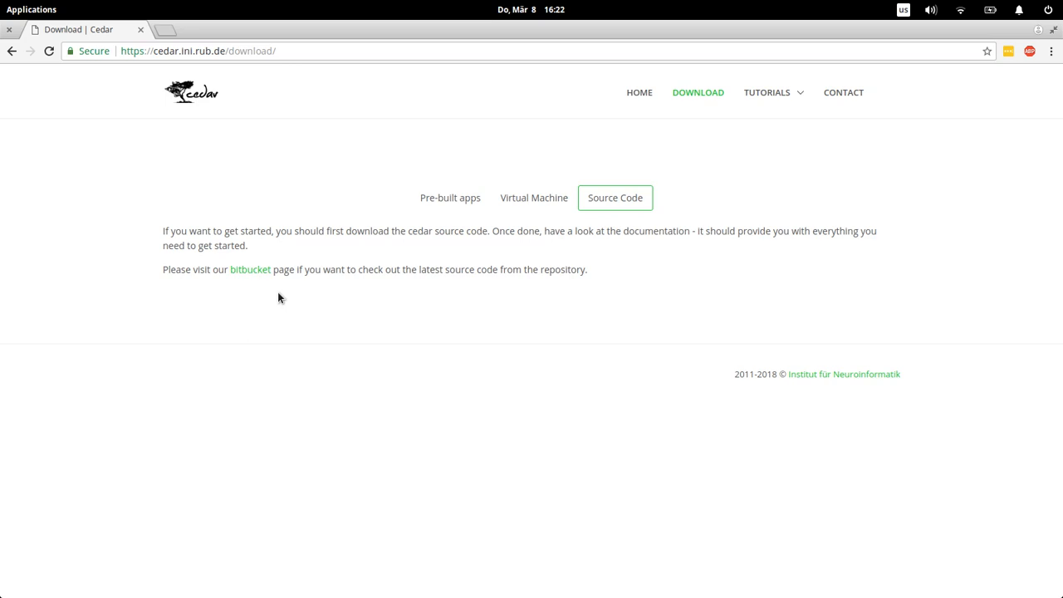
mouse_move(250, 269)
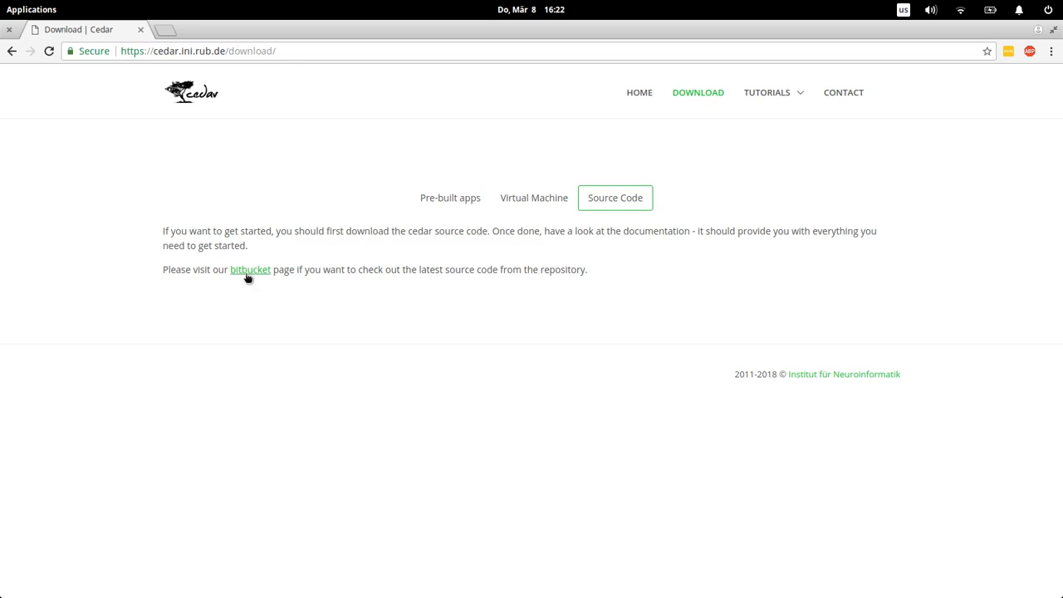
left_click(445, 198)
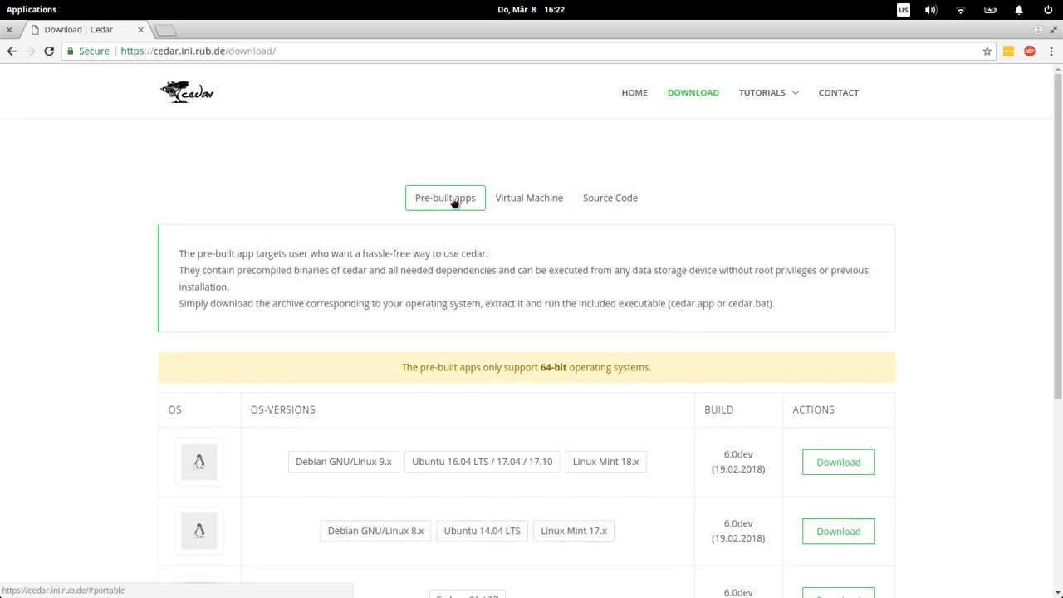
mouse_move(779, 220)
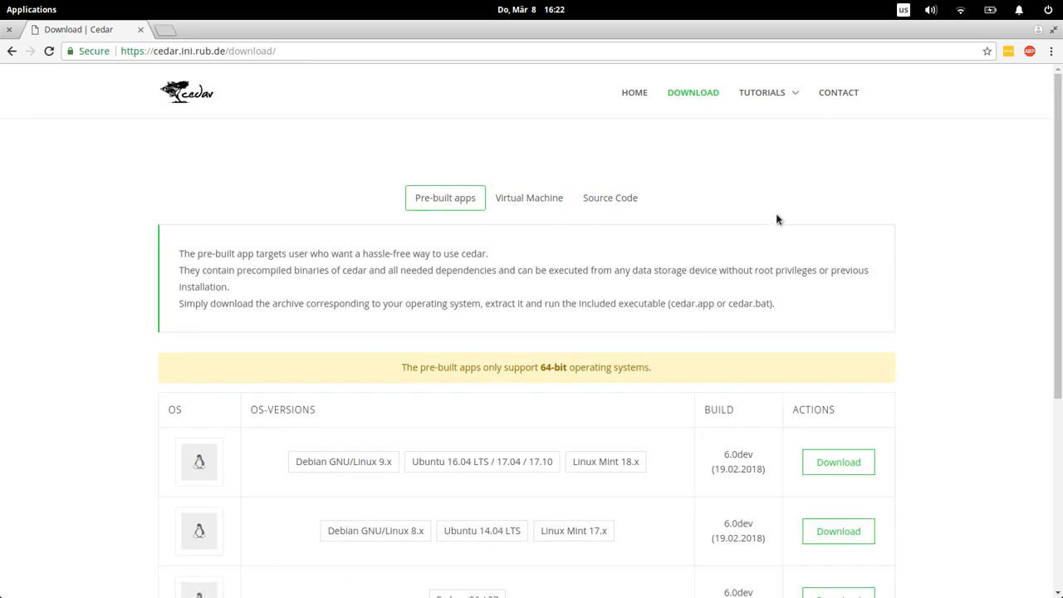
mouse_move(842, 291)
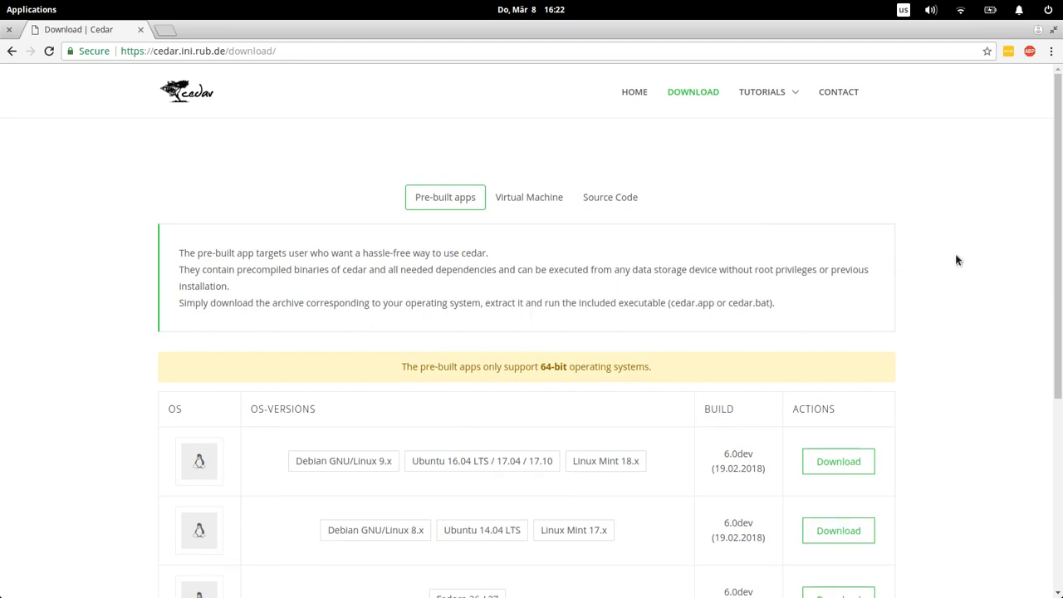
scroll("down", 3)
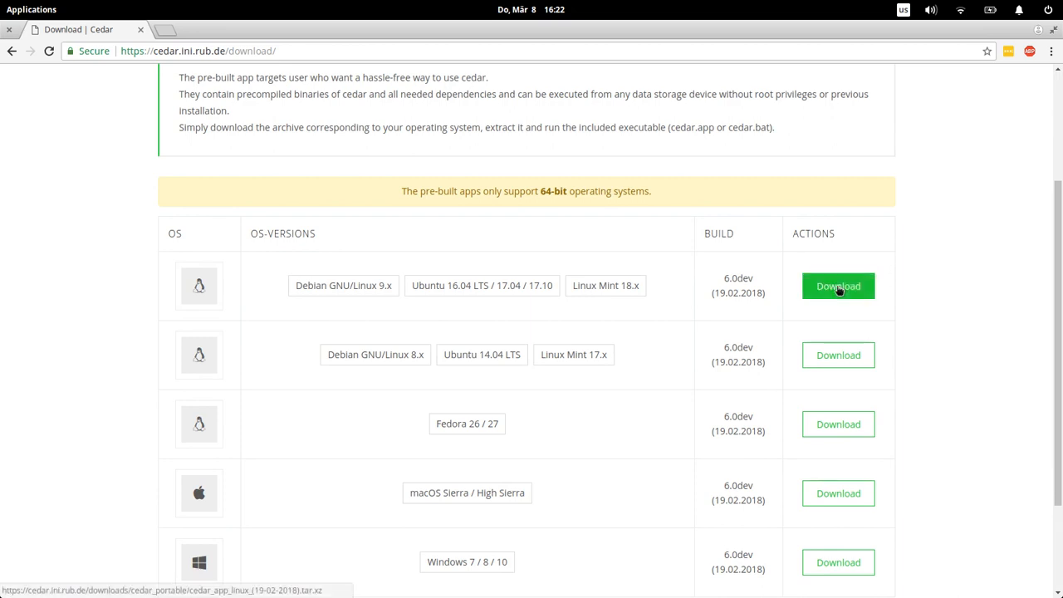
left_click(838, 285)
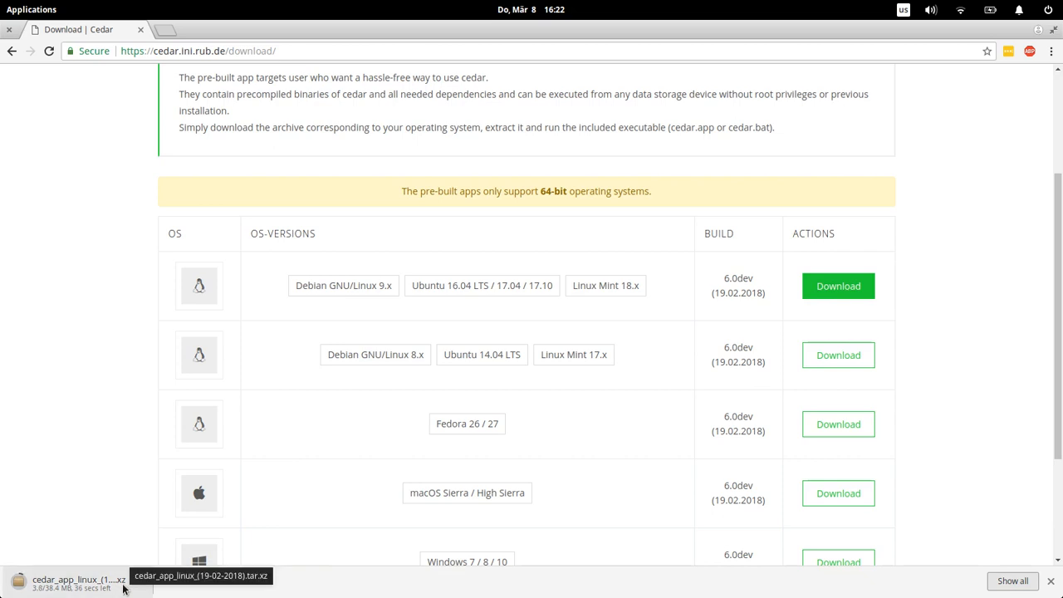
mouse_move(361, 288)
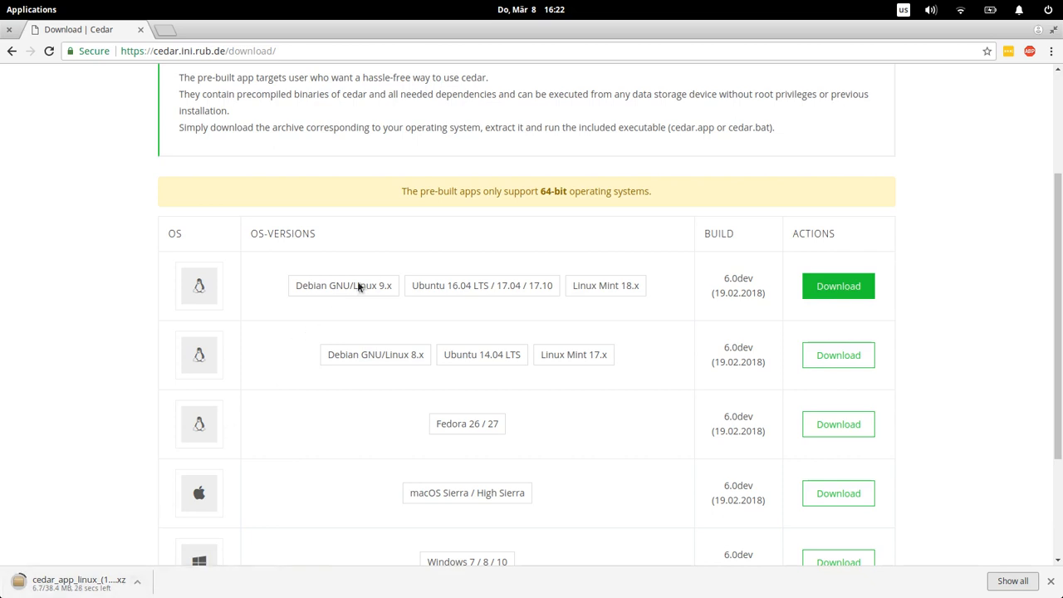
mouse_move(627, 305)
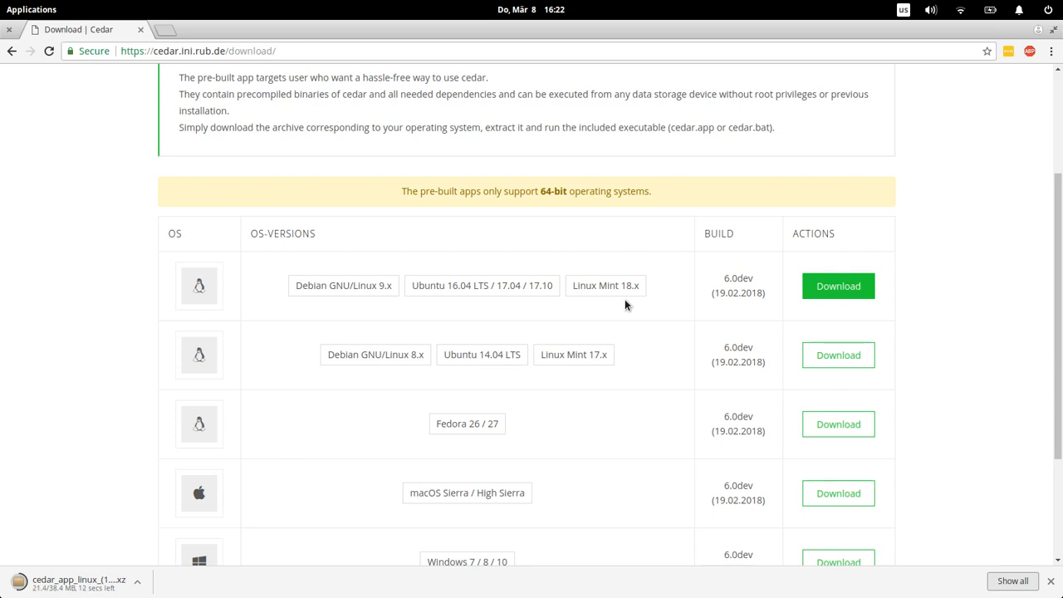
mouse_move(637, 322)
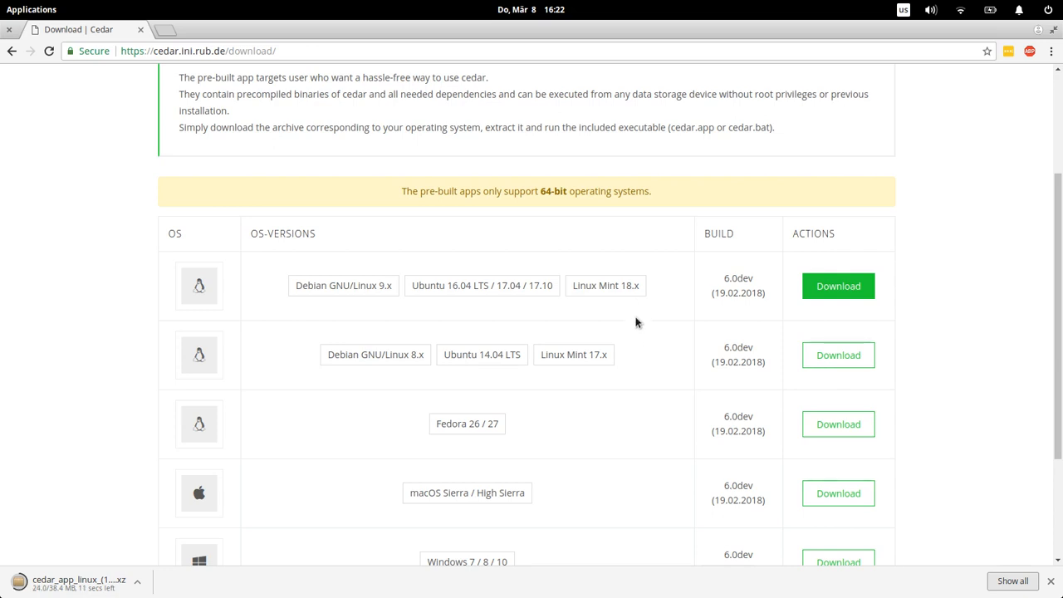
mouse_move(367, 249)
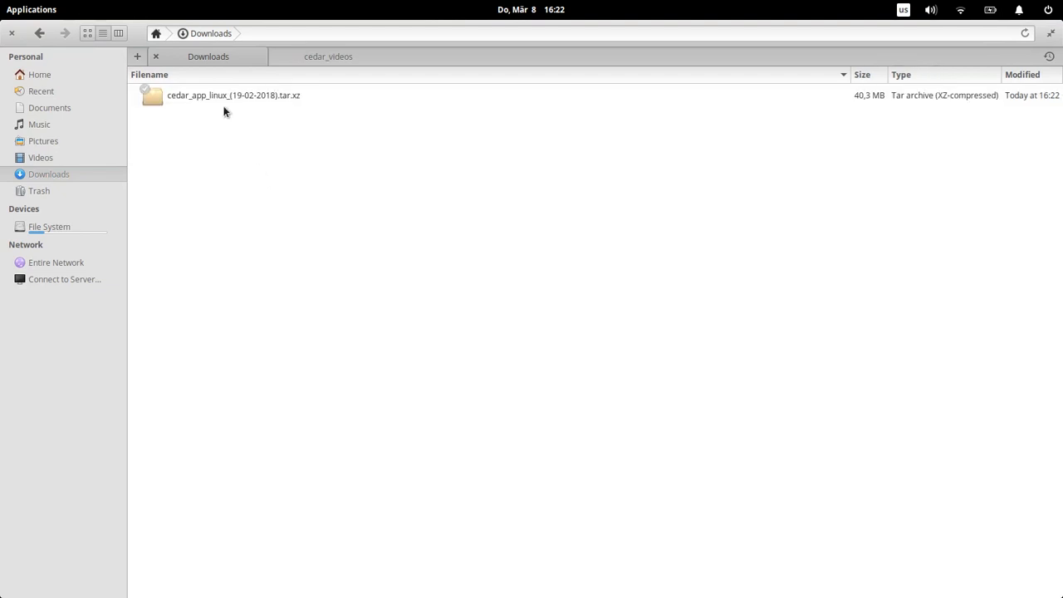
Copy the downloaded tar.xz archive from Downloads into the cedar_videos folder.
right_click(233, 94)
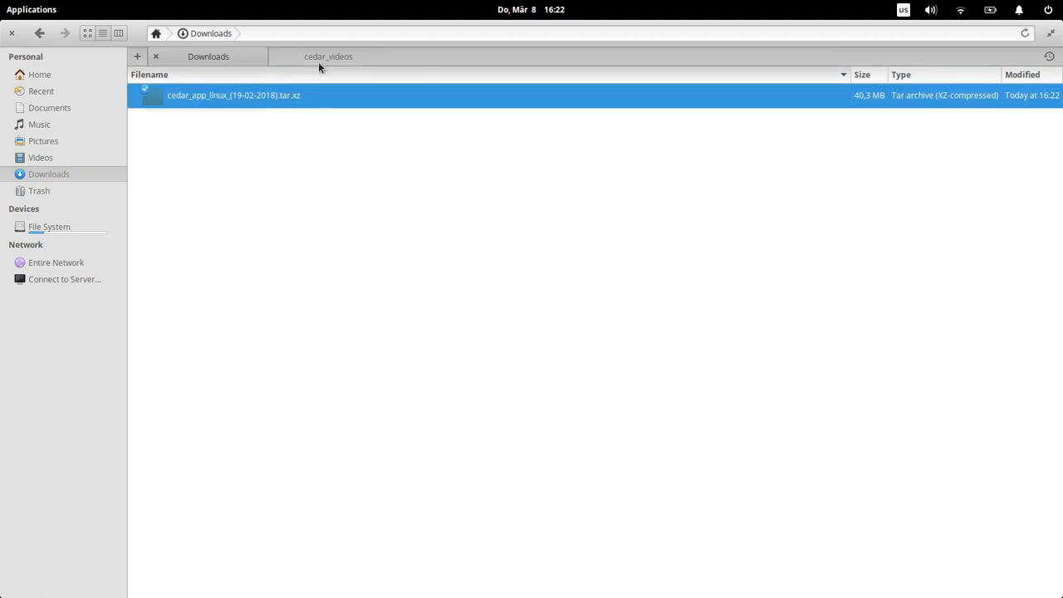
left_click(328, 55)
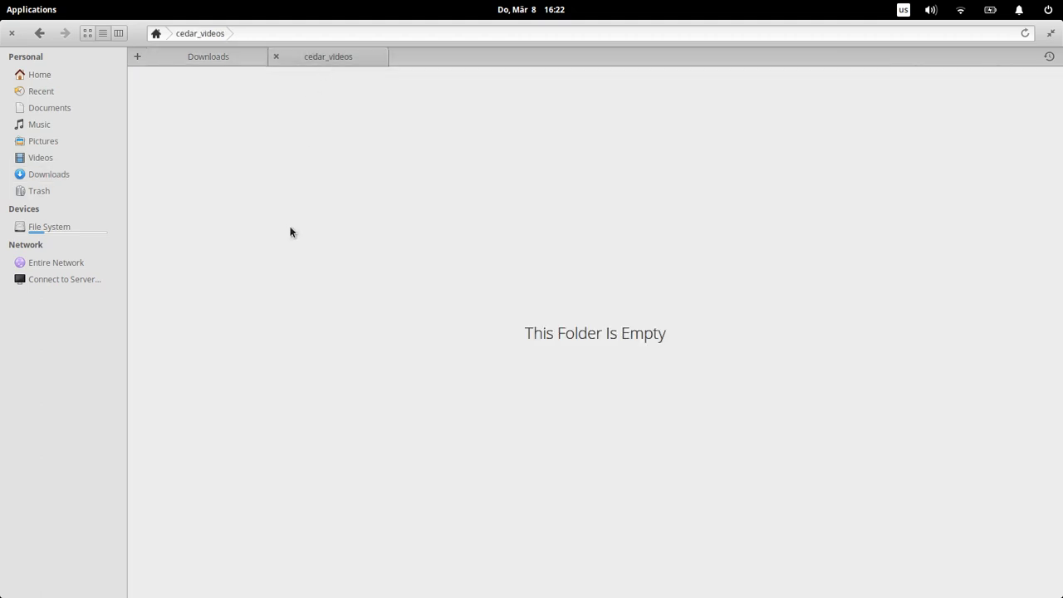
right_click(291, 233)
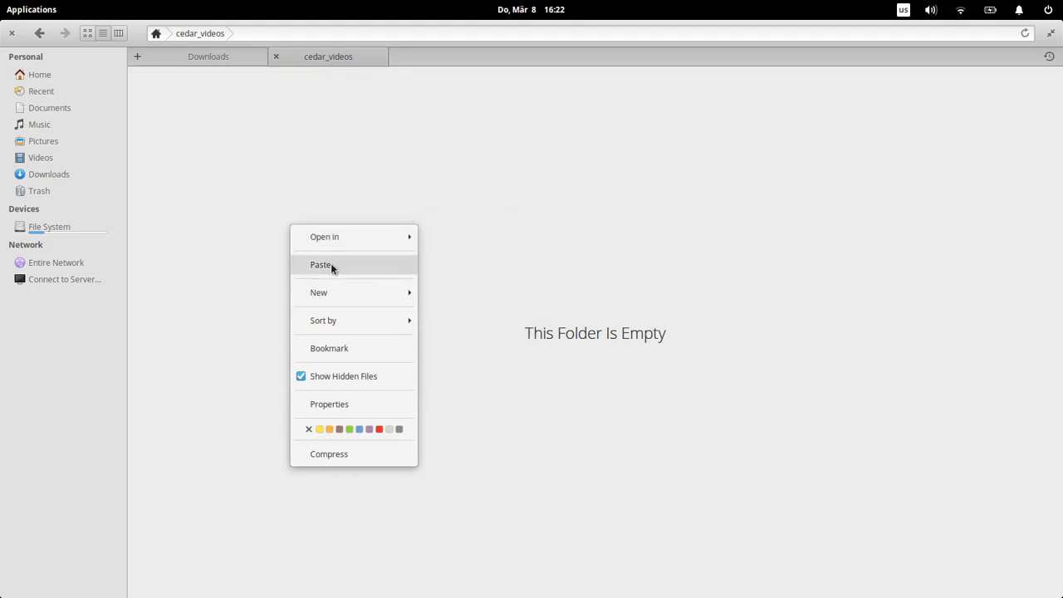
left_click(321, 264)
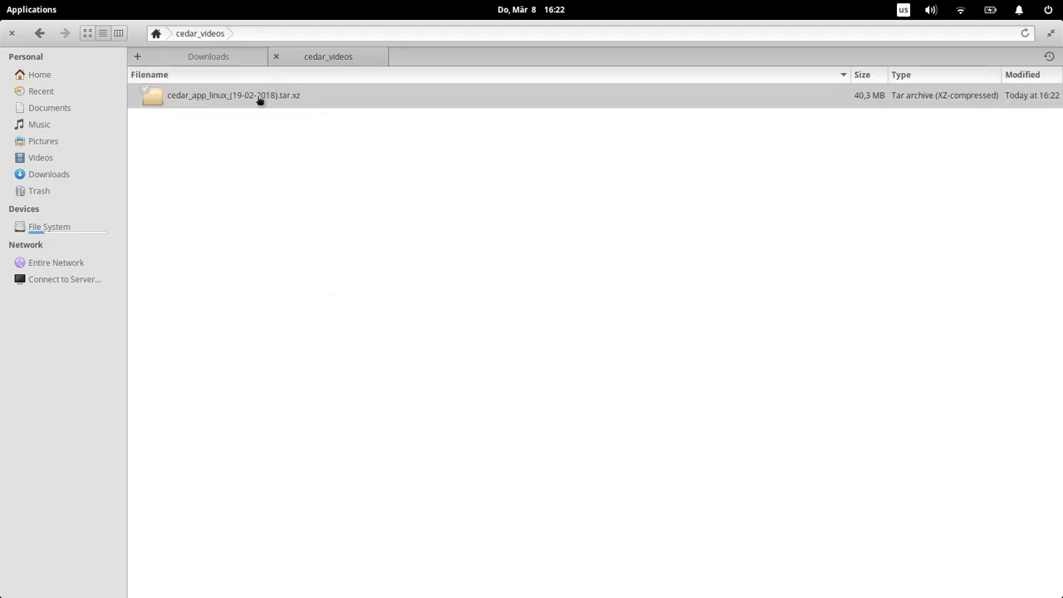
Browse Open with > Other Application for the archive, then cancel.
right_click(234, 95)
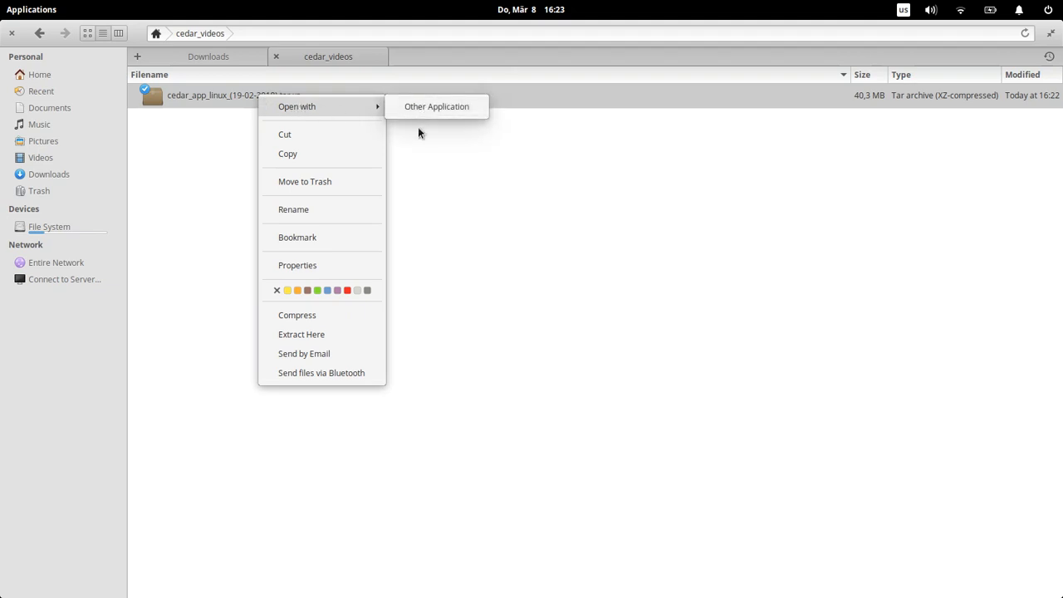
left_click(436, 106)
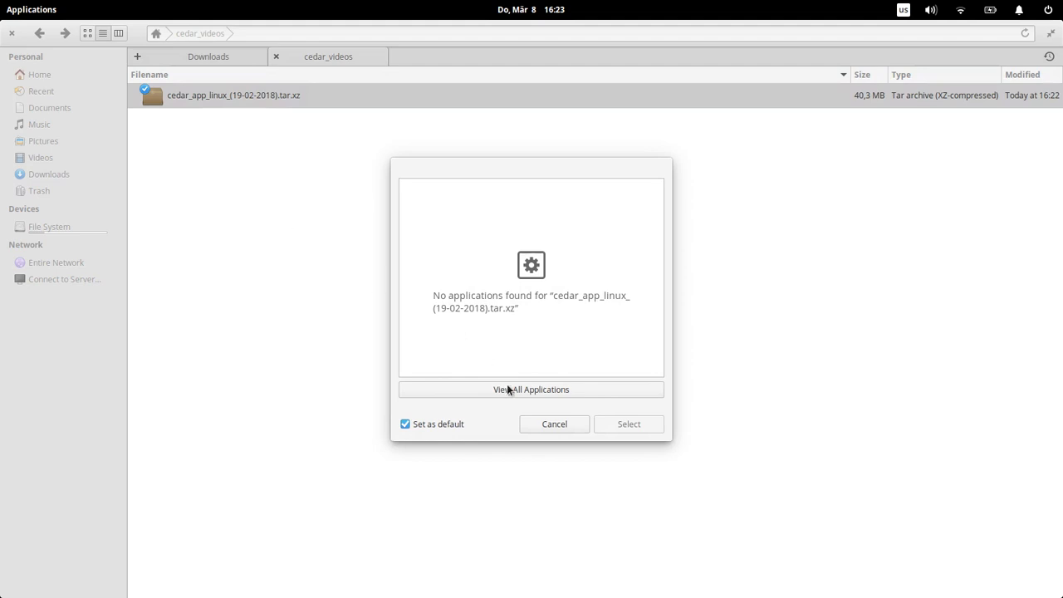
left_click(555, 424)
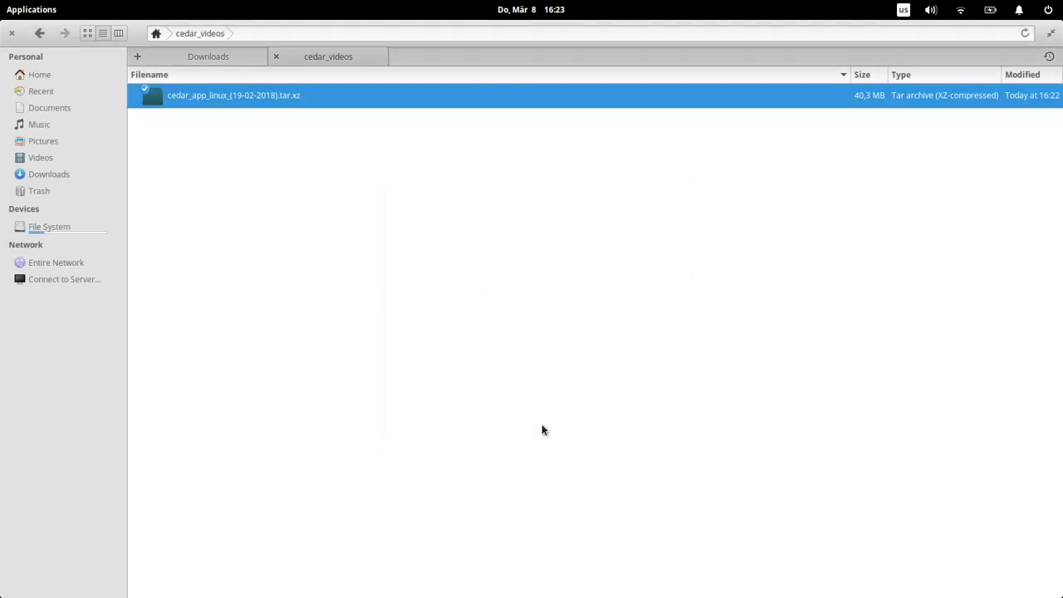
mouse_move(470, 364)
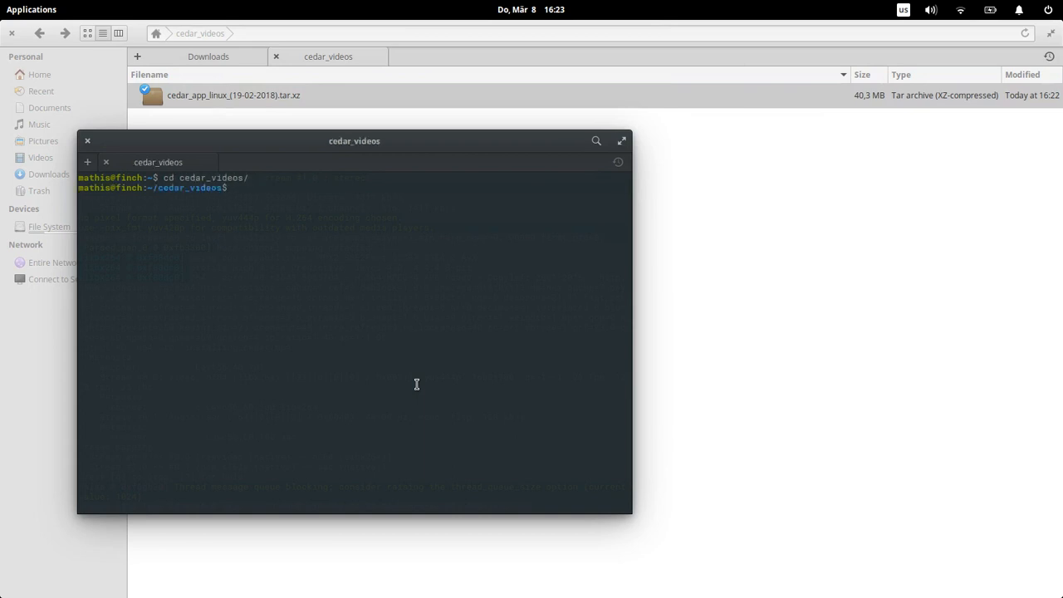
Extract cedar_app_linux_(19-02-2018).tar.xz with tar xf in the terminal.
type("tar xf")
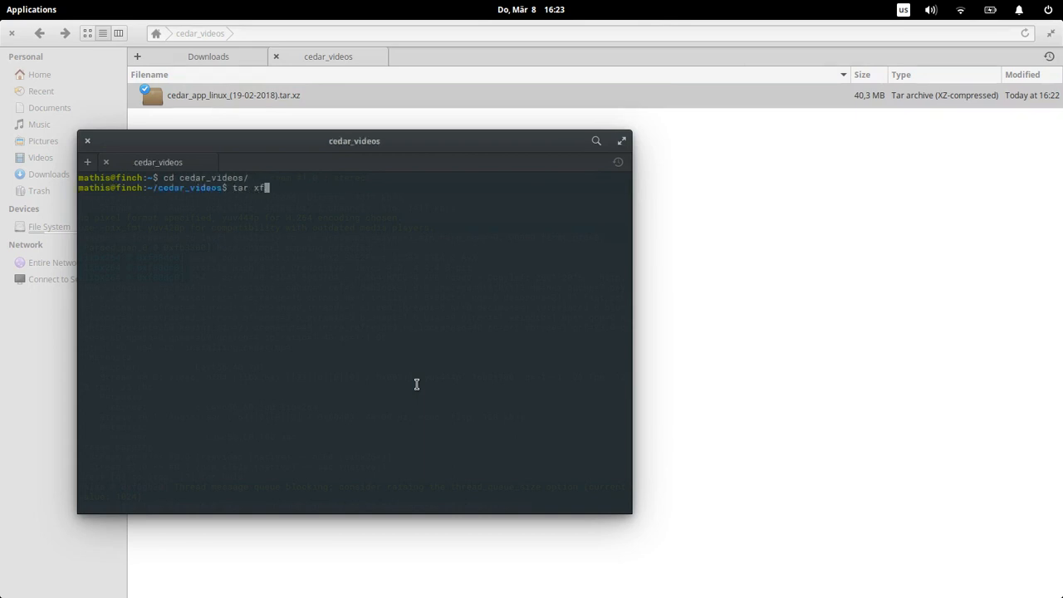
type("cedar_app_linux_\\(19-02-2018\\).tar.xz")
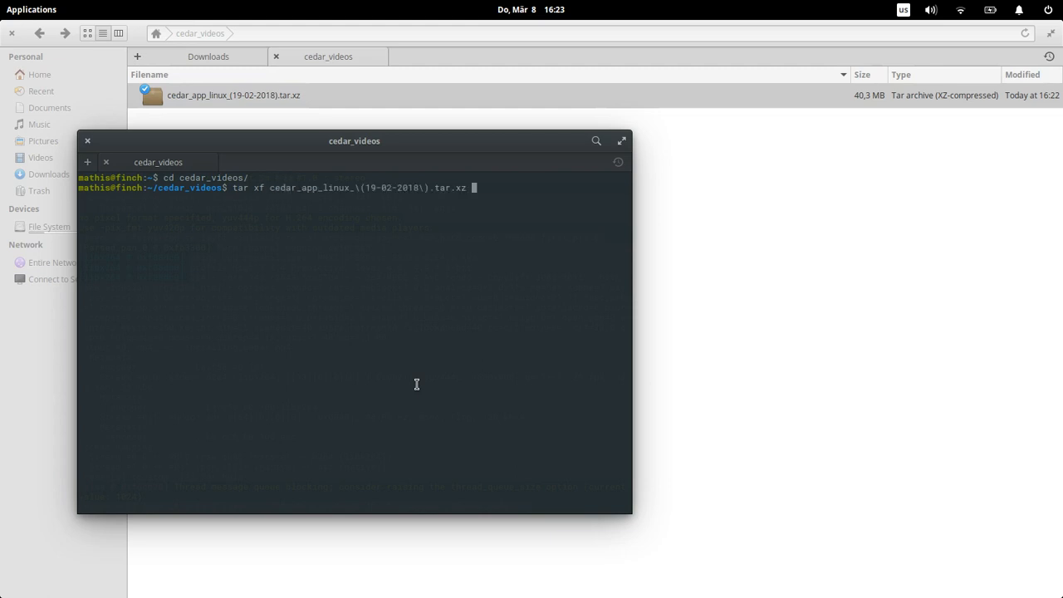
key("Return")
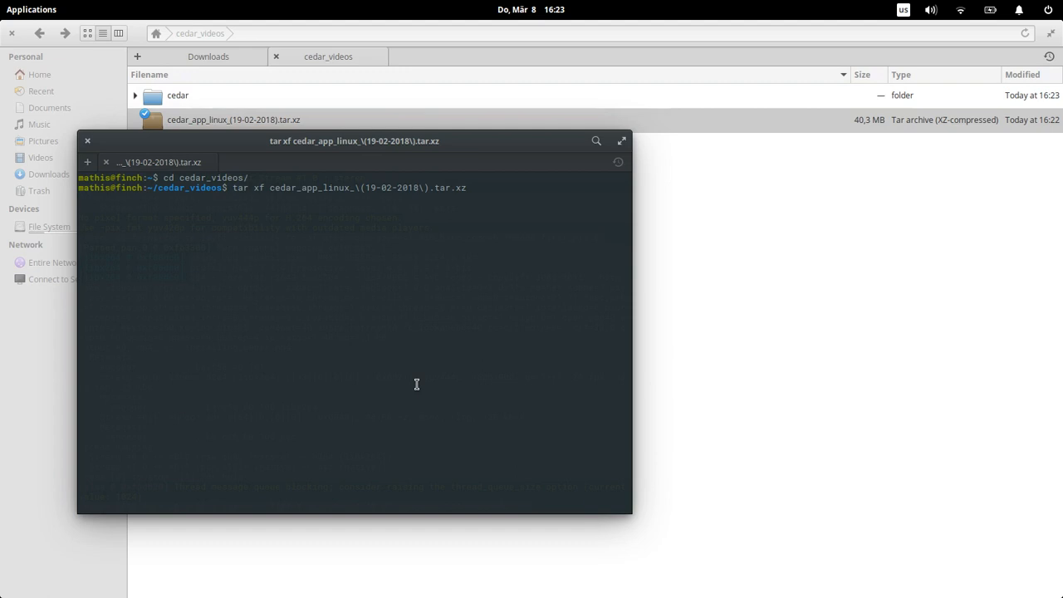
key("Return")
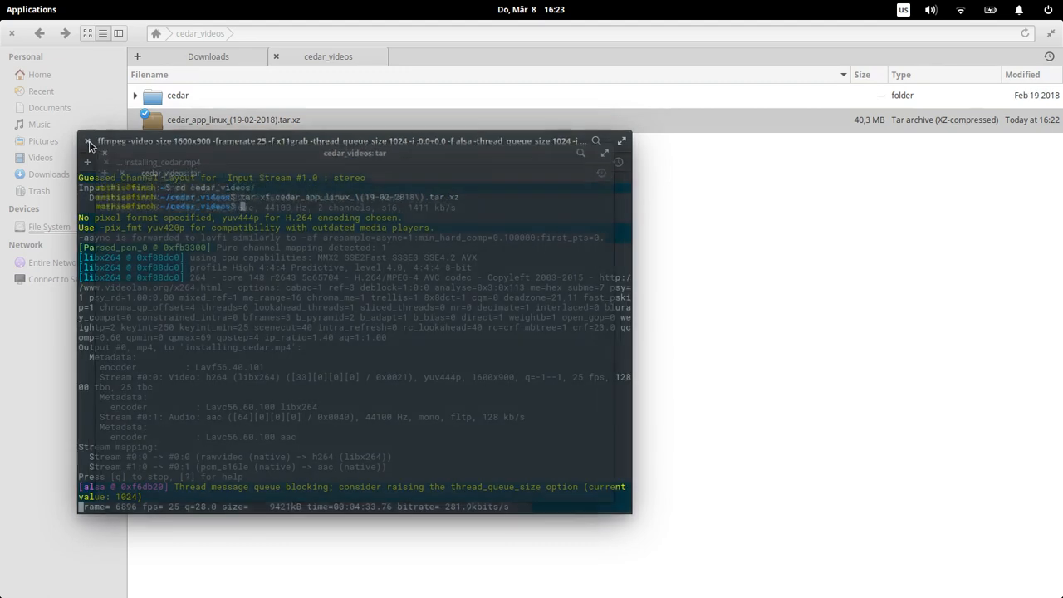
Close the terminal, expand the extracted cedar folder and select cedar.app.
left_click(88, 141)
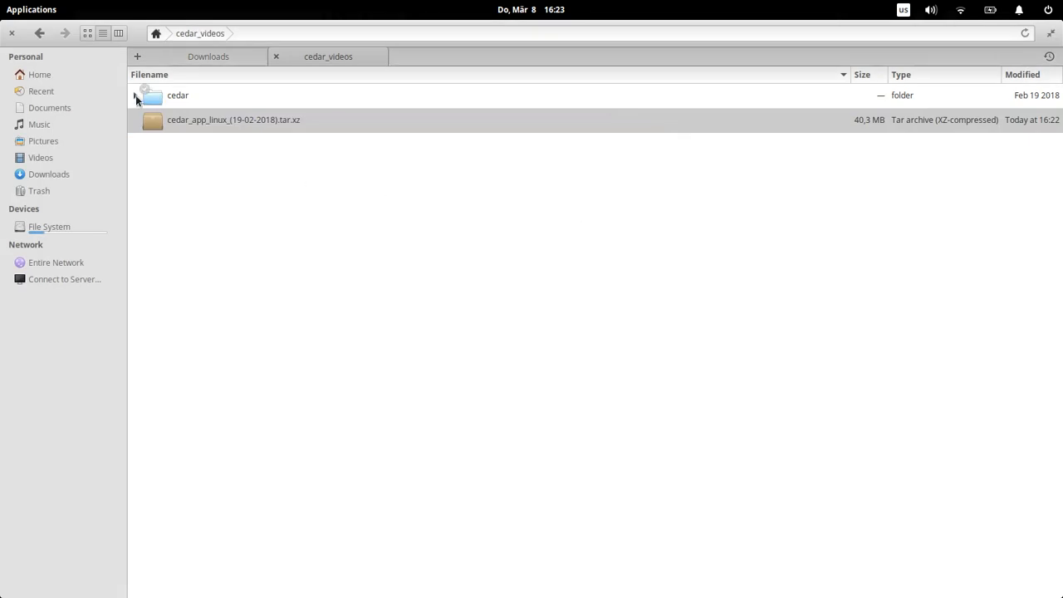
left_click(147, 94)
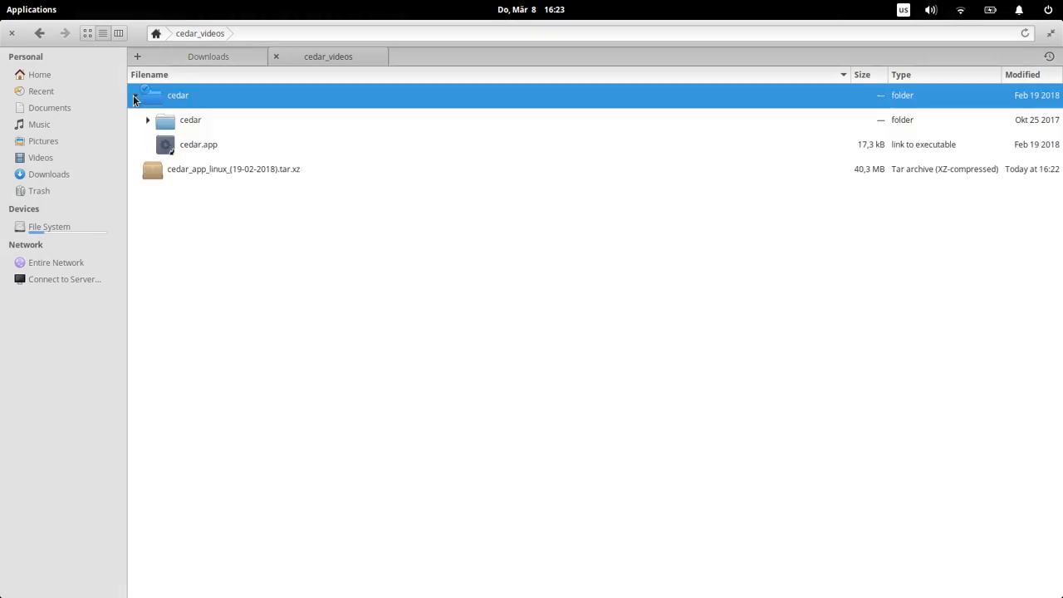
left_click(136, 95)
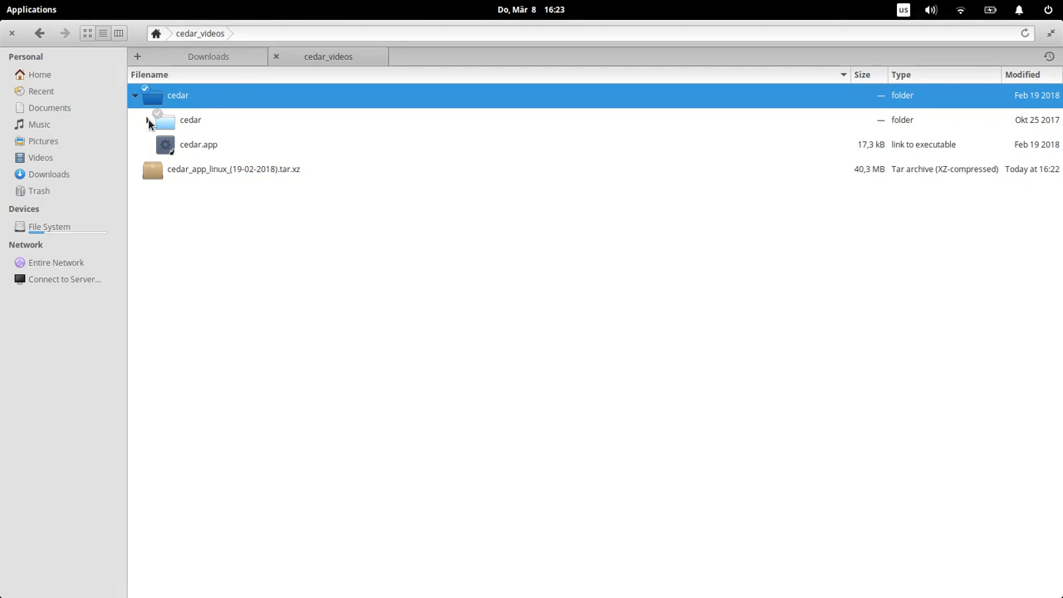
left_click(148, 120)
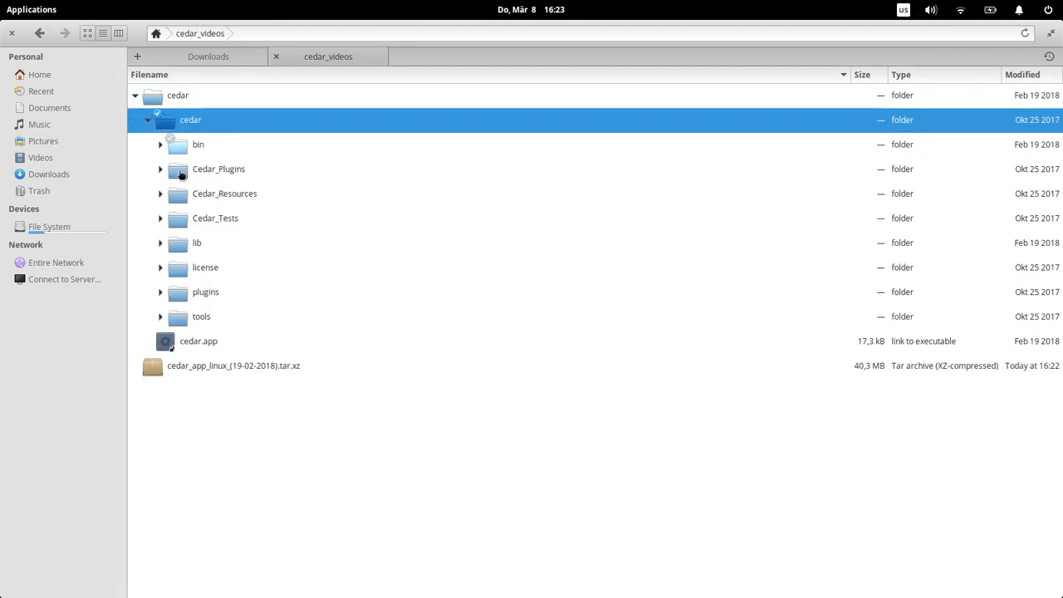
left_click(147, 119)
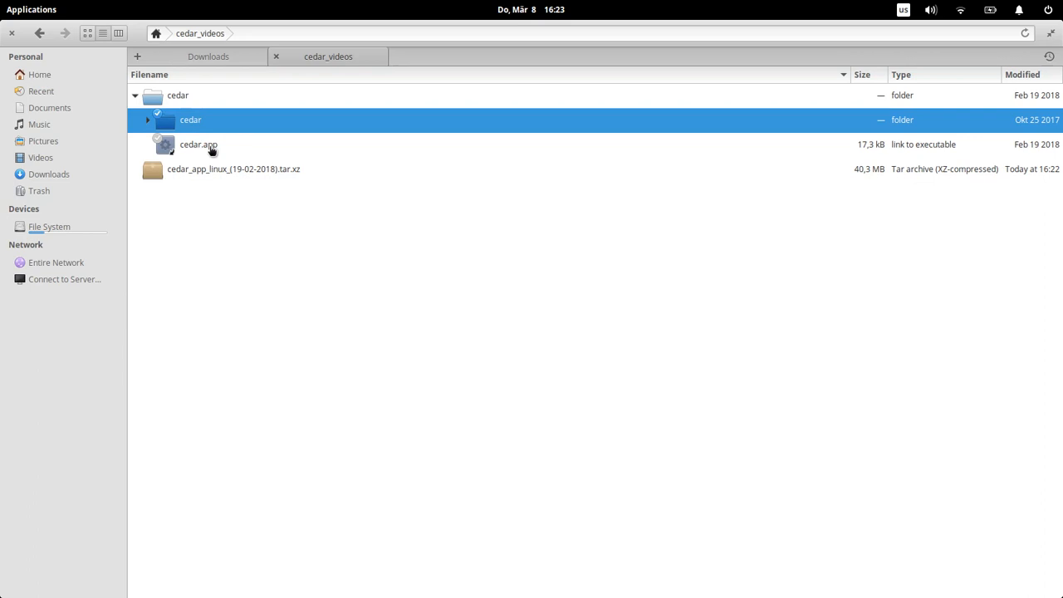
left_click(198, 144)
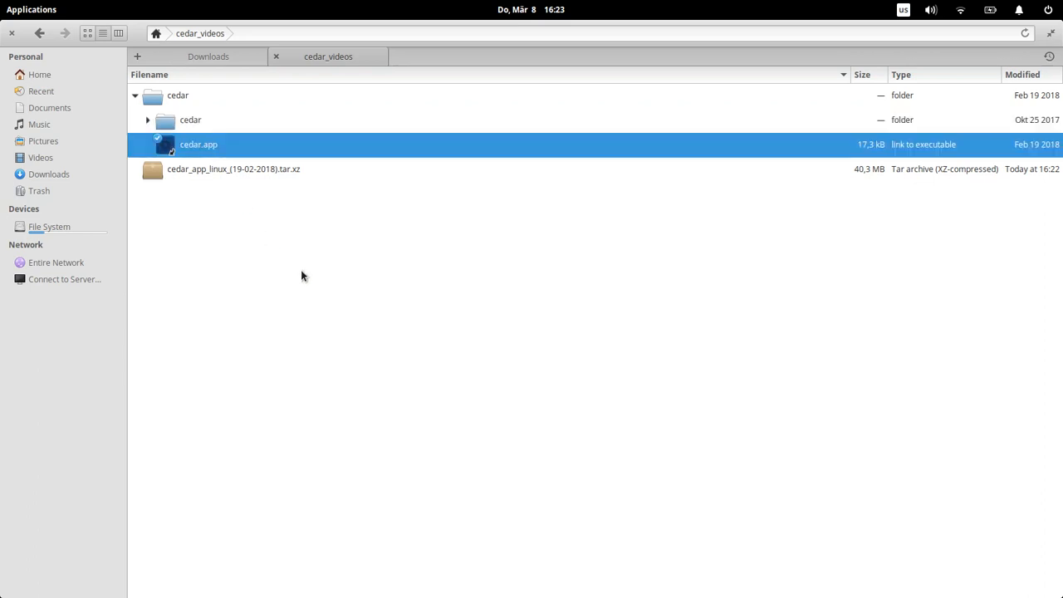
Launch cedar.app and wait for the empty architecture canvas.
double_click(198, 144)
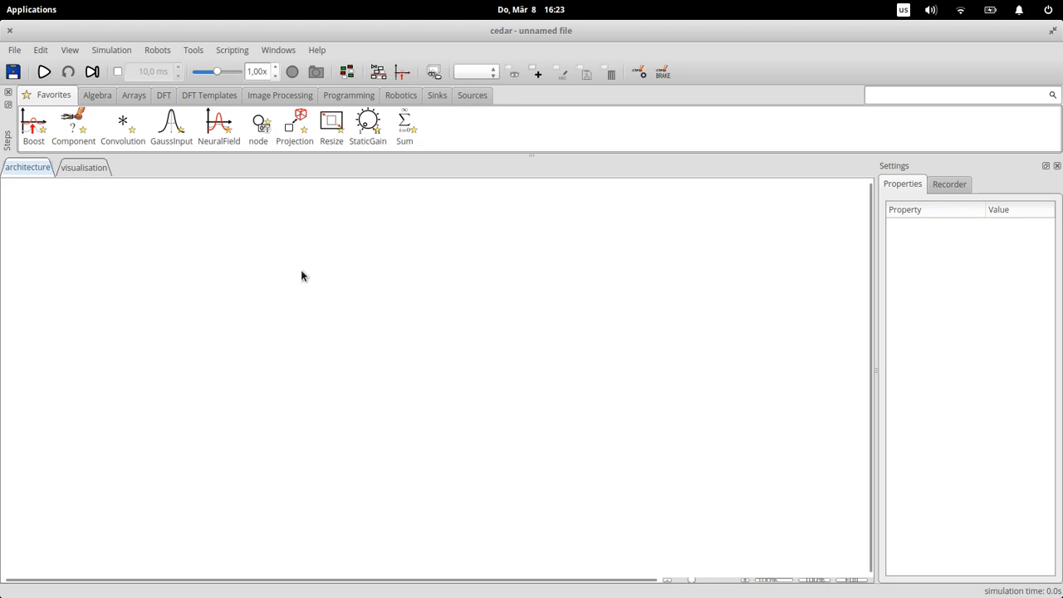
mouse_move(303, 393)
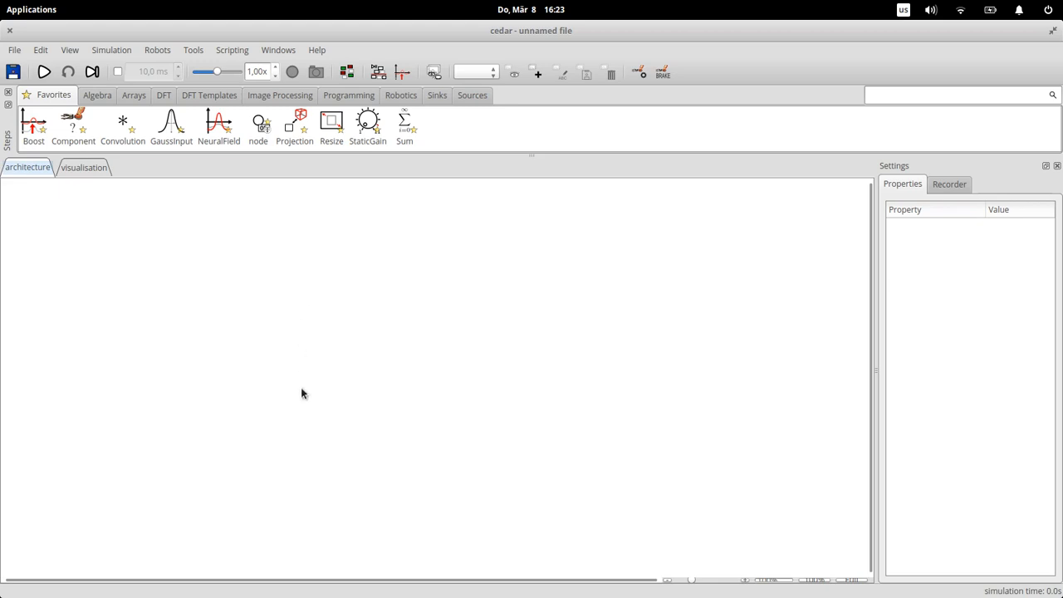
mouse_move(296, 114)
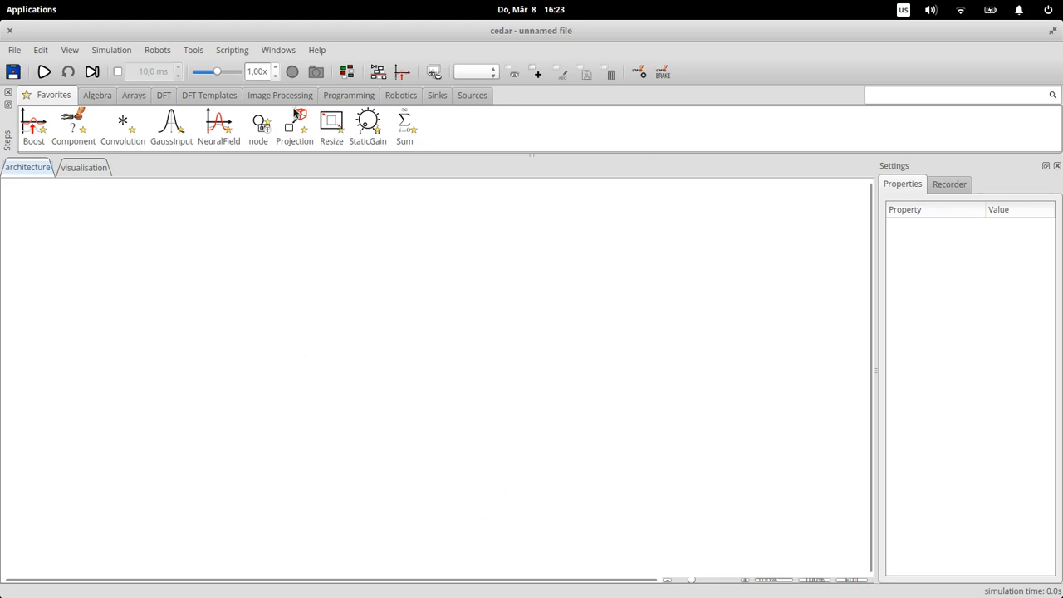
mouse_move(433, 342)
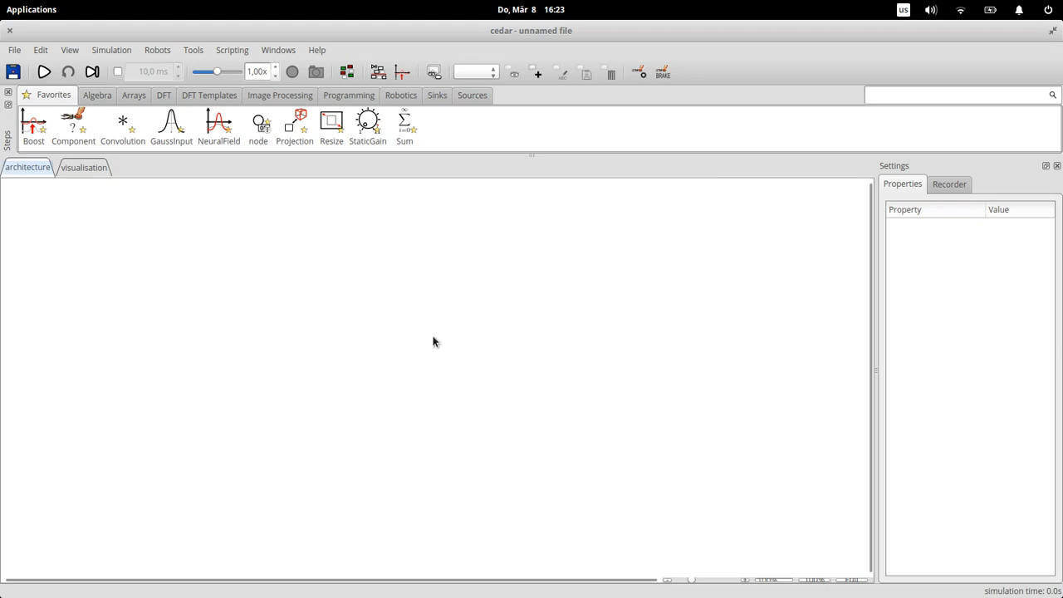
mouse_move(466, 357)
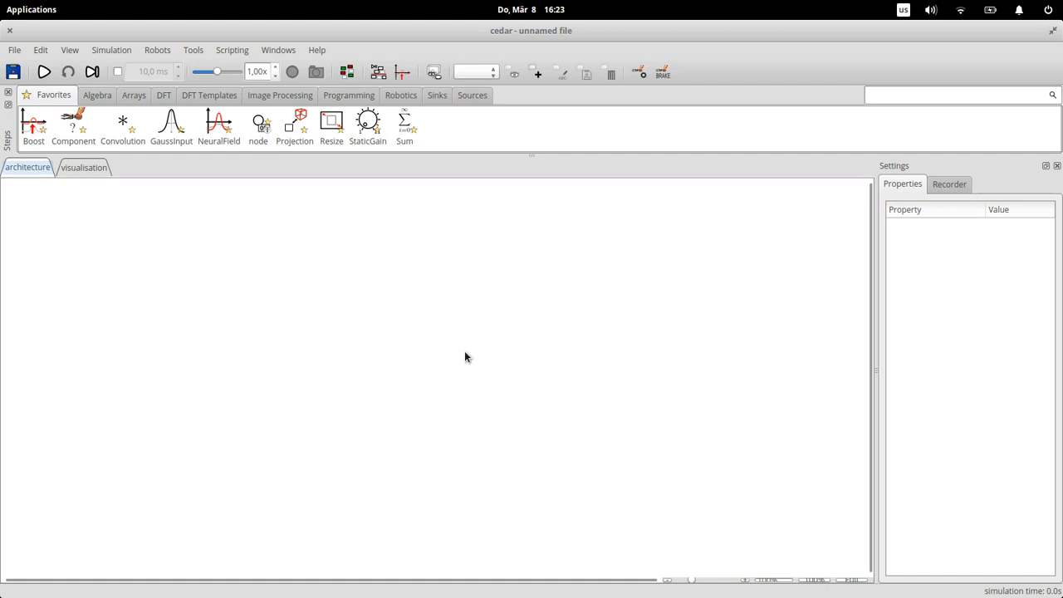
mouse_move(202, 368)
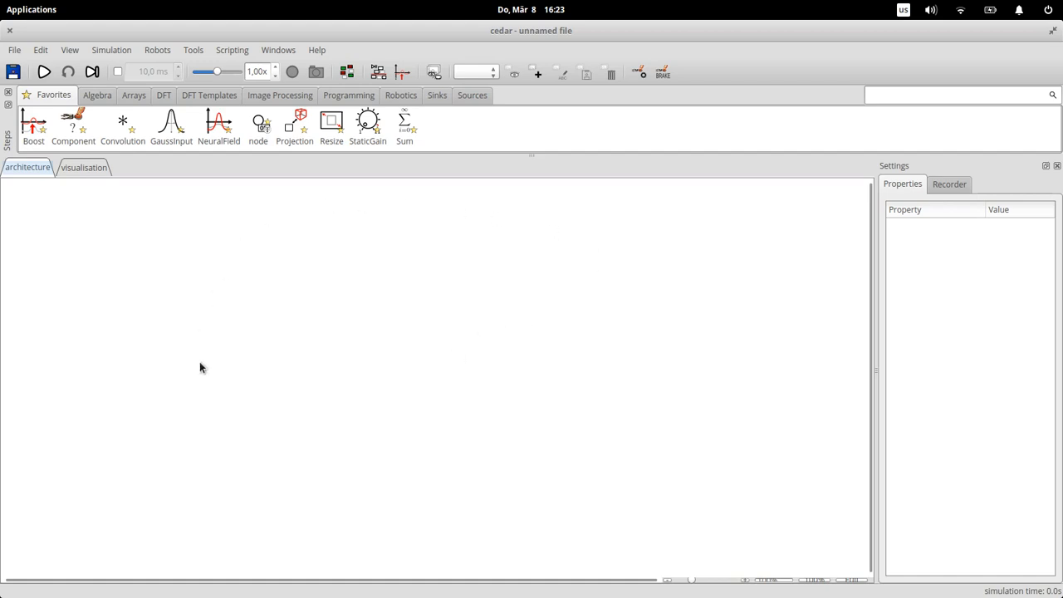
mouse_move(584, 298)
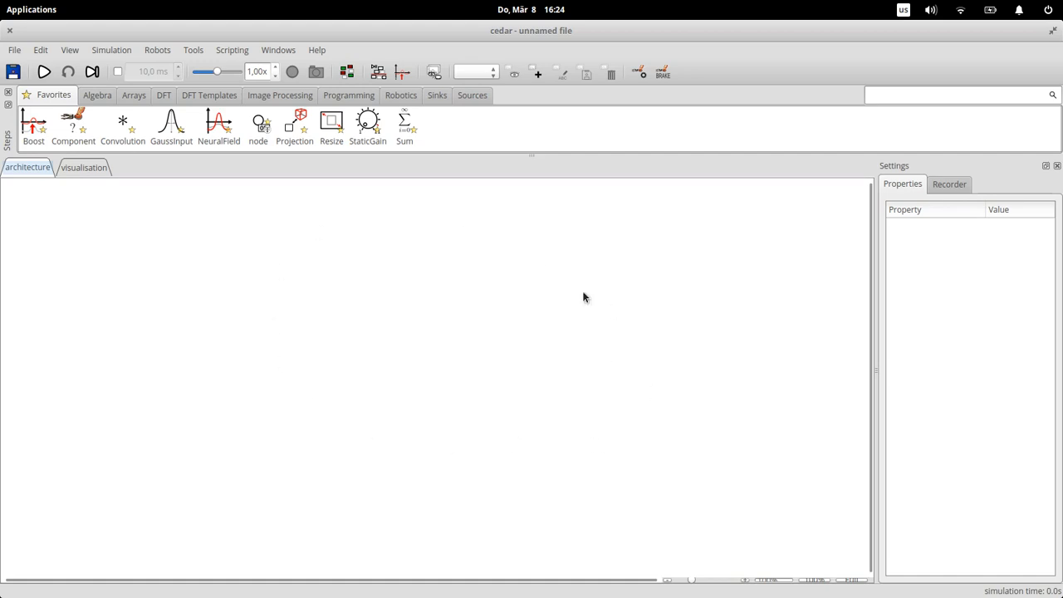
mouse_move(473, 307)
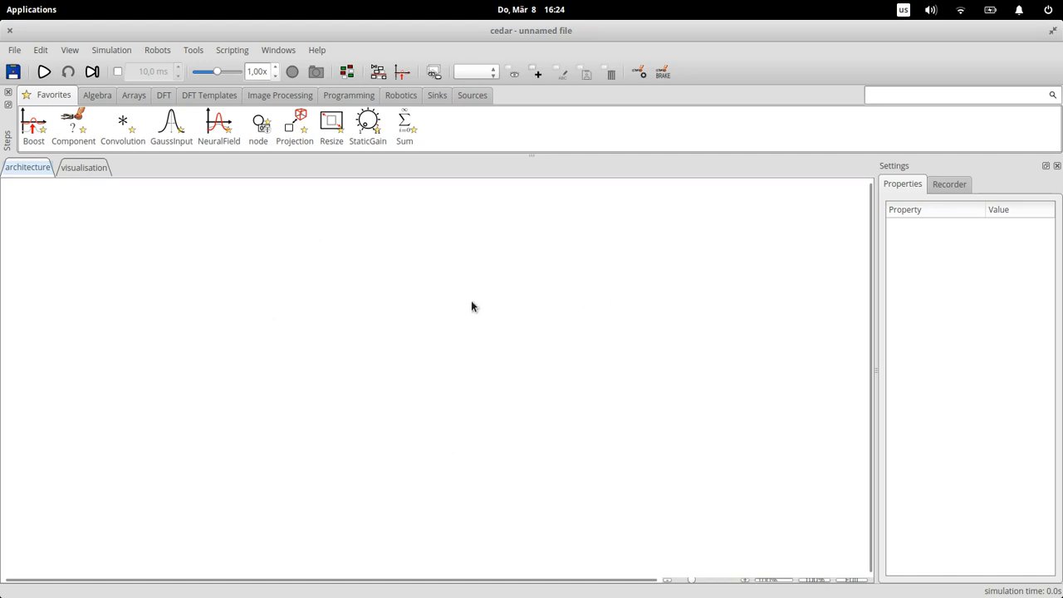
mouse_move(498, 311)
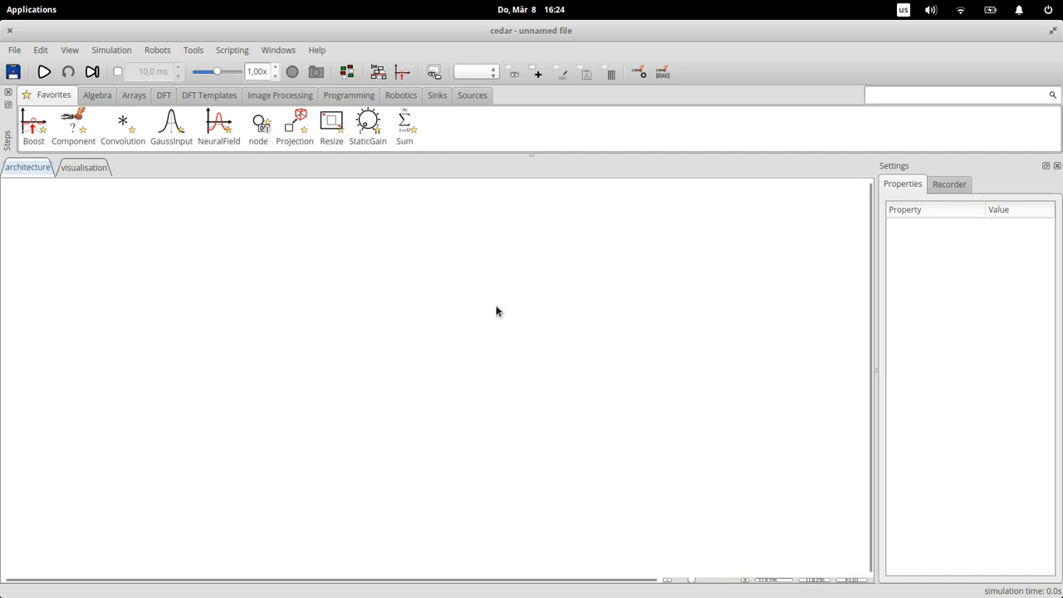
mouse_move(227, 189)
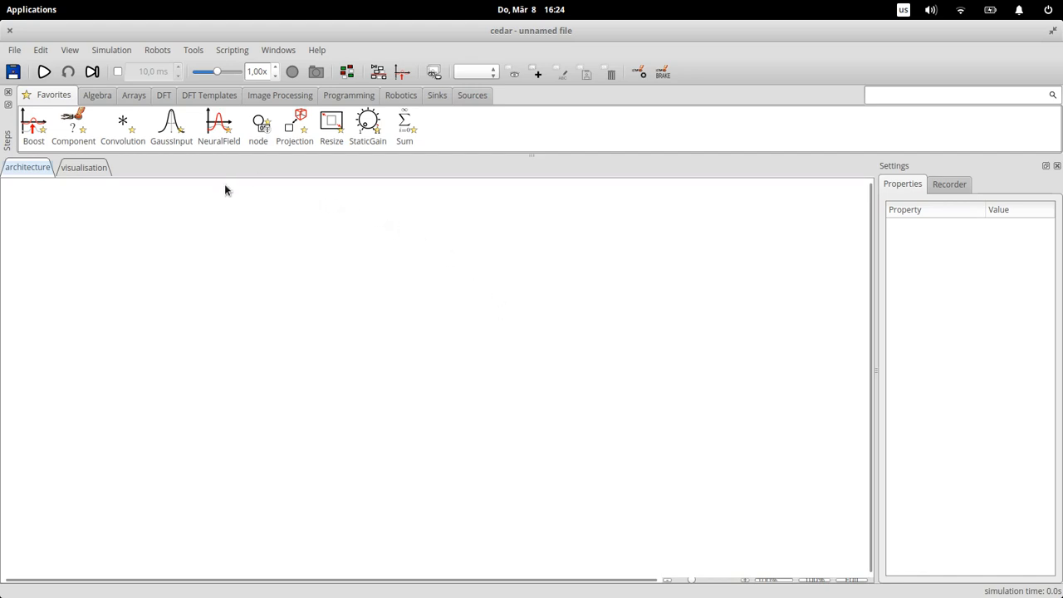
mouse_move(62, 132)
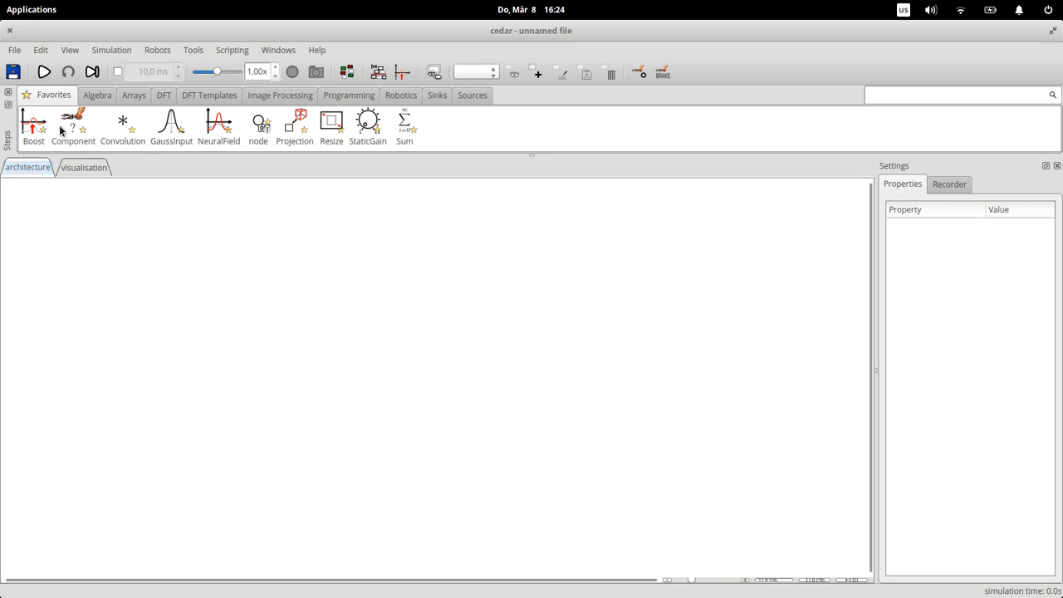
mouse_move(18, 136)
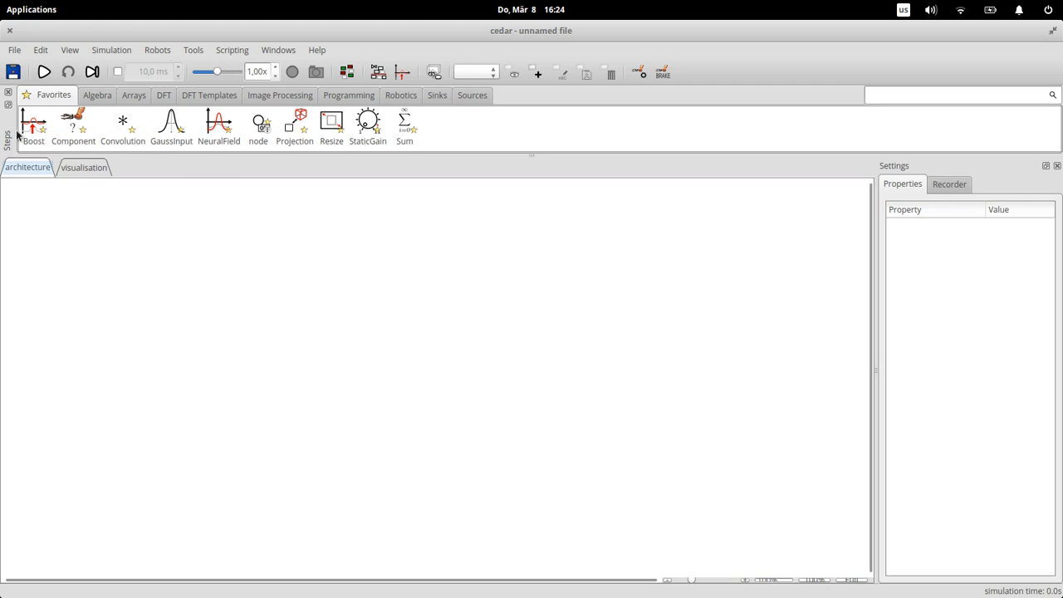
mouse_move(295, 152)
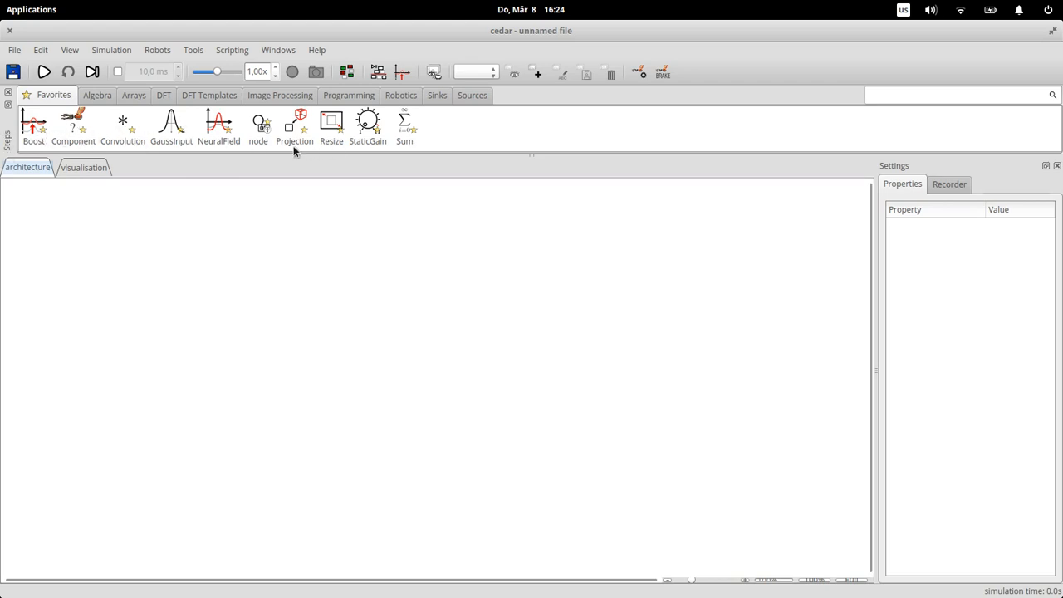
mouse_move(395, 326)
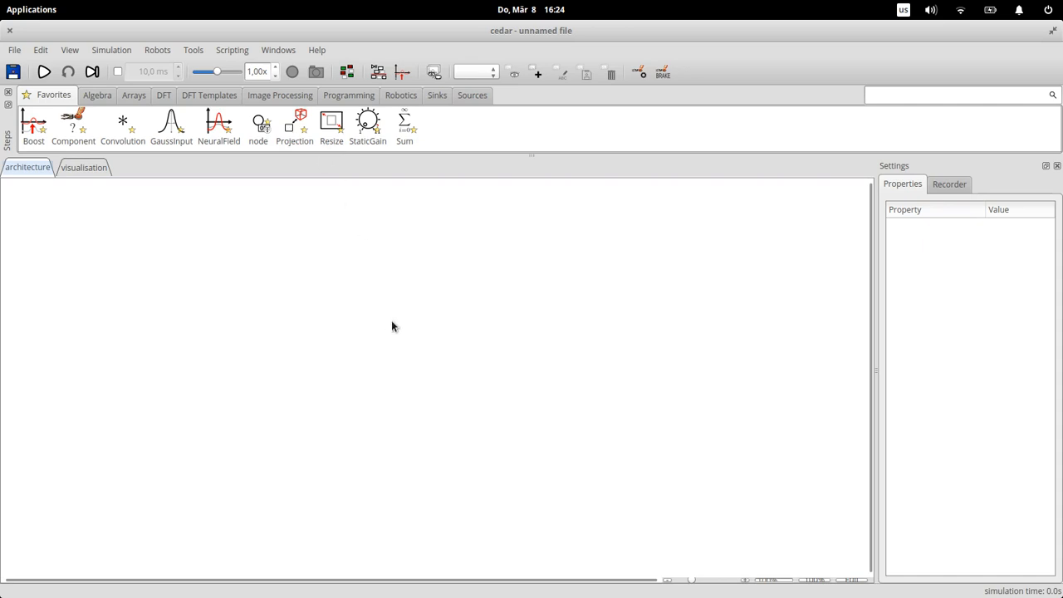
mouse_move(274, 194)
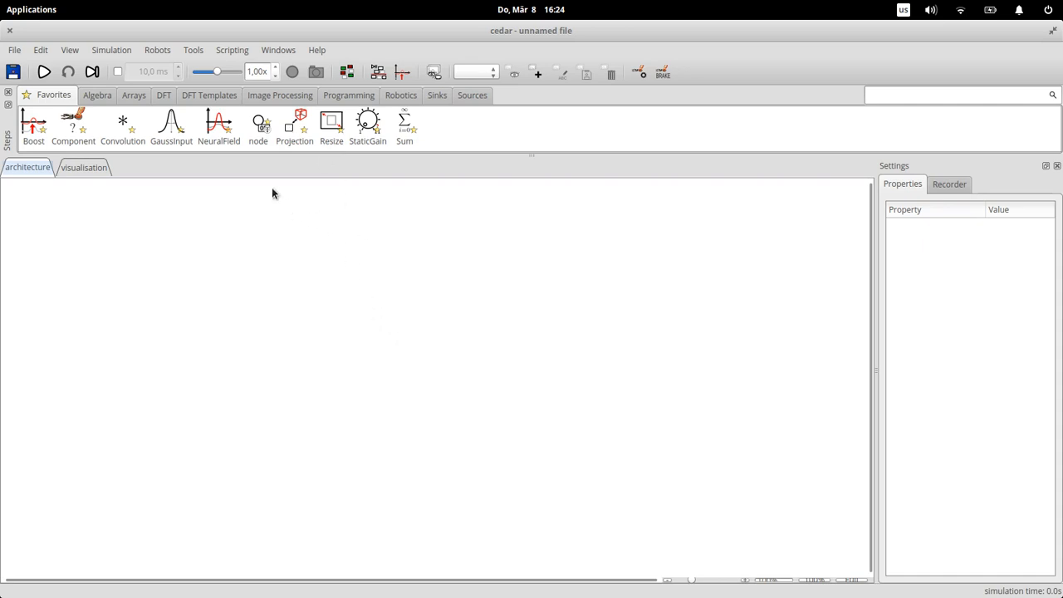
mouse_move(191, 129)
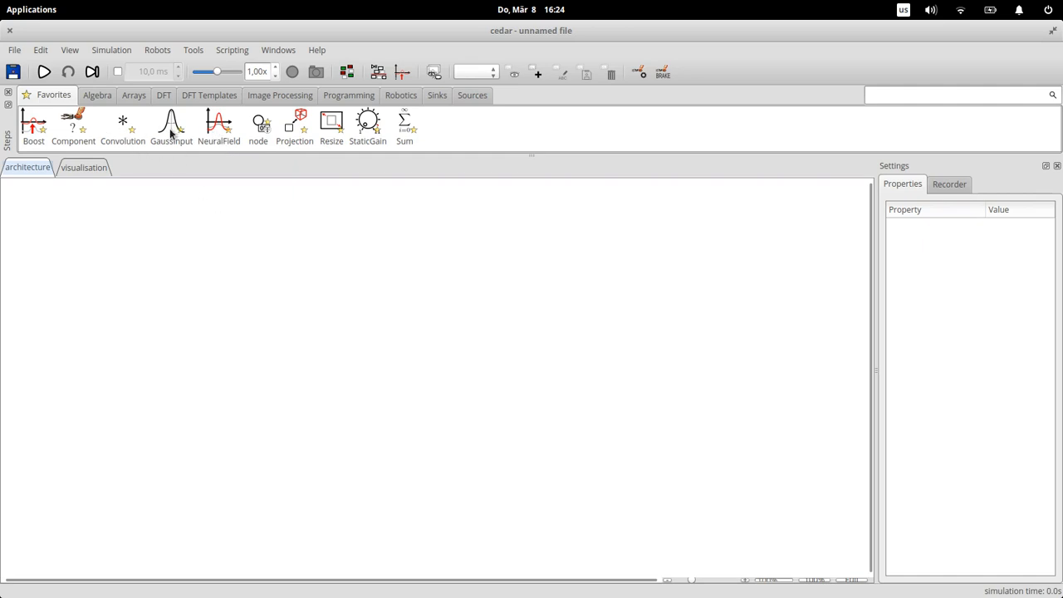
mouse_move(346, 327)
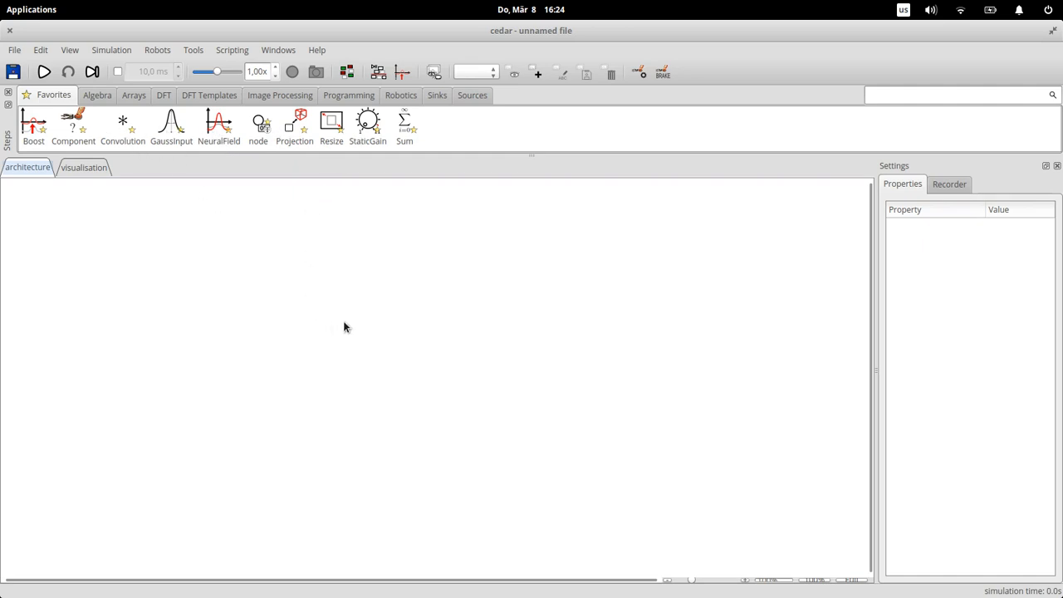
mouse_move(104, 108)
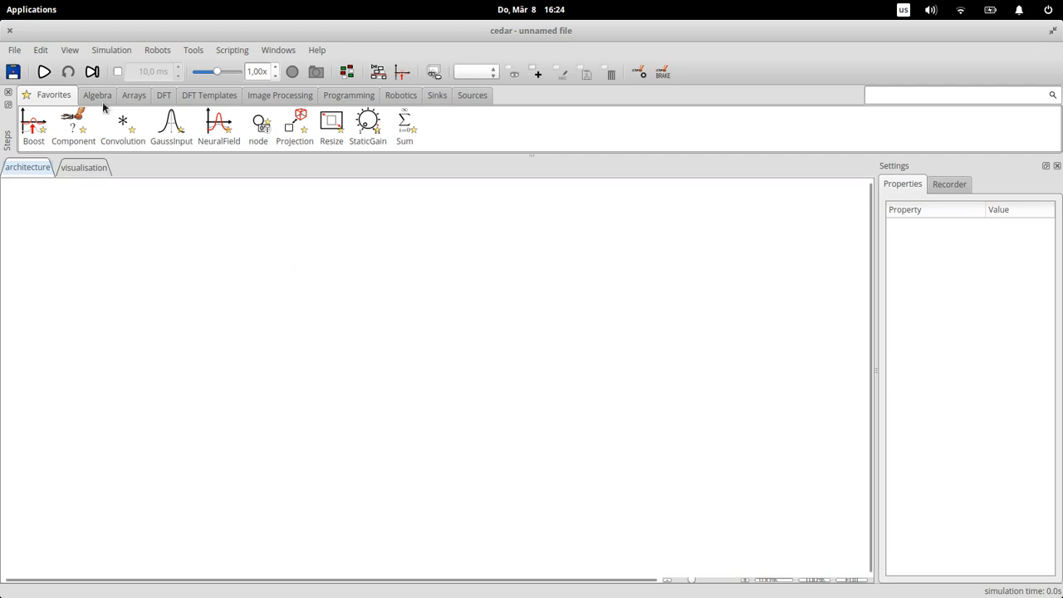
left_click(134, 95)
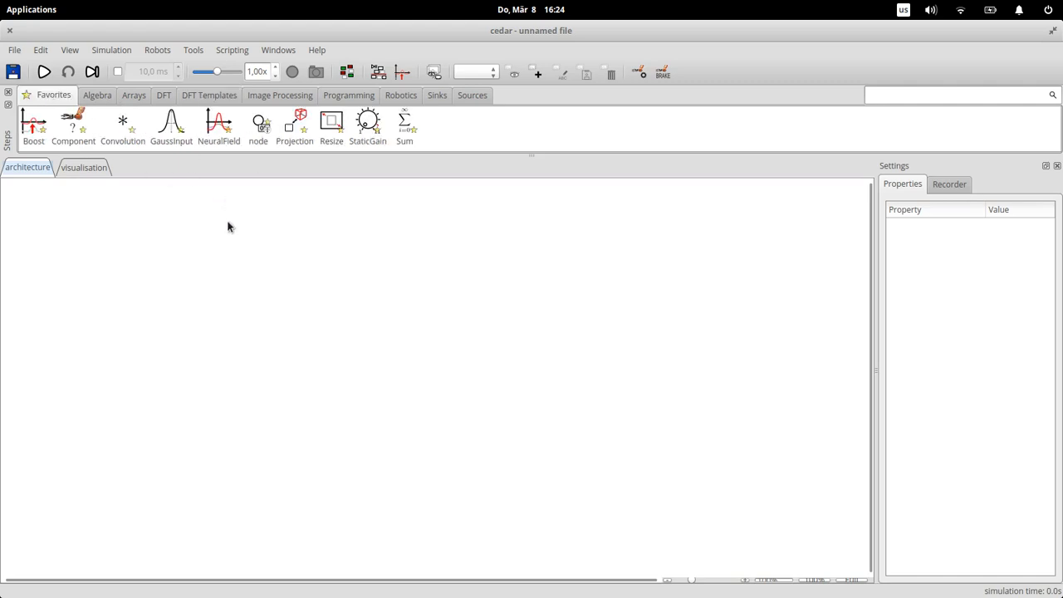
mouse_move(218, 122)
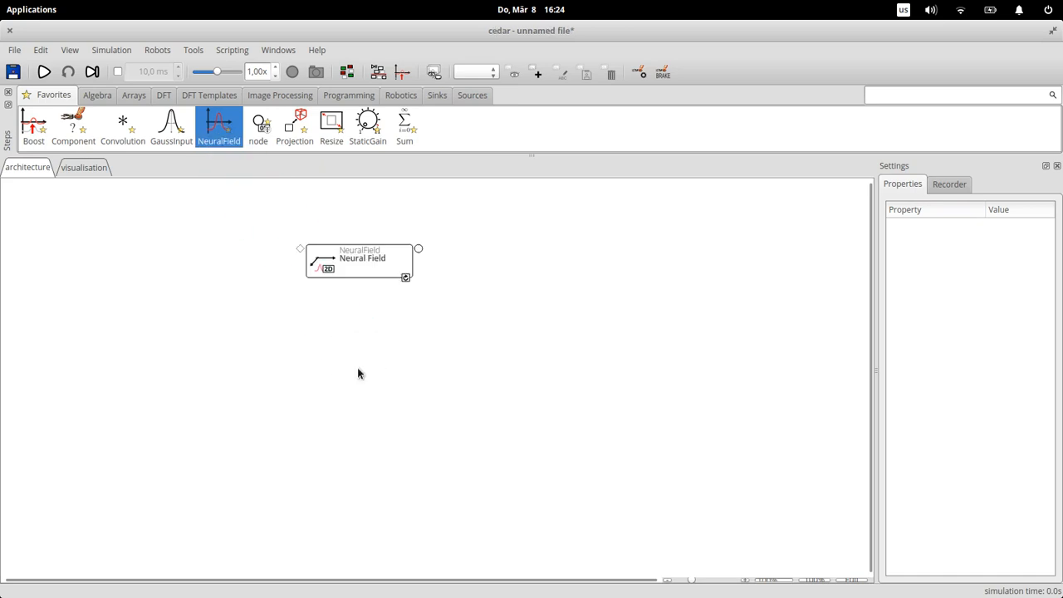
mouse_move(331, 285)
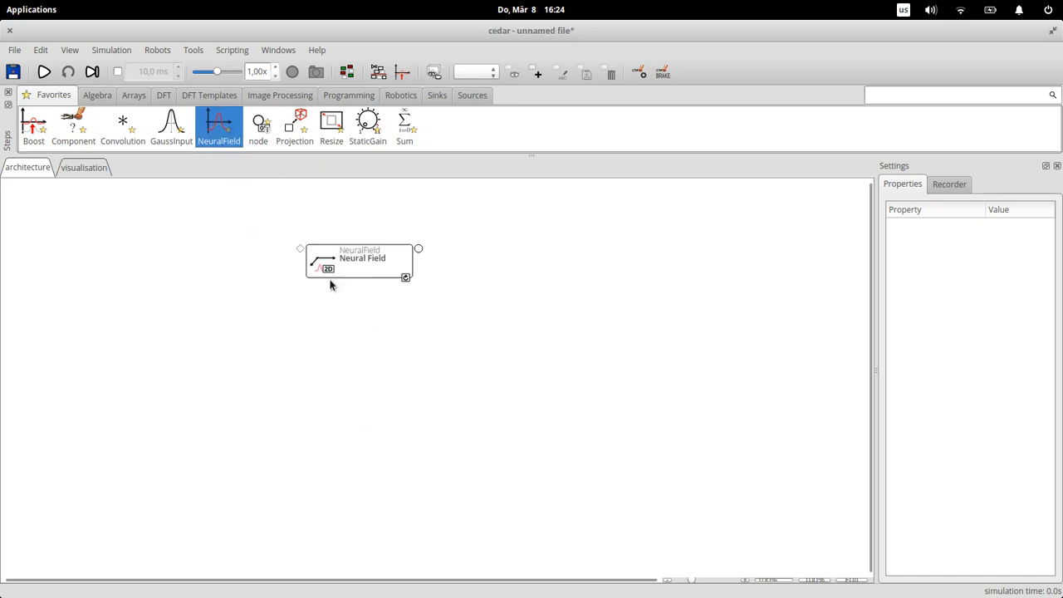
mouse_move(393, 289)
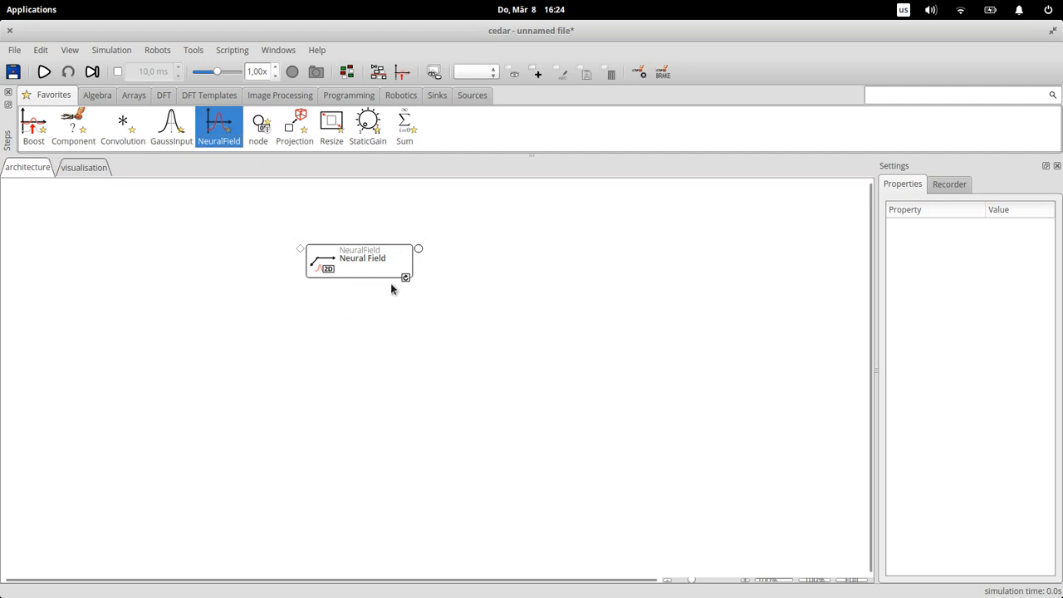
mouse_move(361, 270)
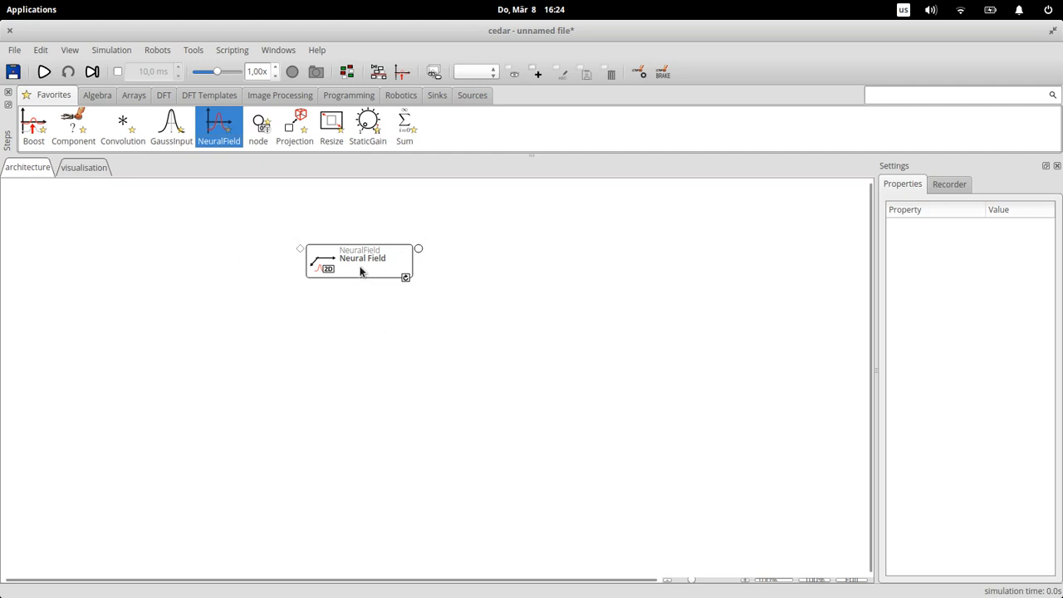
Select the Neural Field step and scroll its settings through the lateral Gauss kernel.
left_click(359, 262)
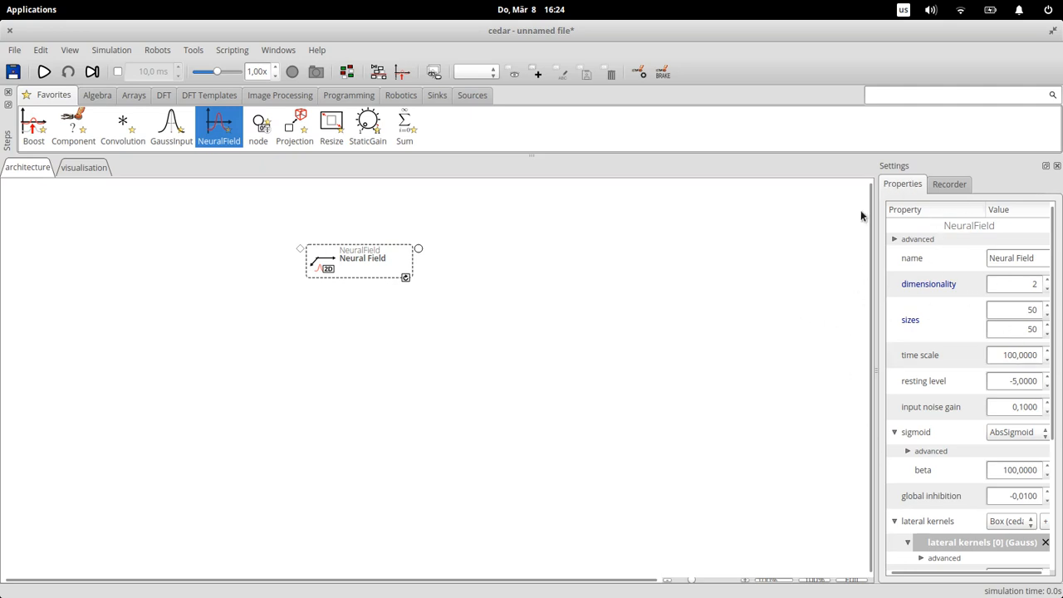
mouse_move(840, 342)
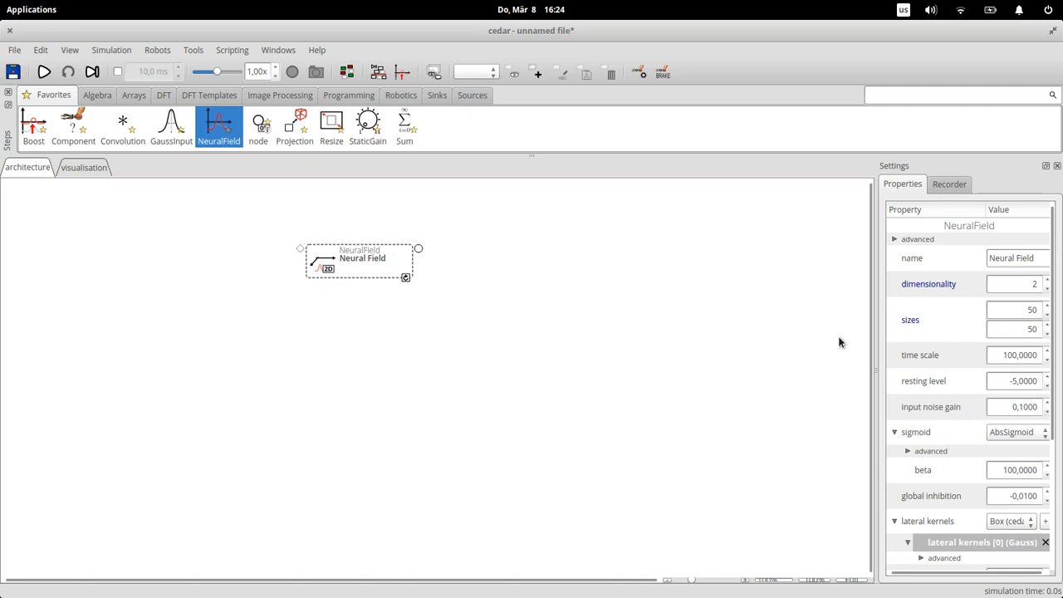
mouse_move(368, 269)
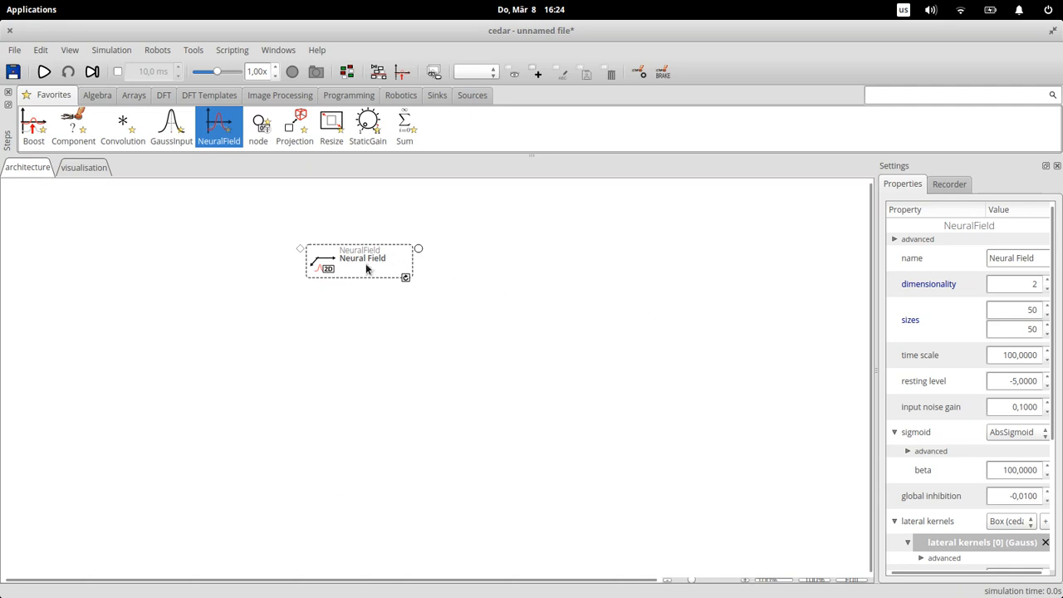
mouse_move(952, 326)
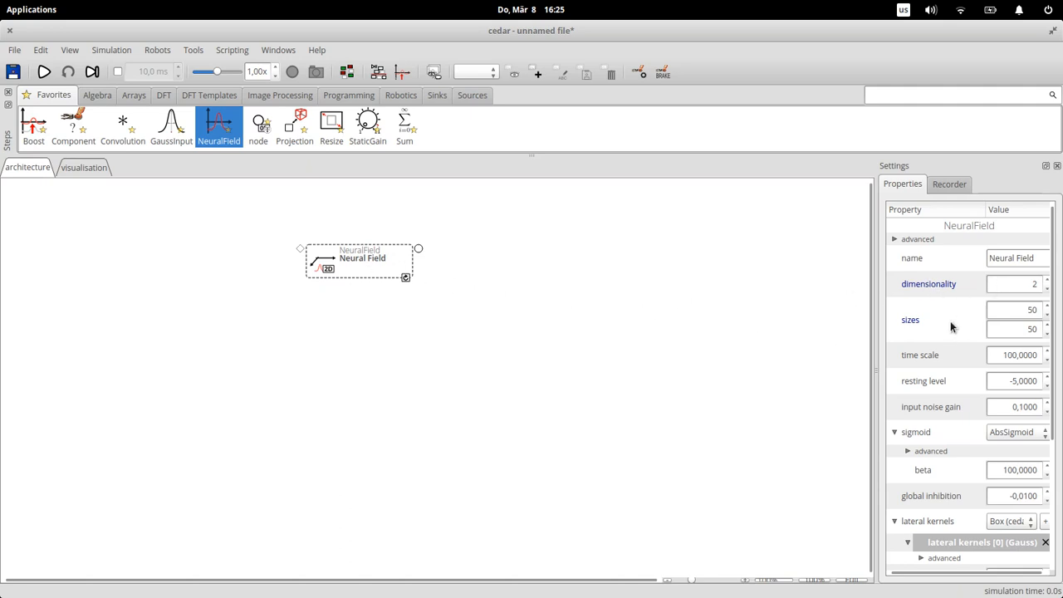
mouse_move(382, 268)
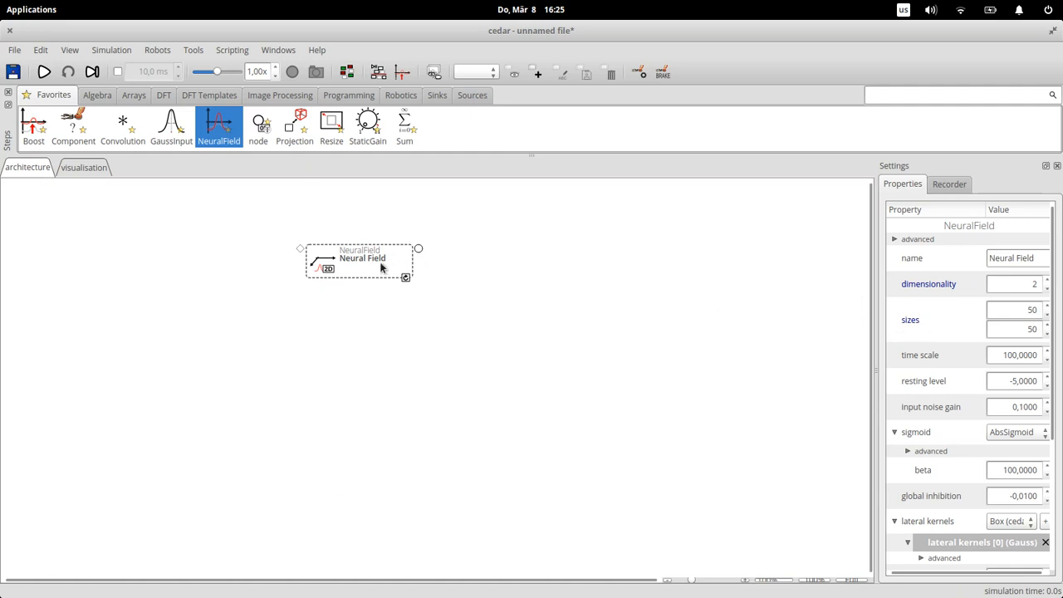
mouse_move(931, 285)
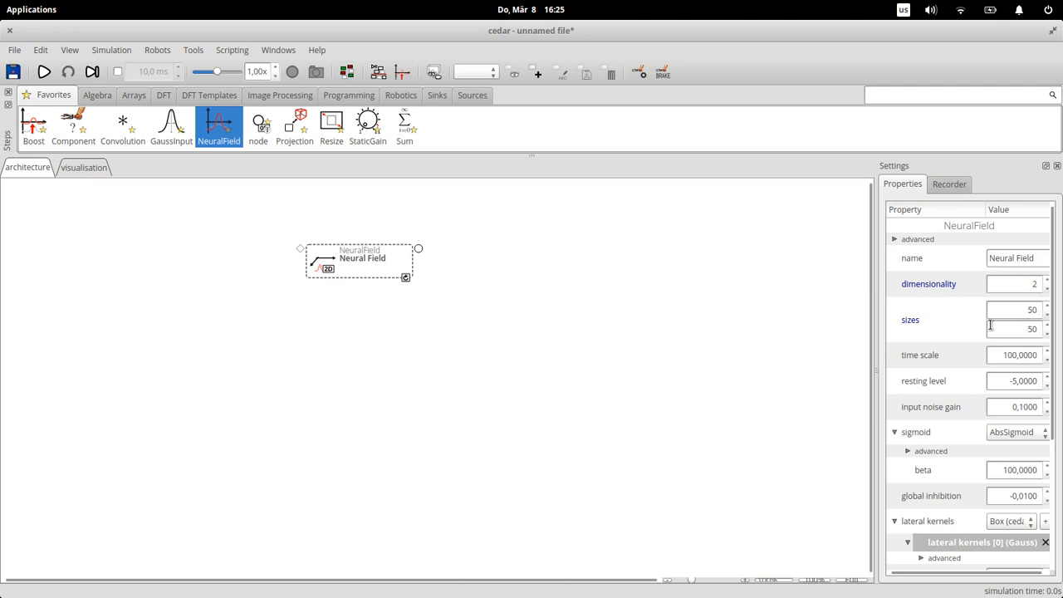
mouse_move(930, 395)
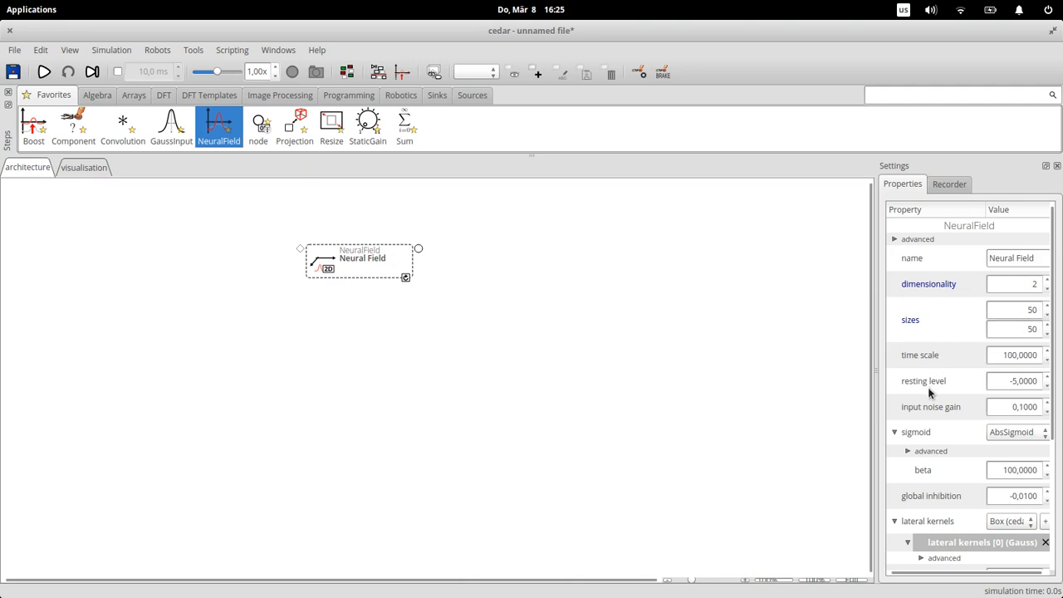
mouse_move(931, 407)
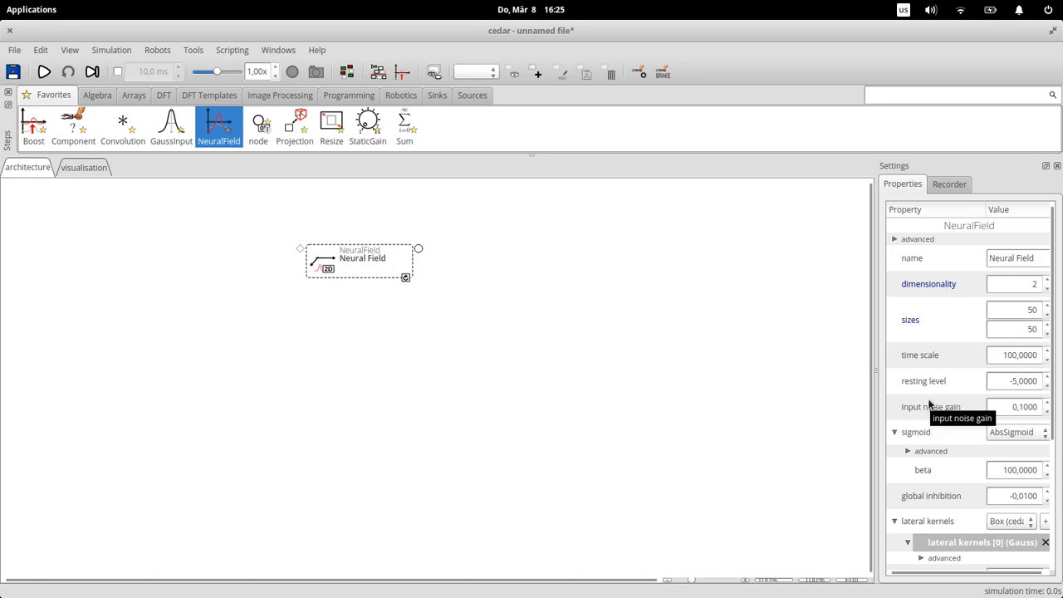
mouse_move(851, 366)
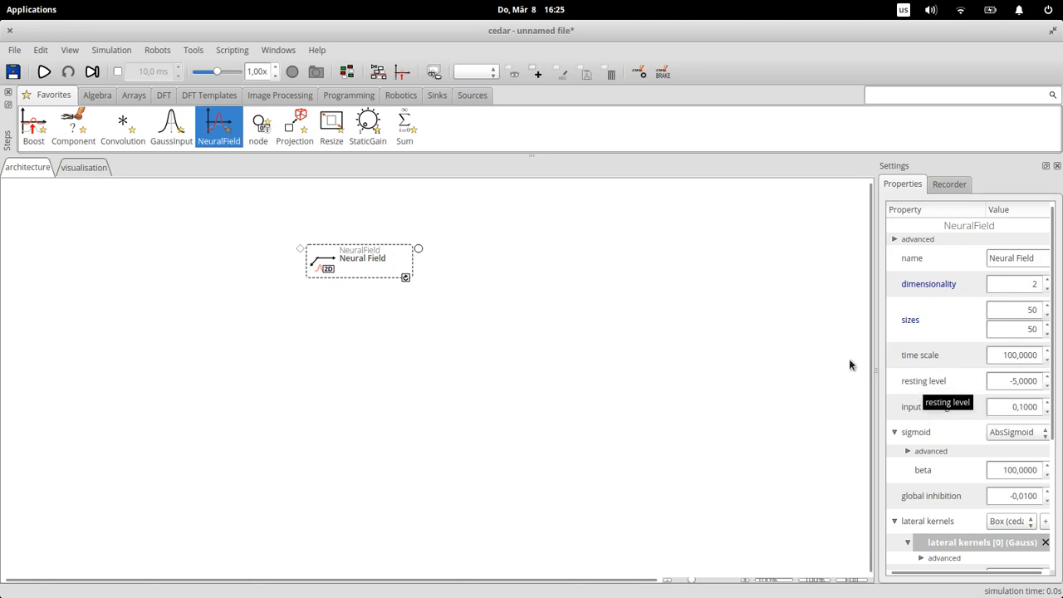
mouse_move(752, 327)
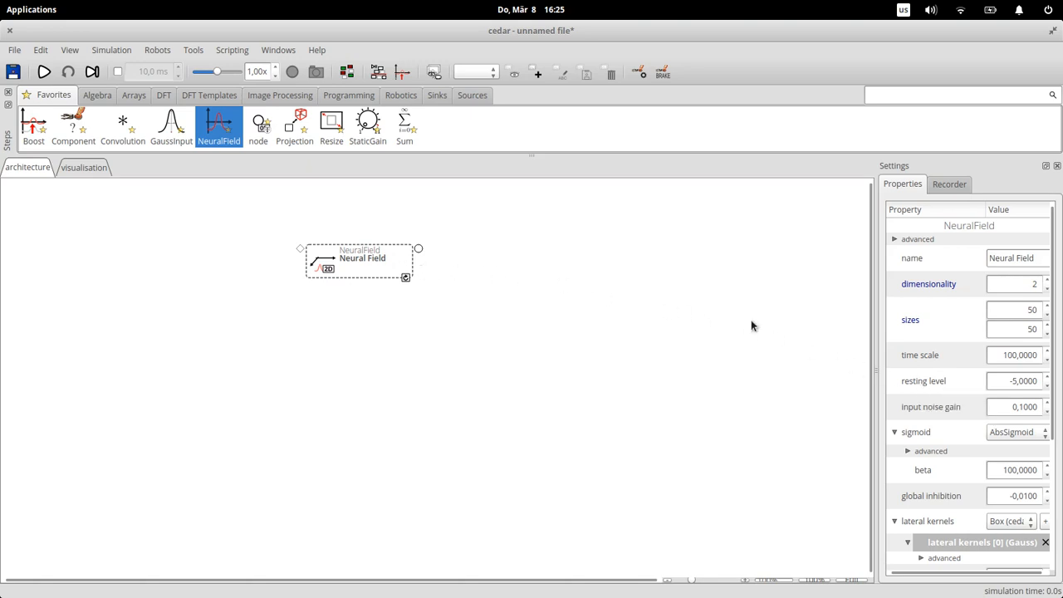
mouse_move(958, 351)
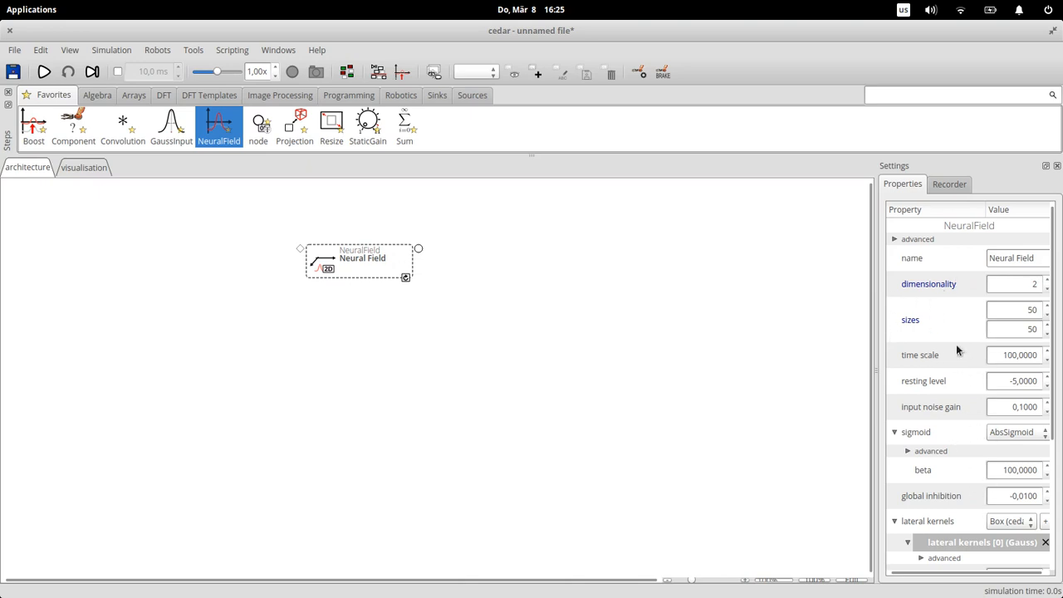
mouse_move(1044, 303)
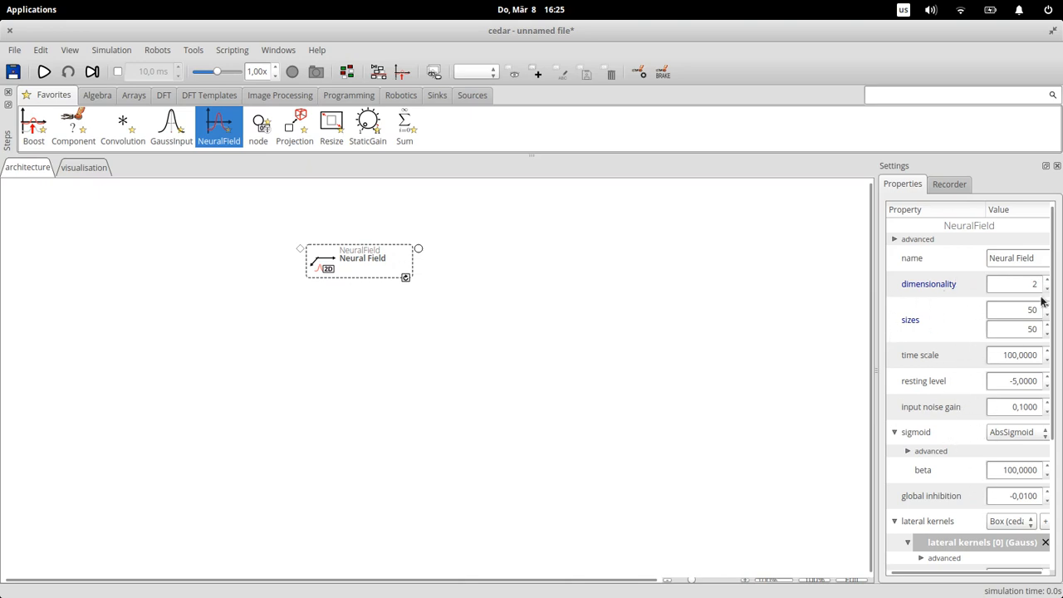
mouse_move(829, 372)
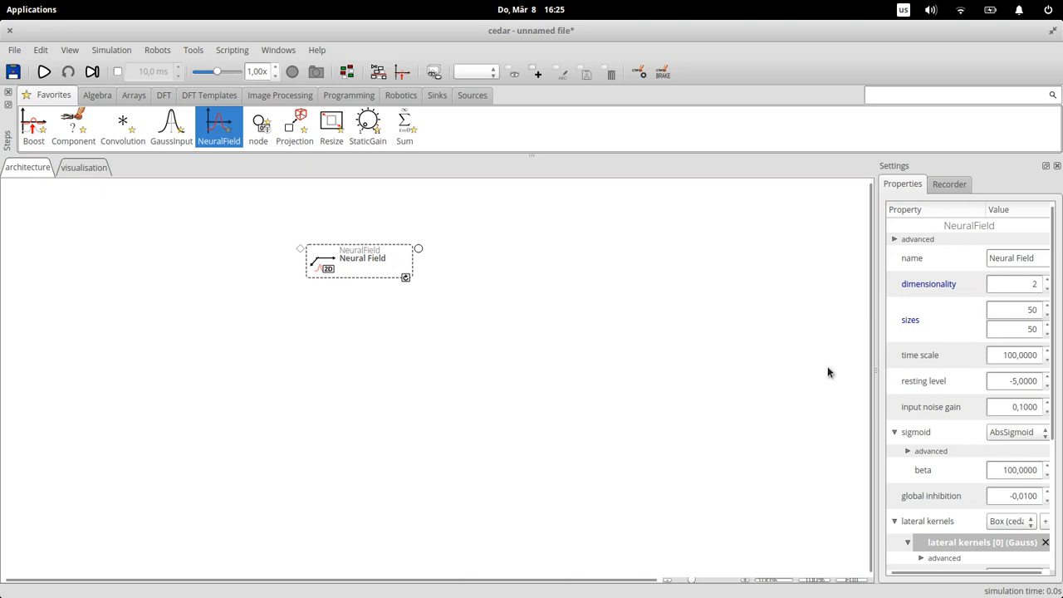
scroll("down", 3)
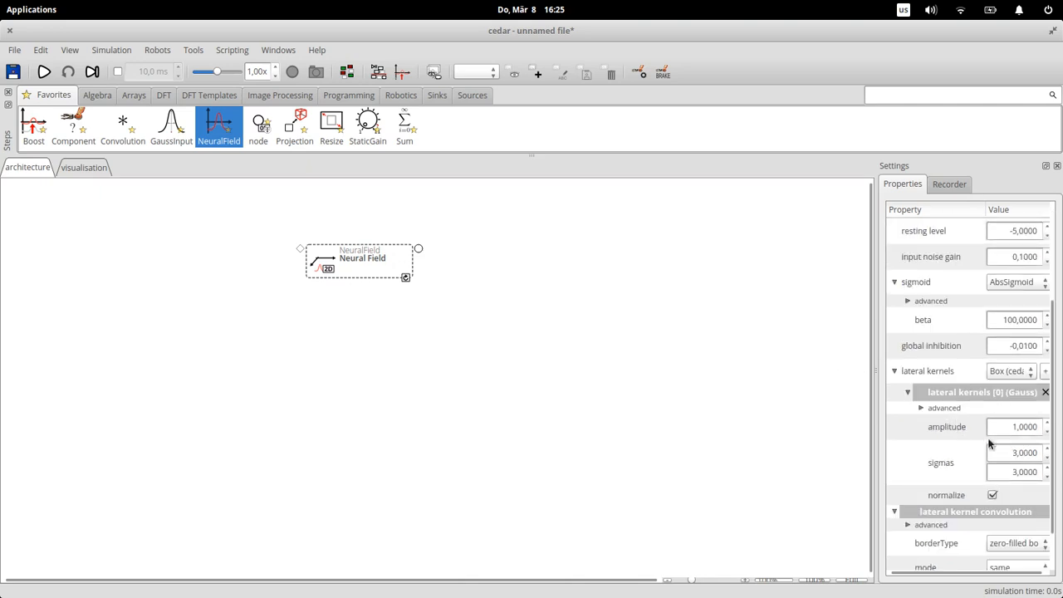
scroll("down", 3)
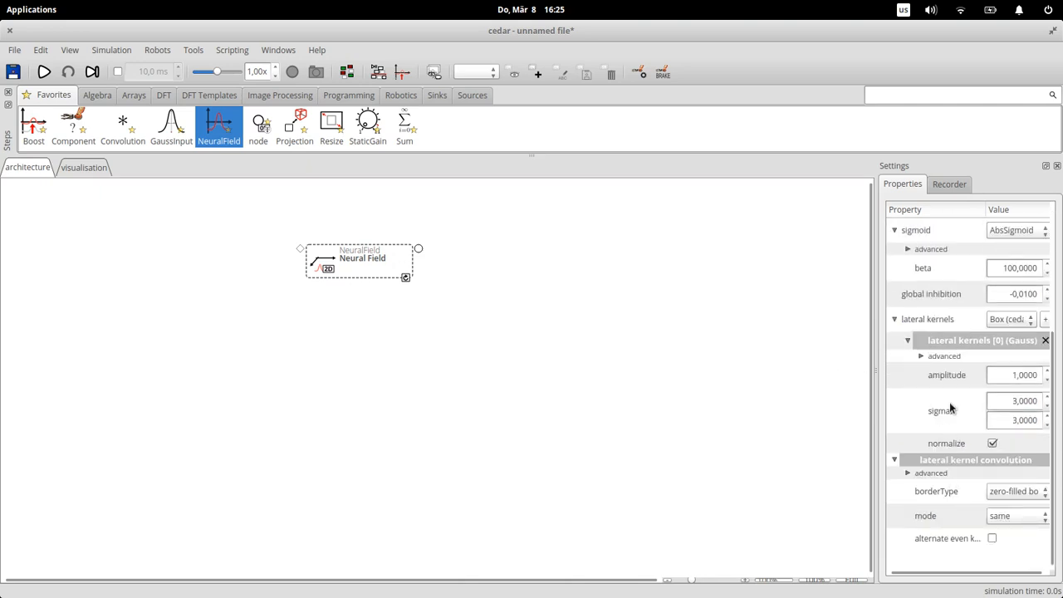
mouse_move(940, 380)
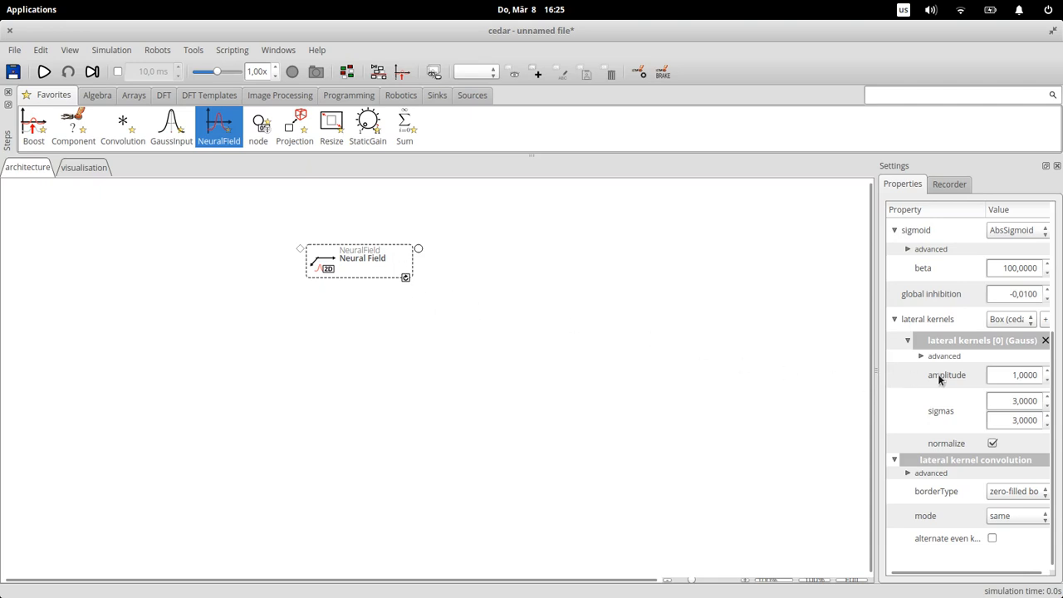
scroll("up", 3)
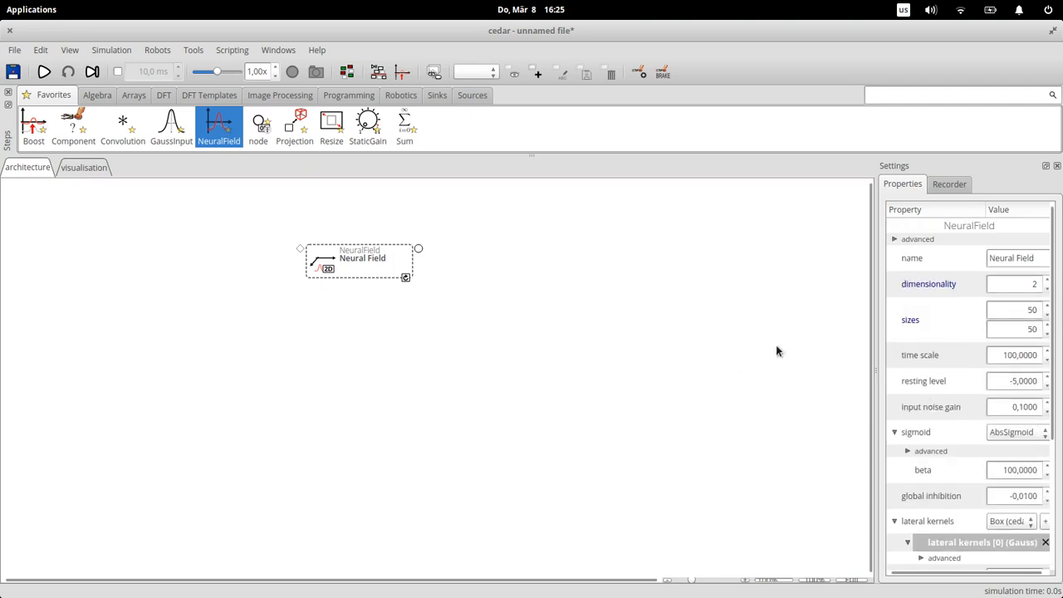
mouse_move(358, 274)
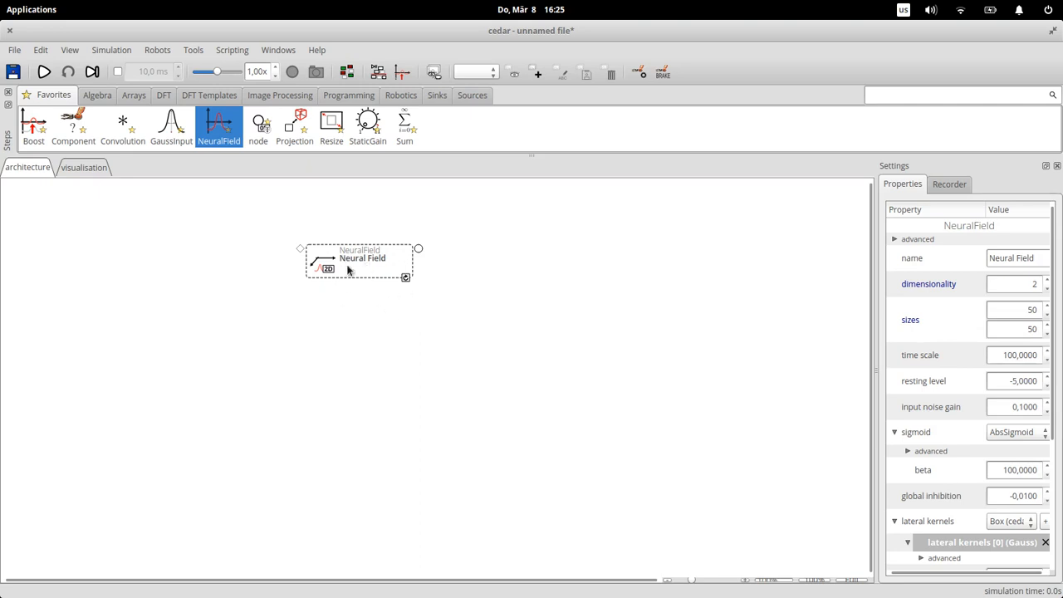
Show the Neural Field step's action menu with its plot options.
right_click(362, 262)
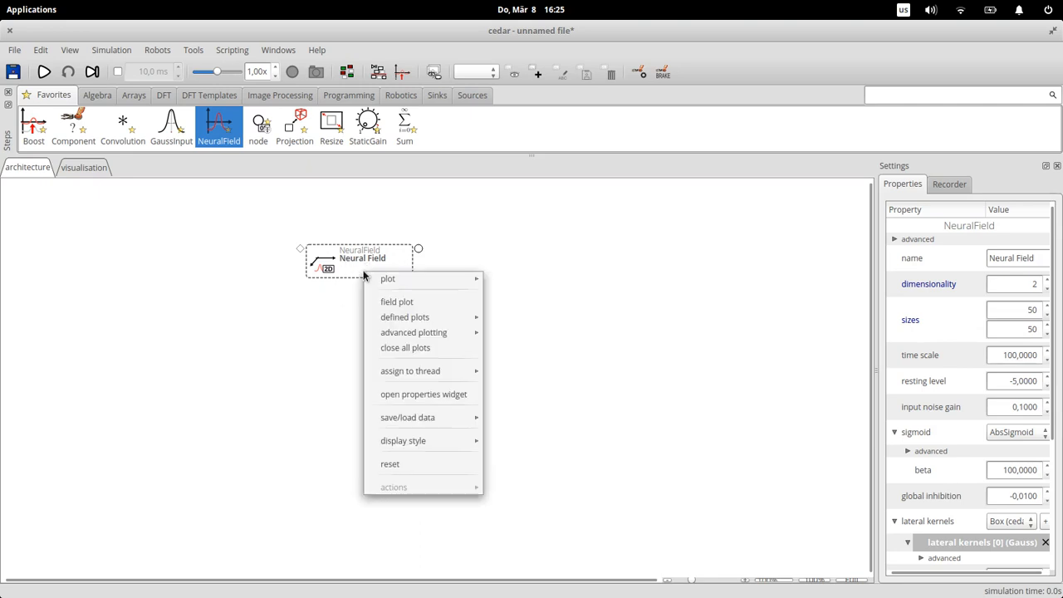
mouse_move(396, 302)
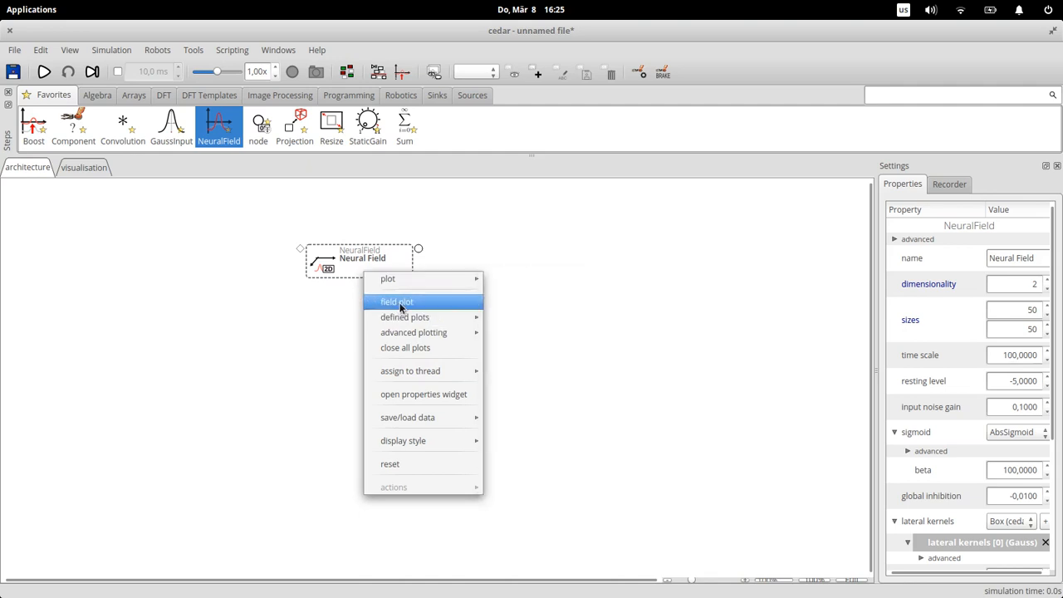
mouse_move(405, 316)
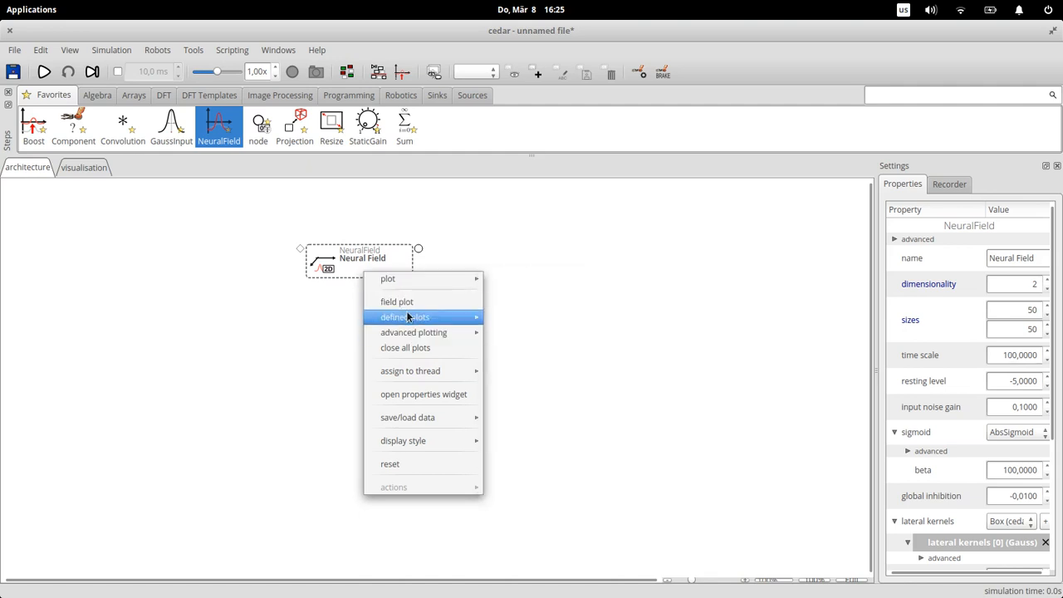
mouse_move(388, 279)
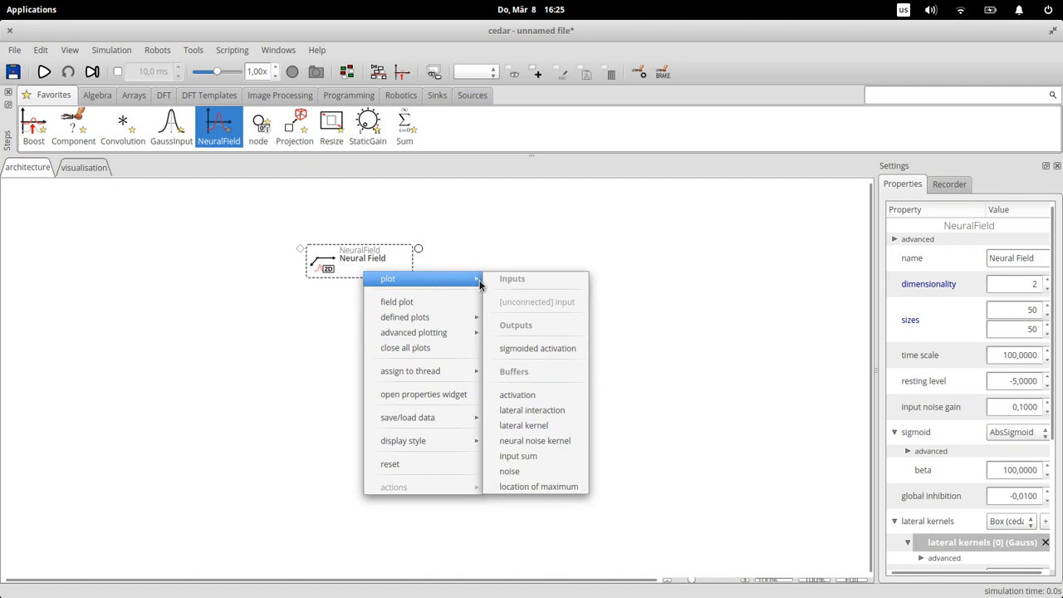
mouse_move(518, 394)
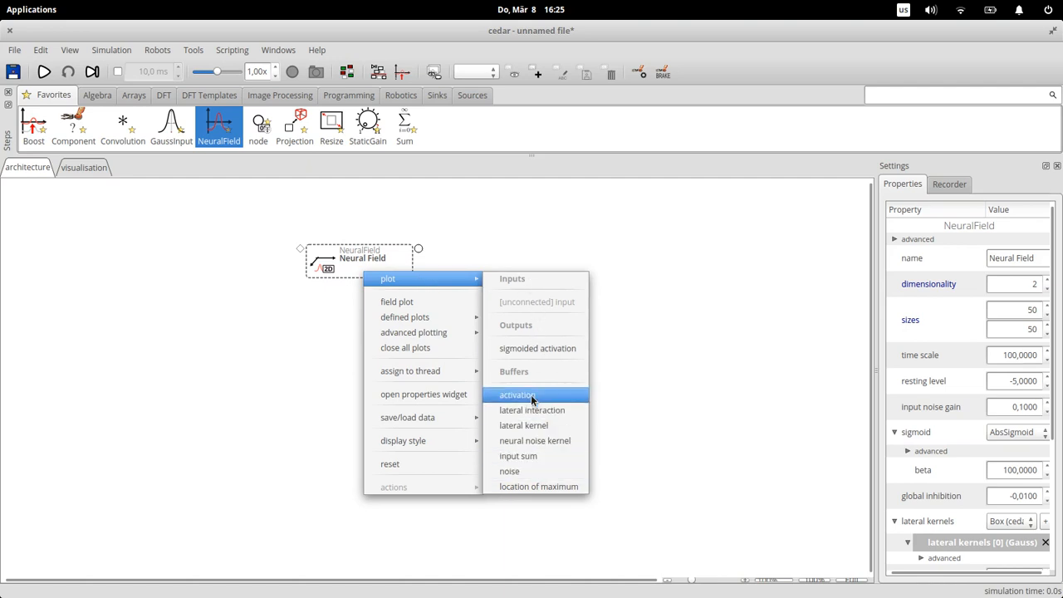
mouse_move(537, 349)
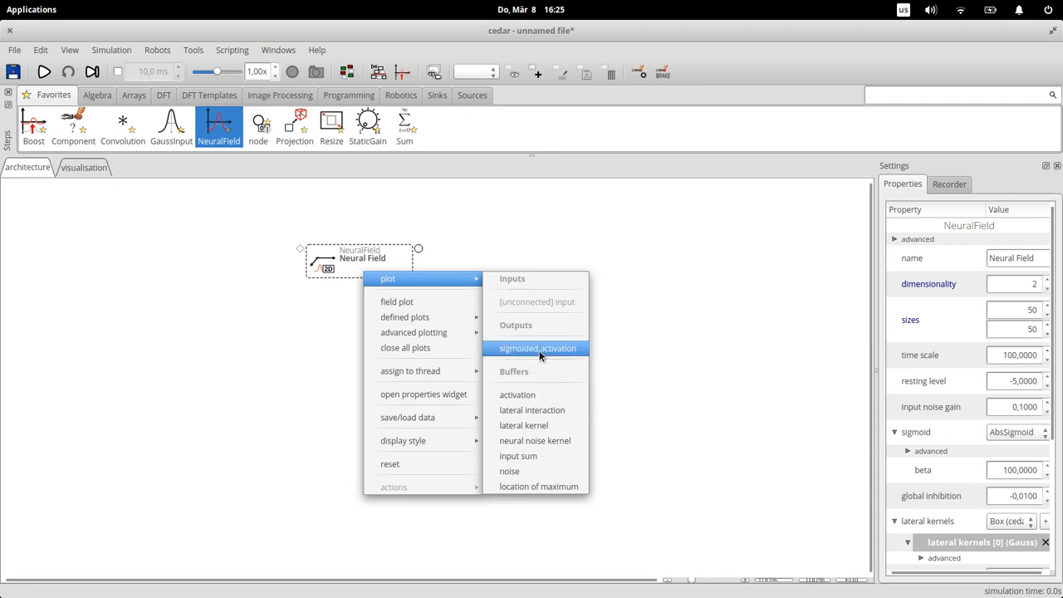
mouse_move(533, 410)
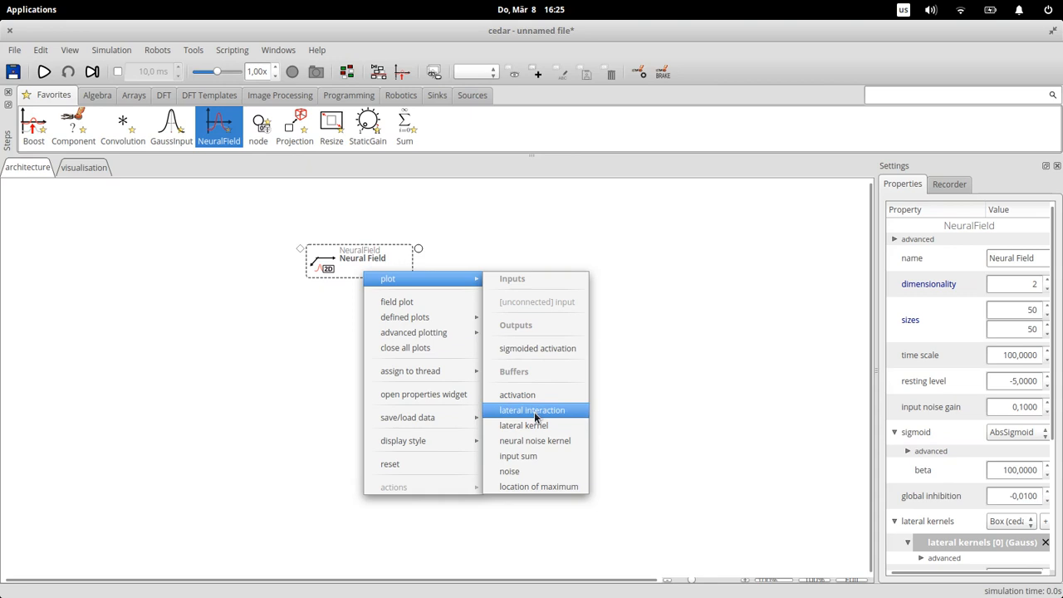
mouse_move(532, 371)
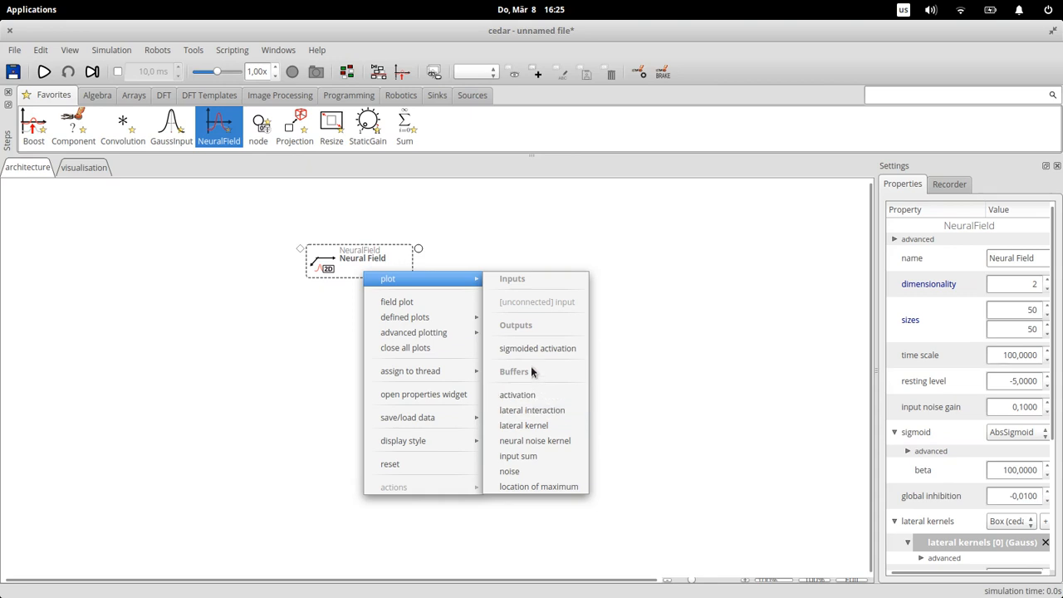
Open the Neural Field's field plot, move the window aside and enlarge it.
left_click(397, 301)
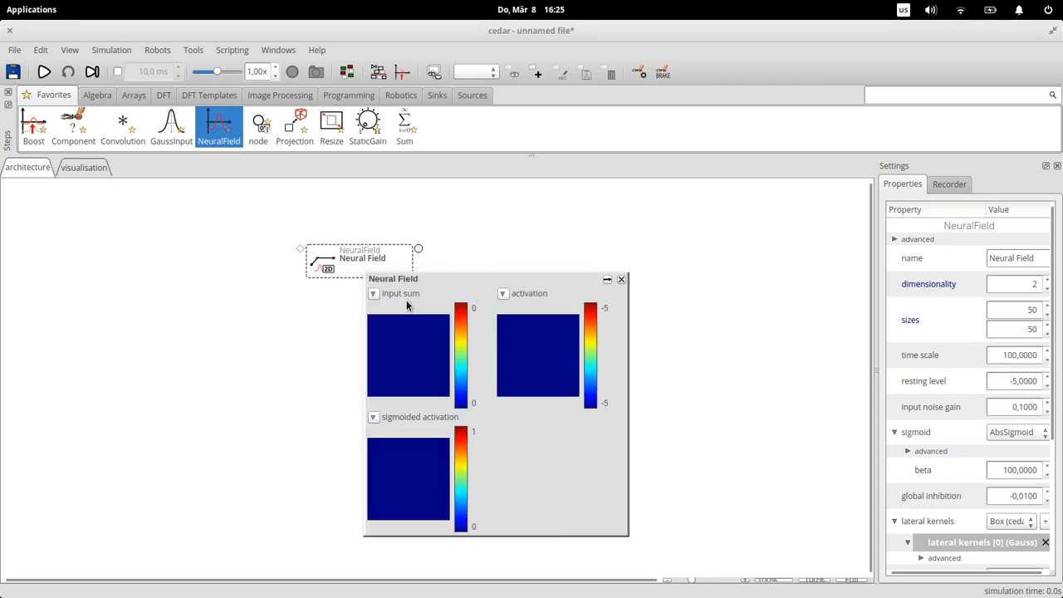
left_click_drag(393, 279, 472, 217)
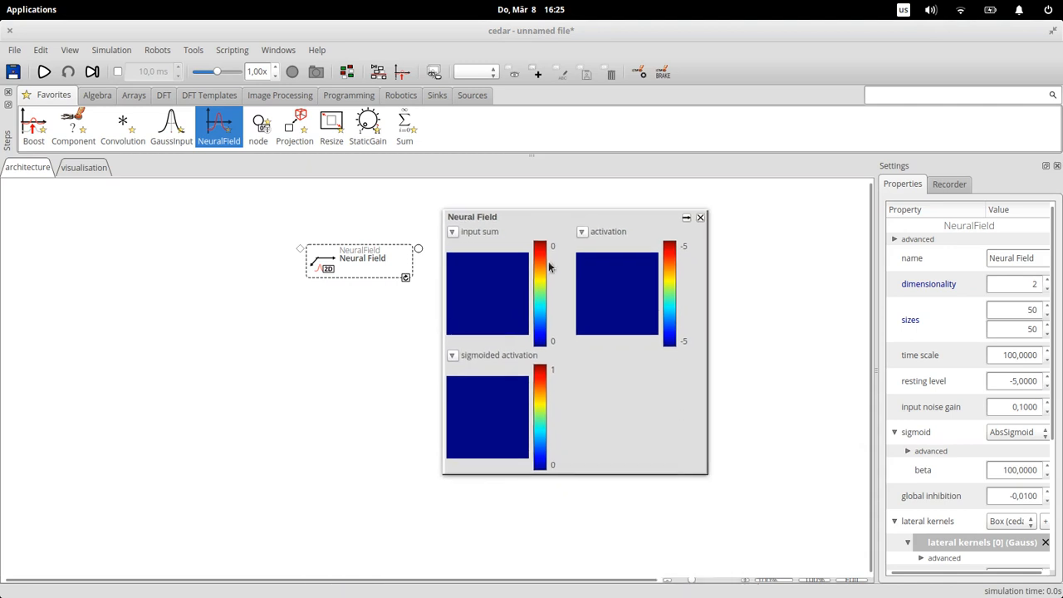
left_click_drag(705, 477, 763, 513)
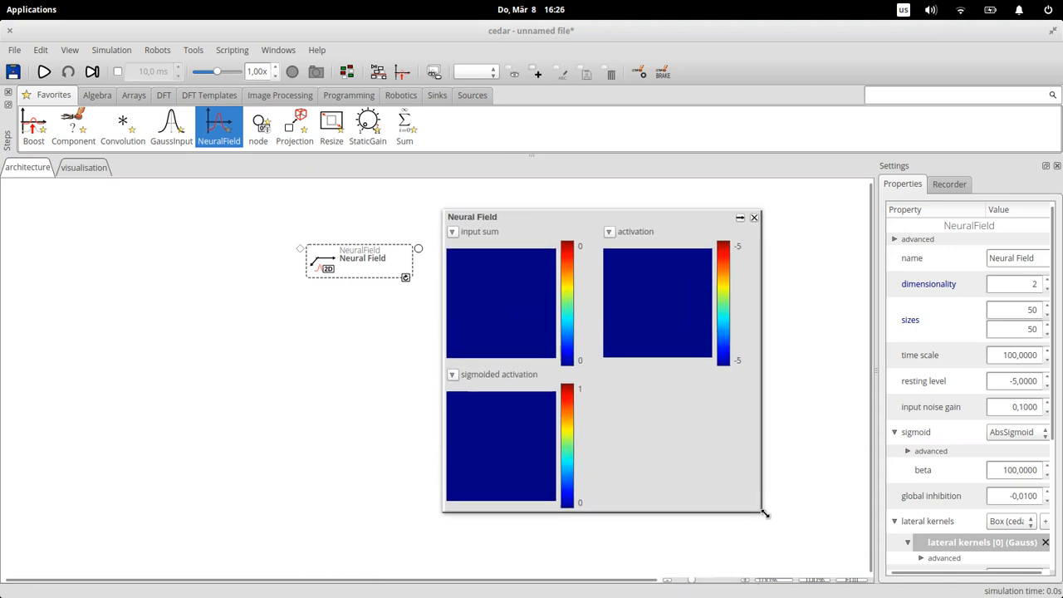
left_click_drag(765, 514, 785, 530)
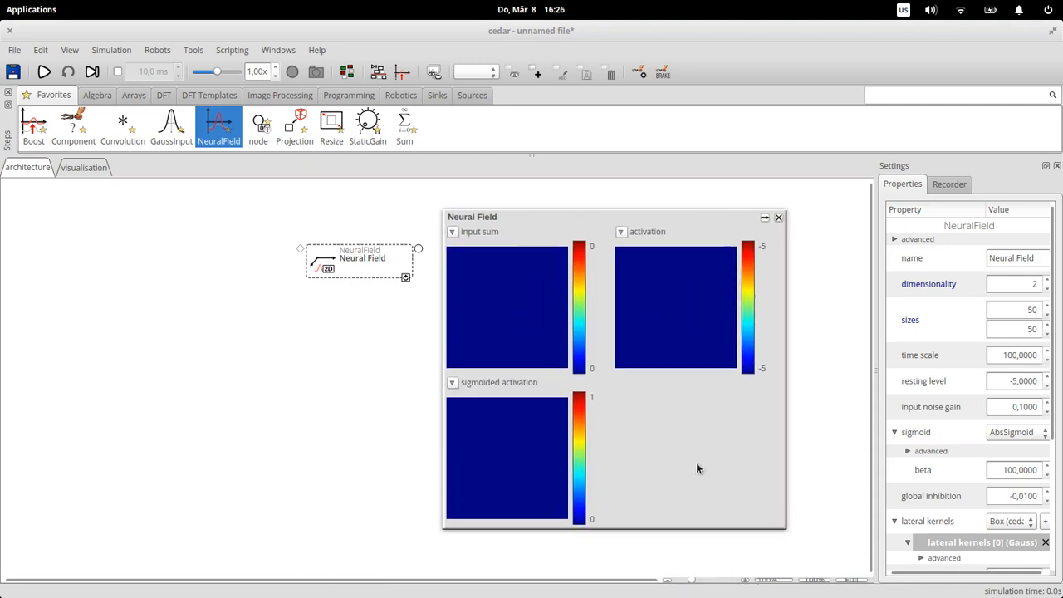
mouse_move(478, 270)
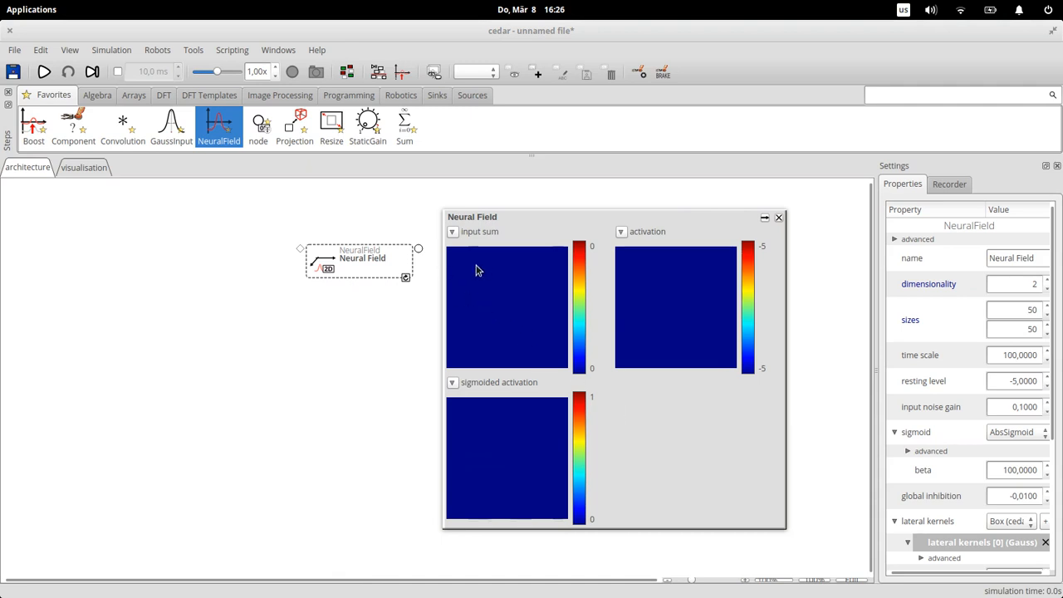
mouse_move(534, 252)
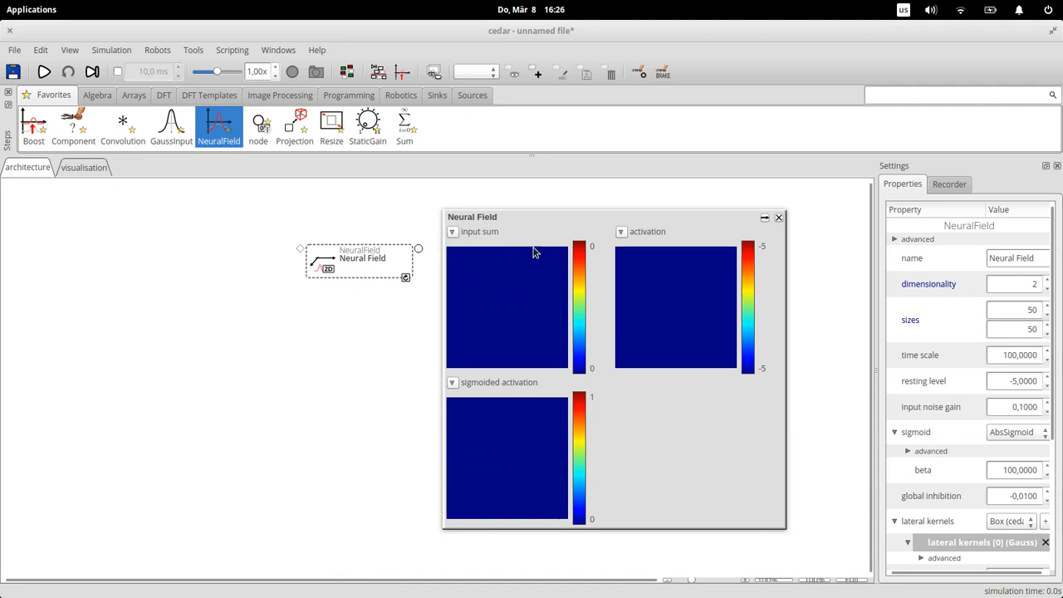
mouse_move(605, 327)
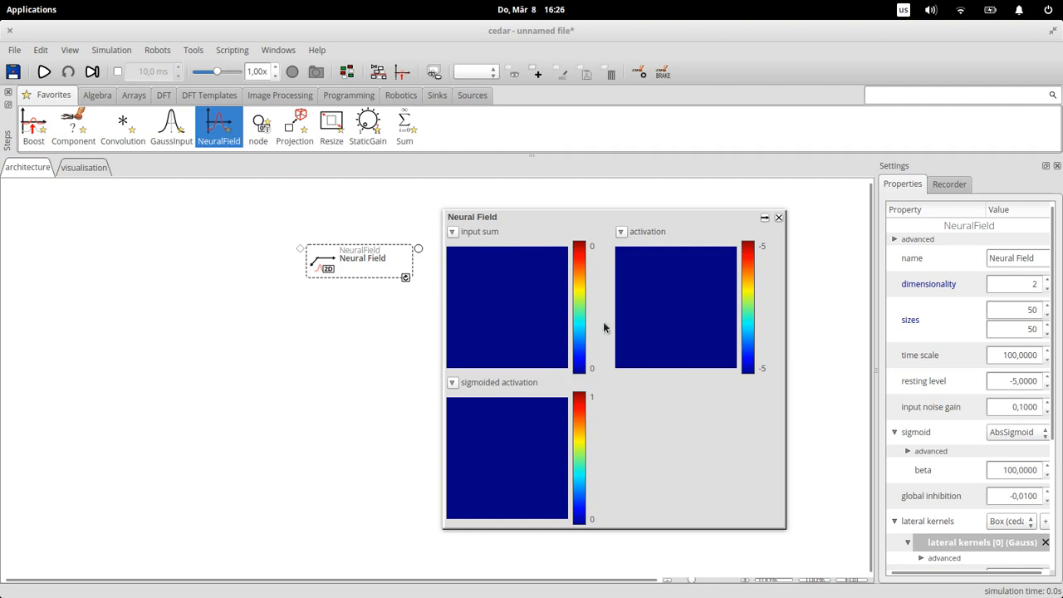
mouse_move(697, 275)
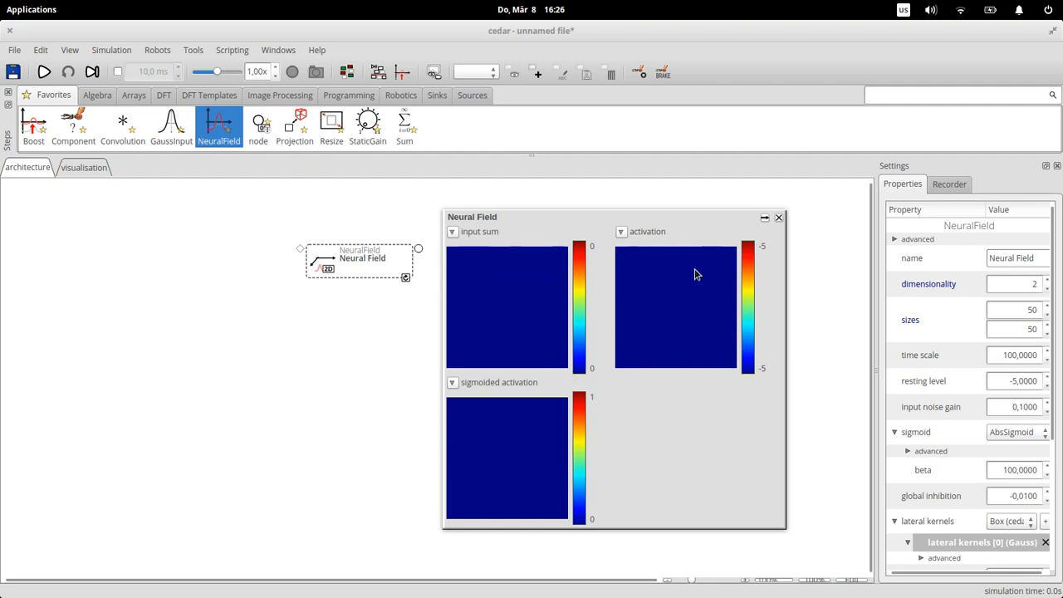
mouse_move(509, 407)
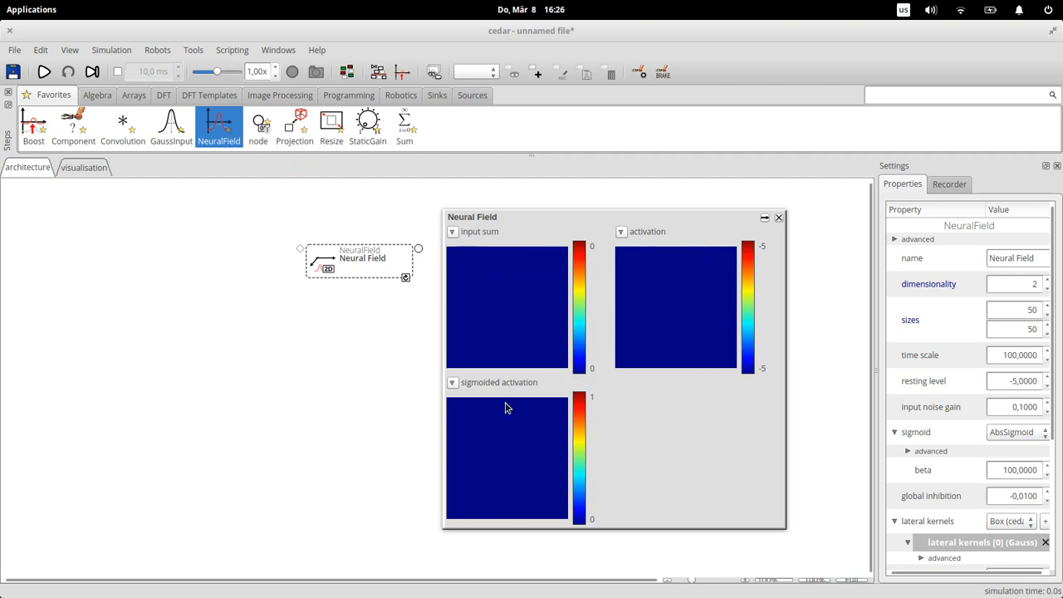
mouse_move(508, 451)
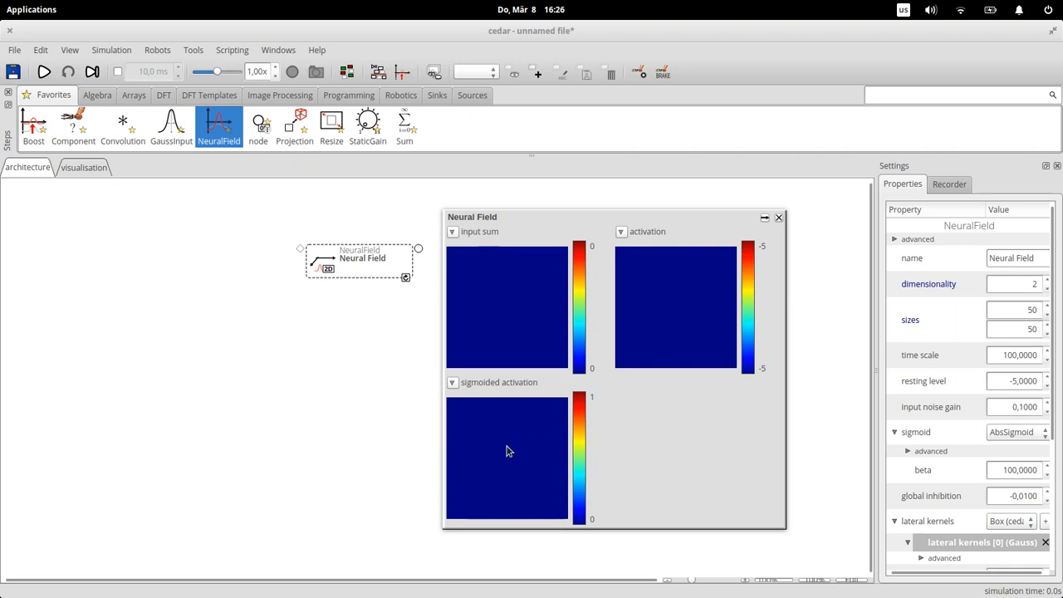
mouse_move(340, 339)
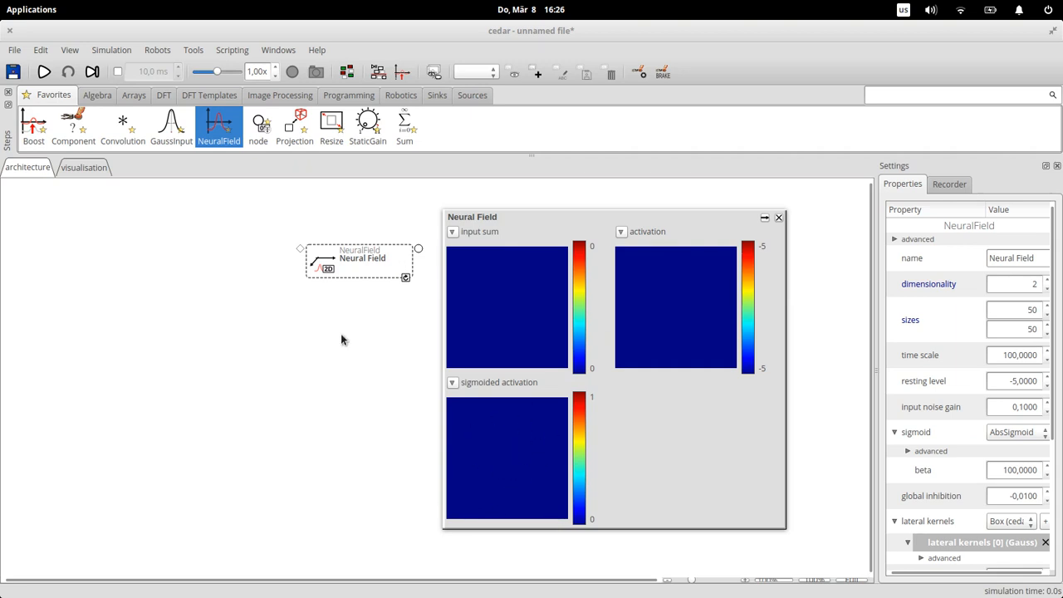
mouse_move(268, 337)
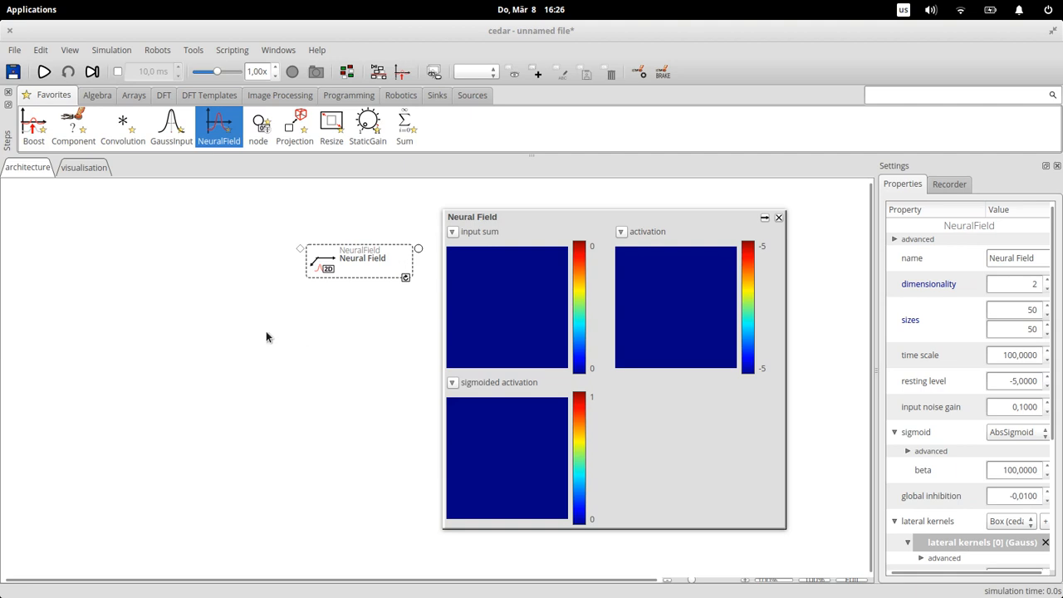
mouse_move(235, 324)
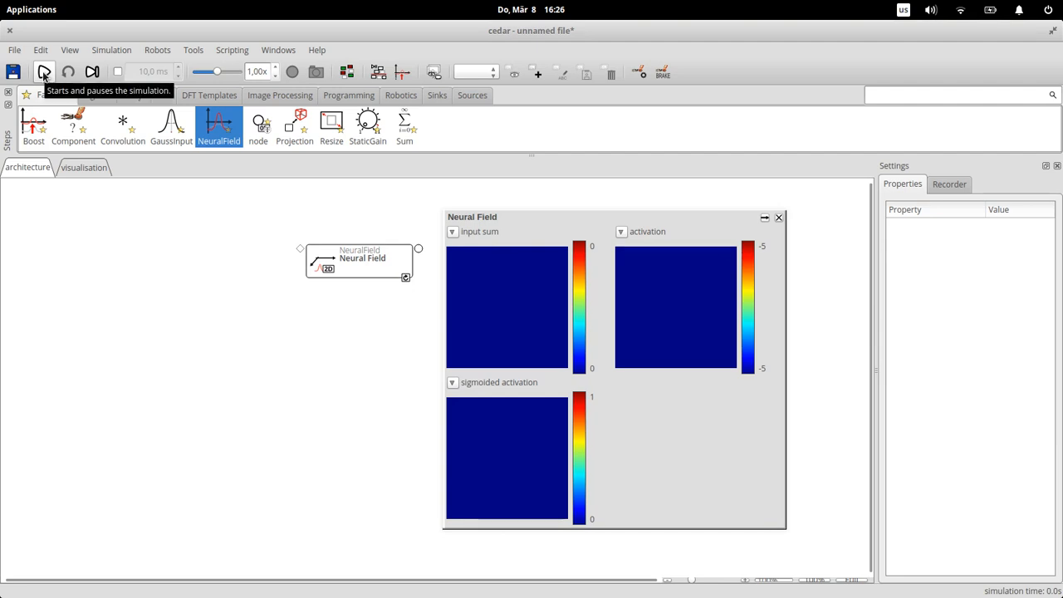
Start the simulation and move the Neural Field step lower on the canvas.
left_click(43, 71)
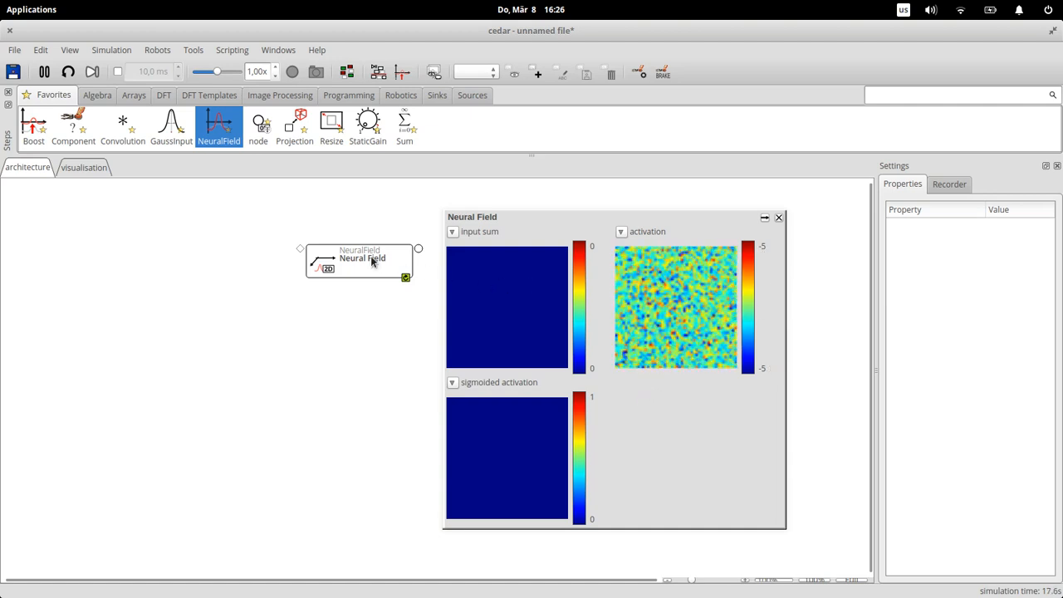
left_click(359, 262)
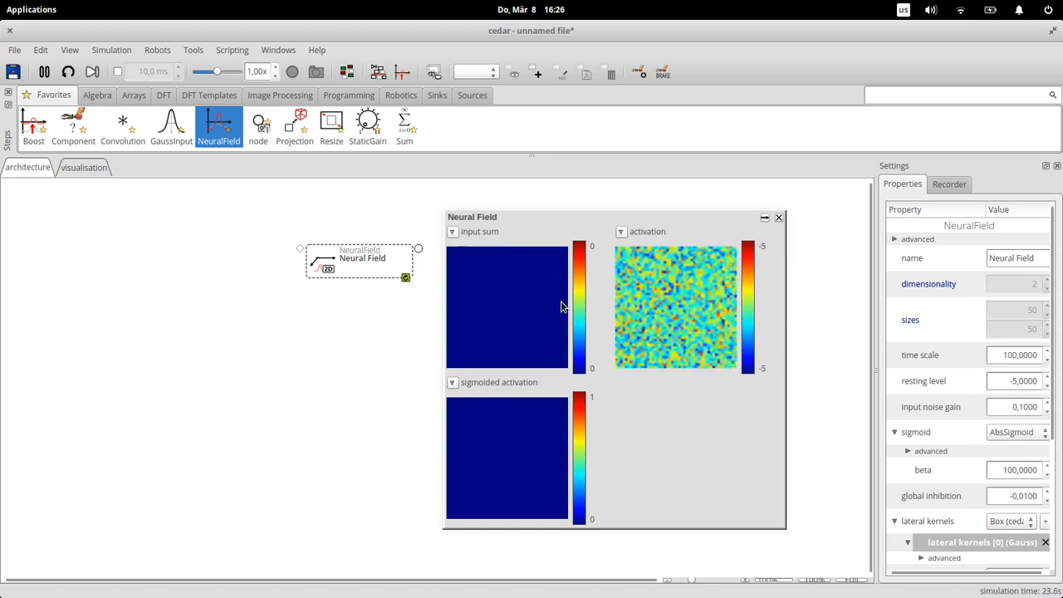
left_click_drag(359, 262, 343, 320)
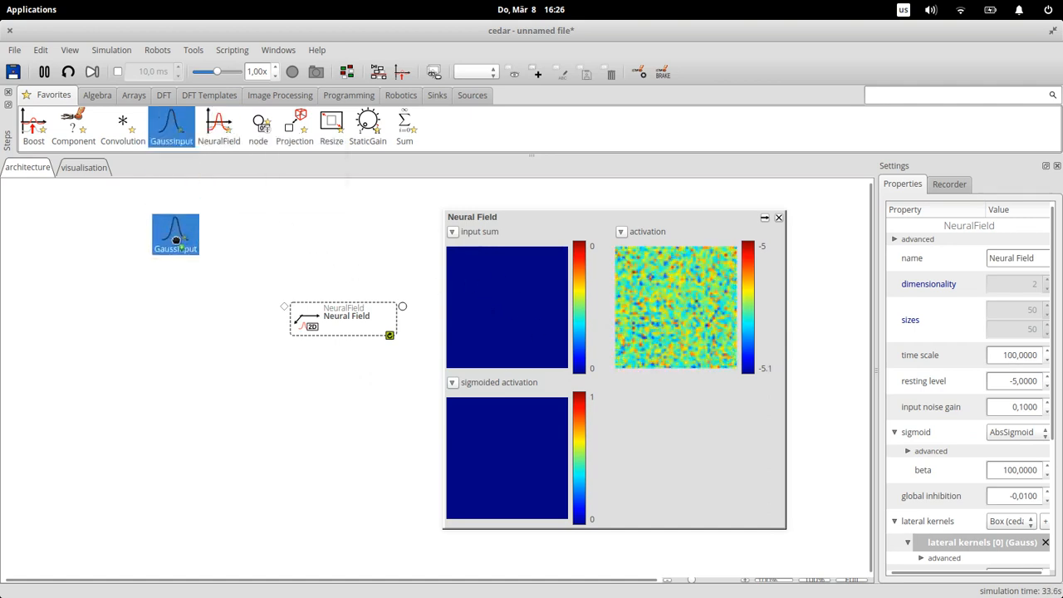
Place a Gauss Input step left of the Neural Field and open its plotting options.
left_click_drag(175, 234, 253, 324)
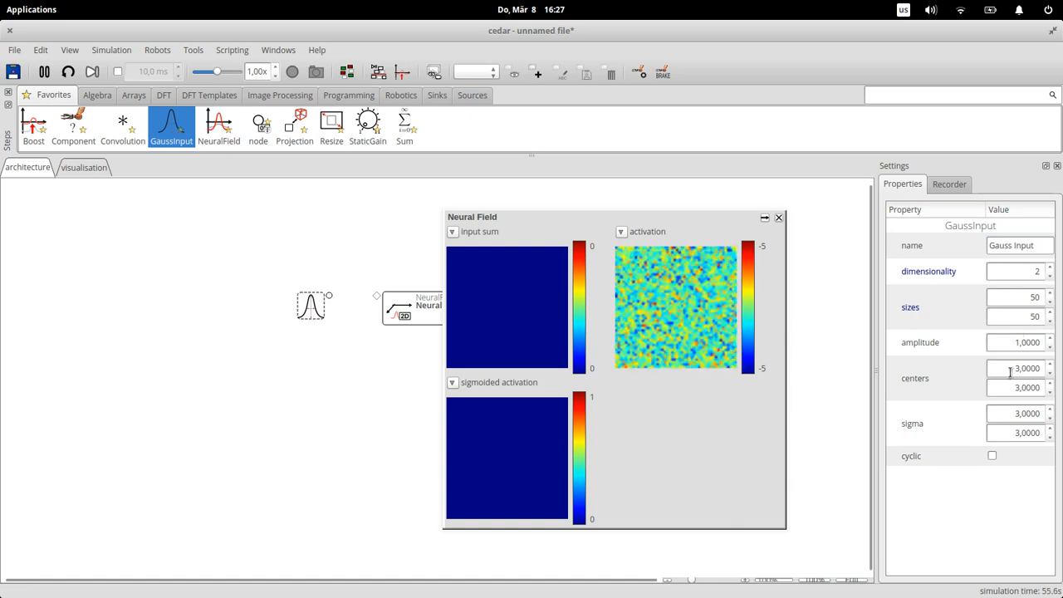
right_click(310, 306)
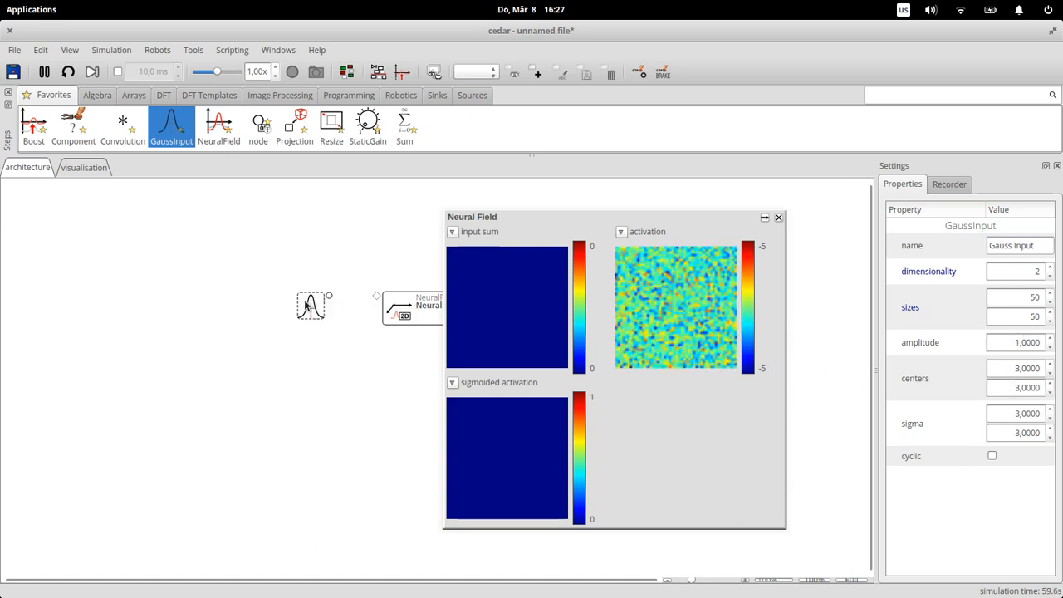
right_click(311, 304)
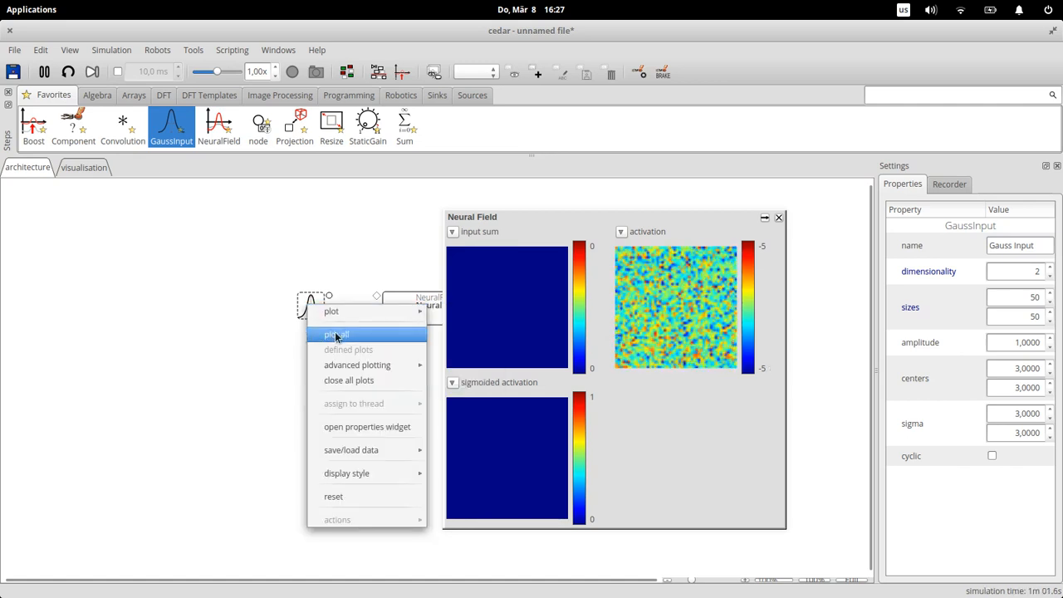
Plot all Gauss Input outputs in an enlarged window, with amplitude 3.5 and centers 26, 17.
left_click(336, 334)
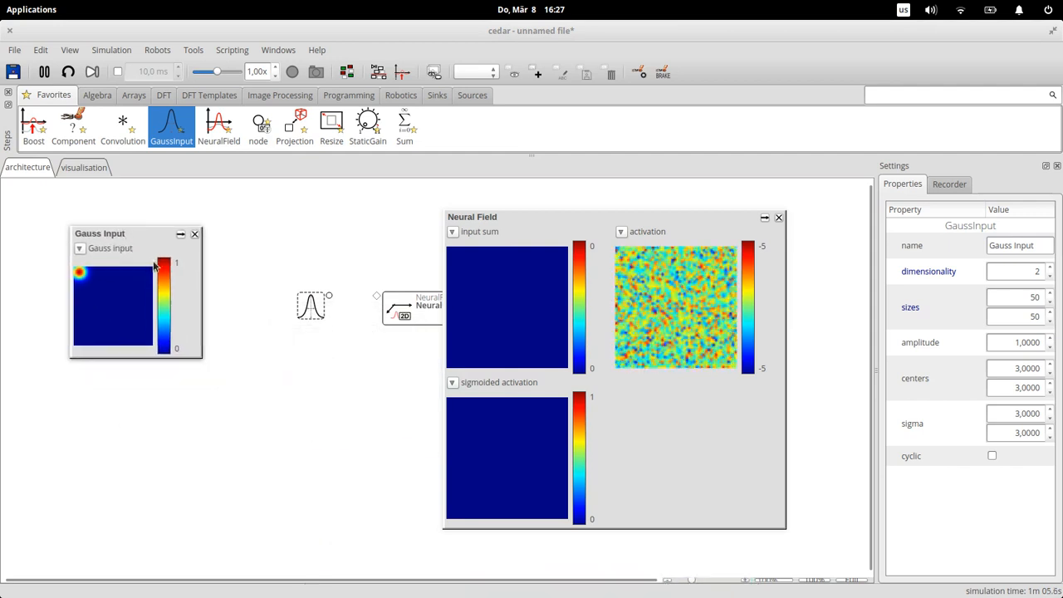
left_click_drag(202, 358, 284, 466)
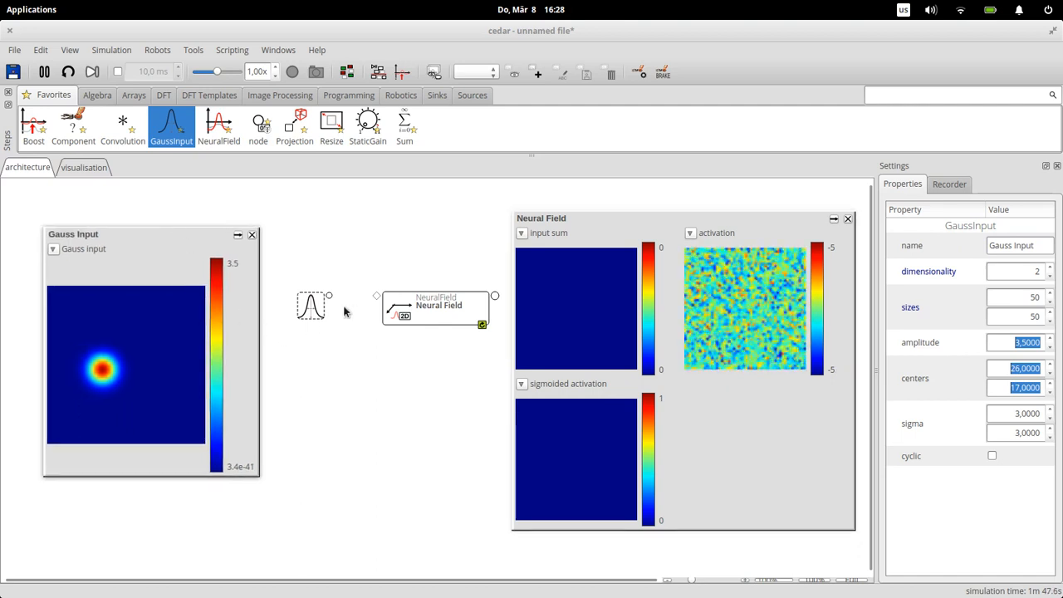
left_click(355, 364)
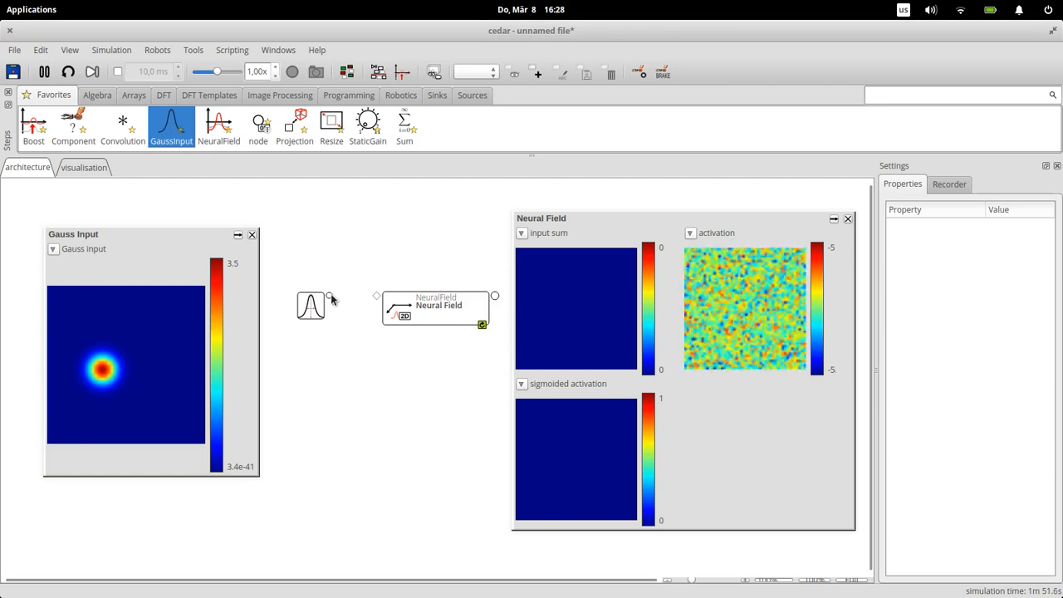
mouse_move(330, 299)
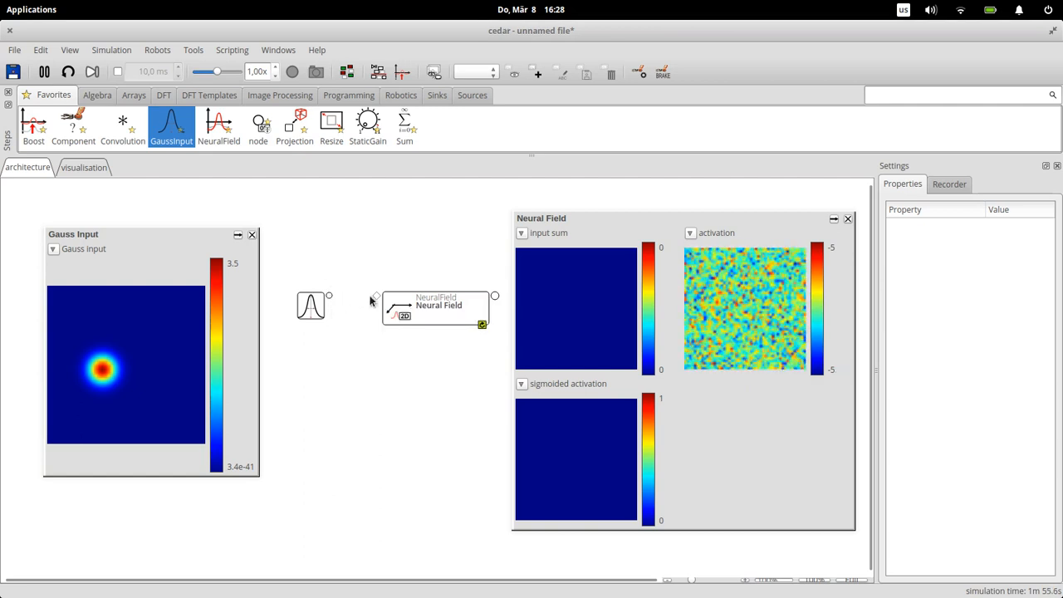
mouse_move(329, 297)
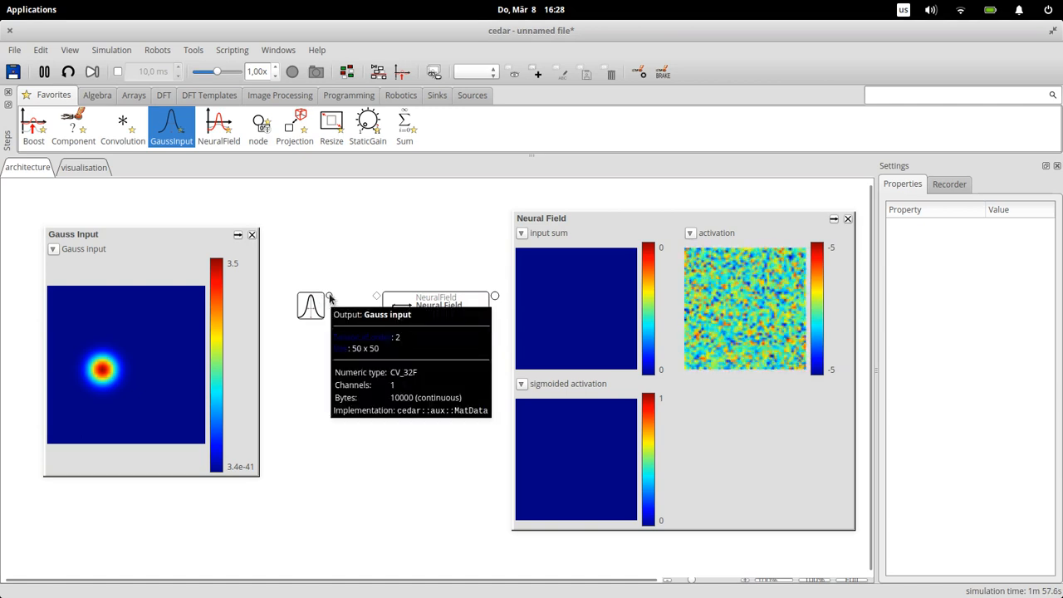
mouse_move(341, 354)
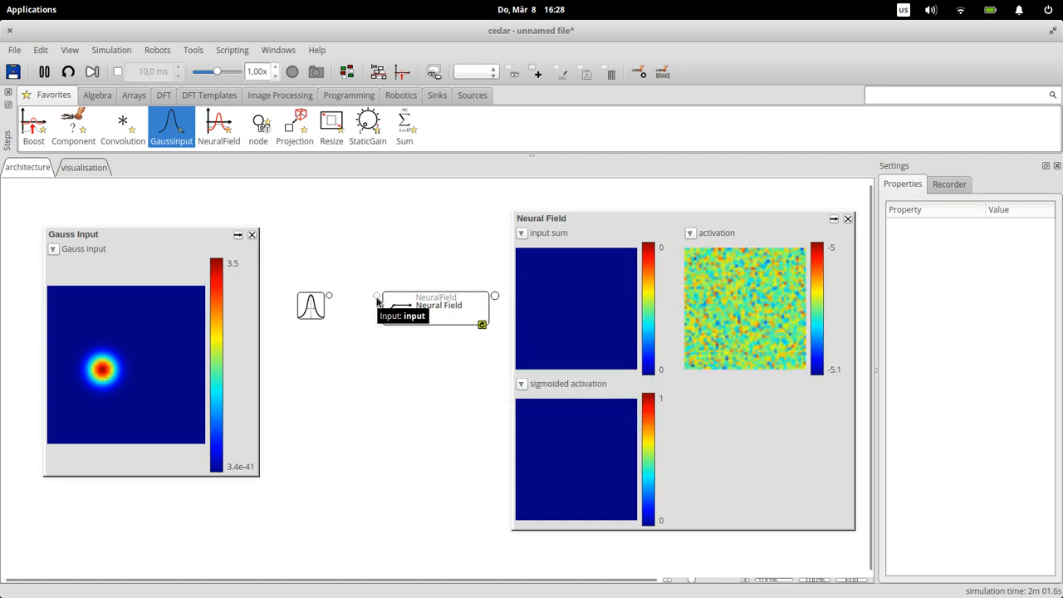
mouse_move(331, 310)
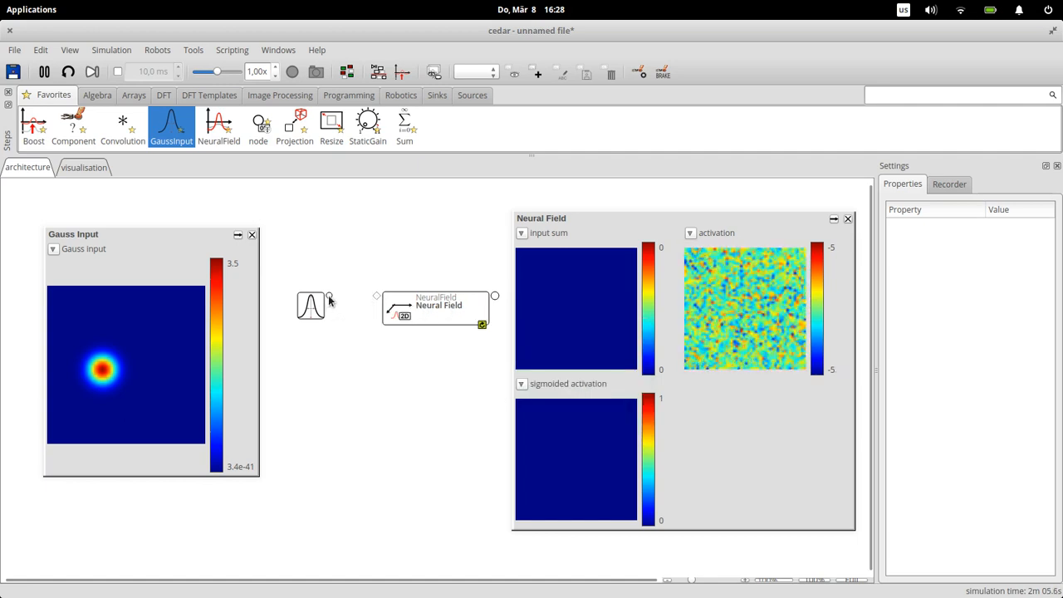
mouse_move(329, 298)
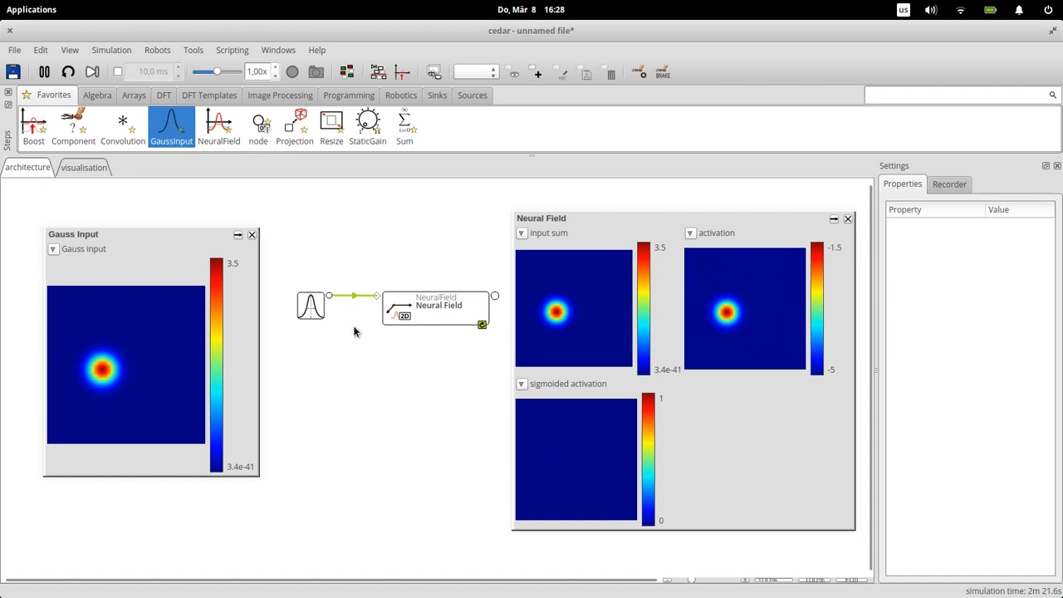
mouse_move(361, 302)
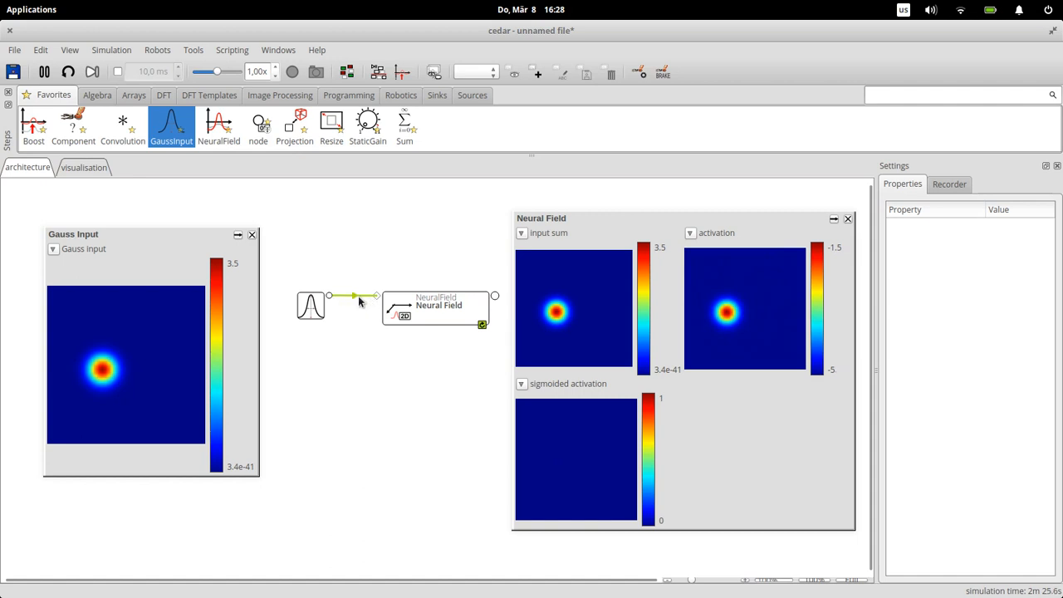
mouse_move(531, 289)
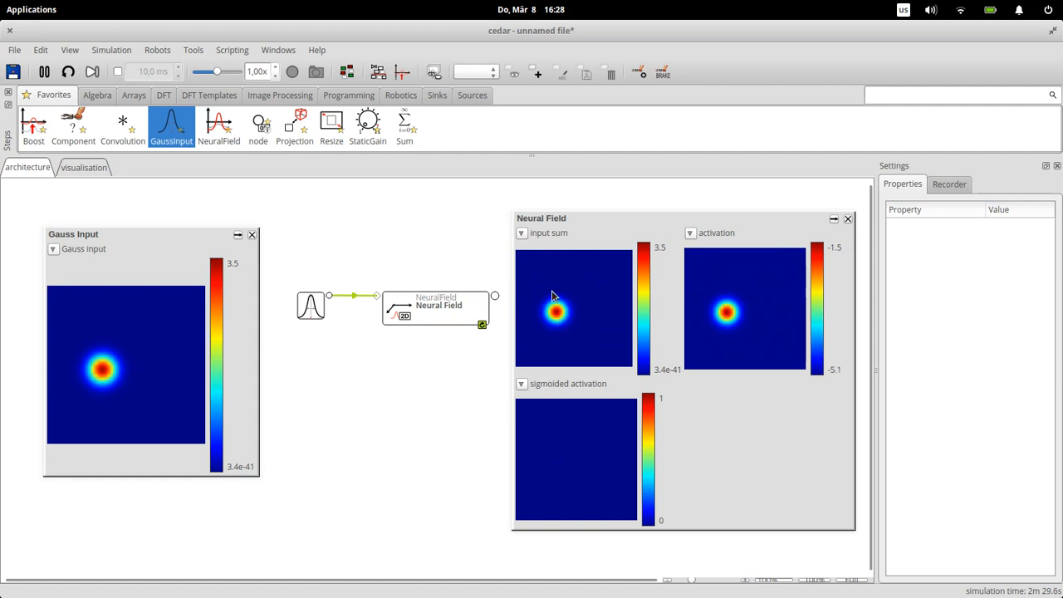
mouse_move(118, 371)
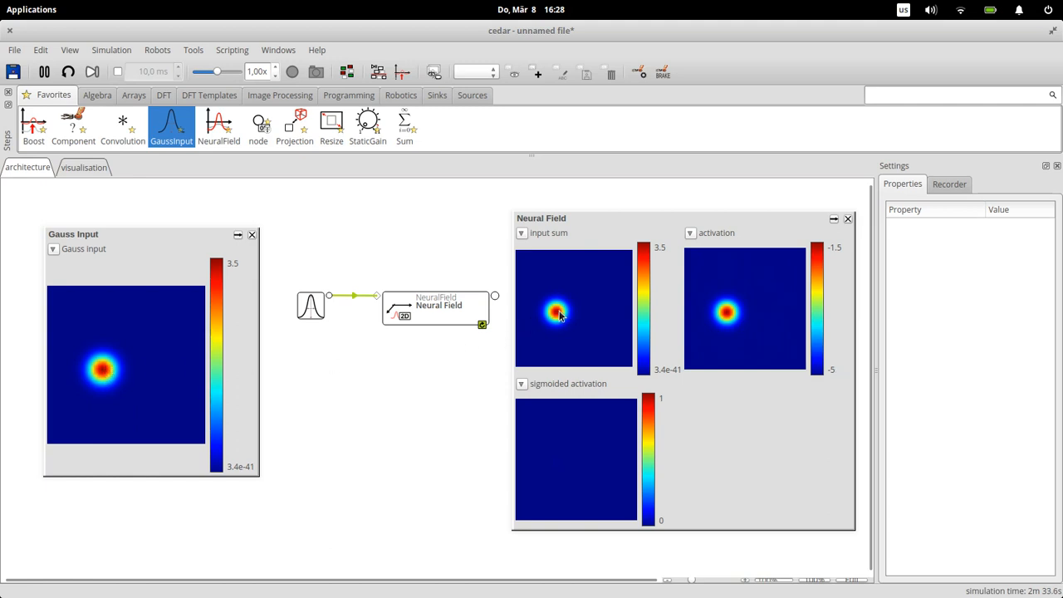
mouse_move(743, 320)
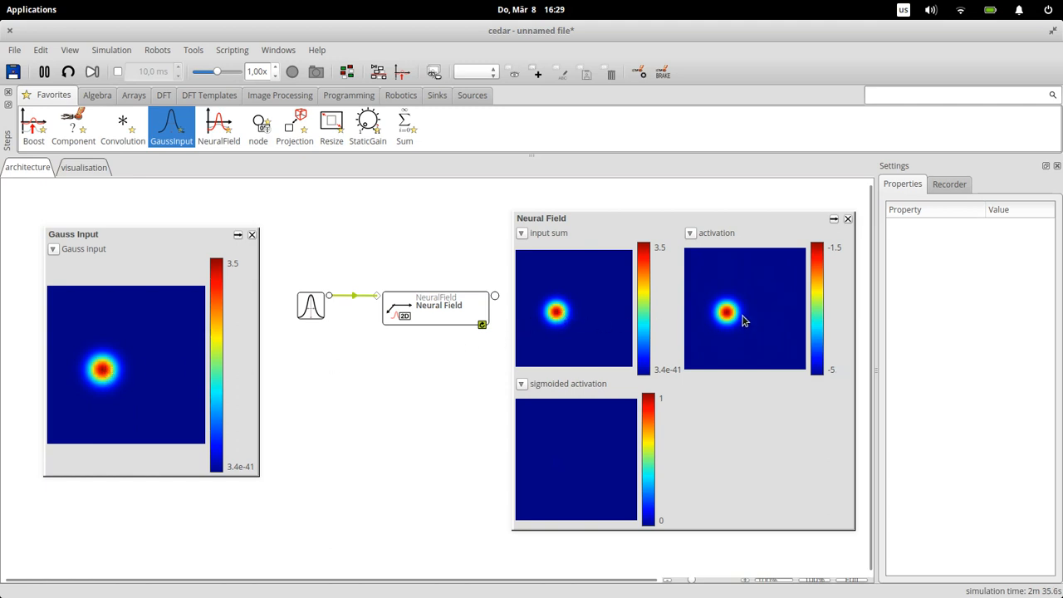
mouse_move(795, 376)
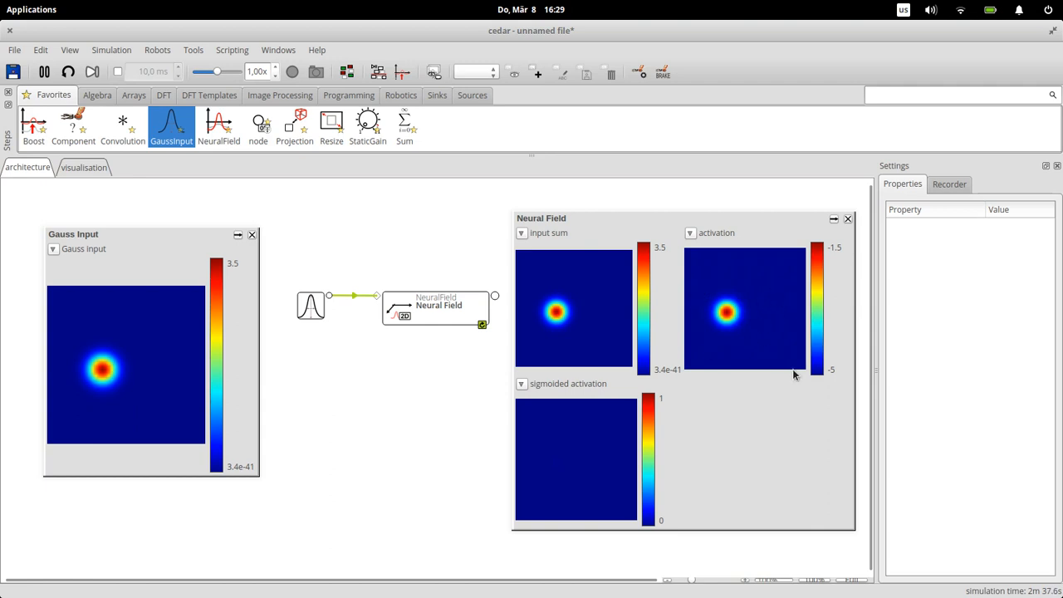
mouse_move(725, 324)
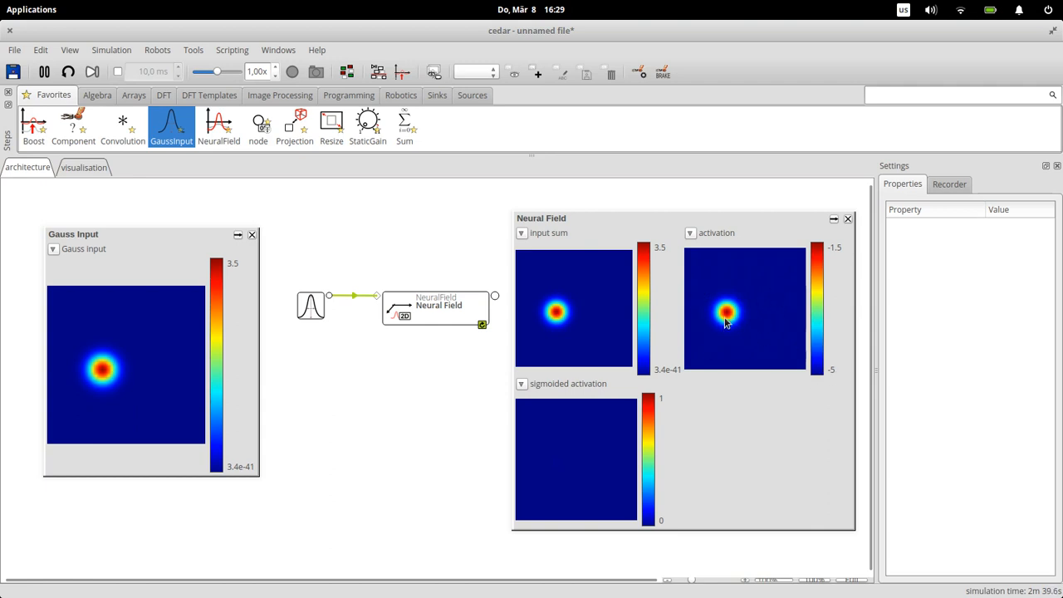
mouse_move(557, 314)
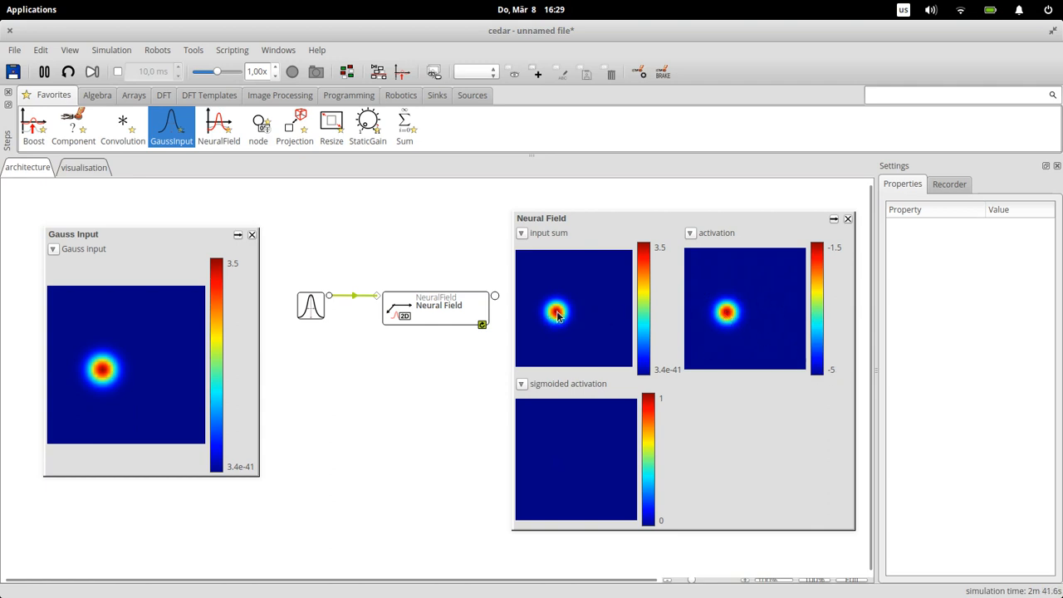
mouse_move(627, 323)
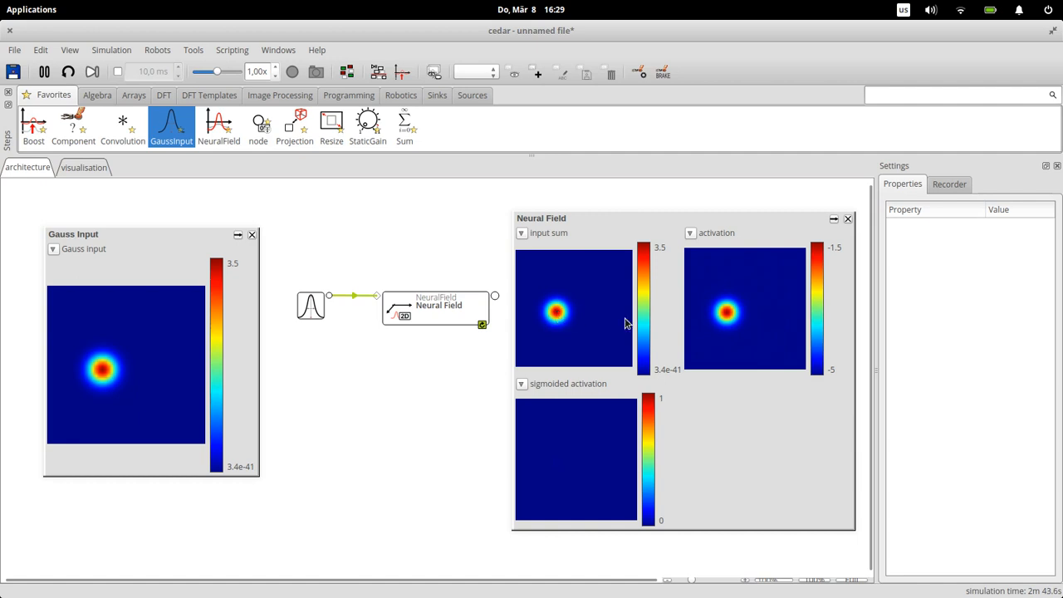
mouse_move(719, 320)
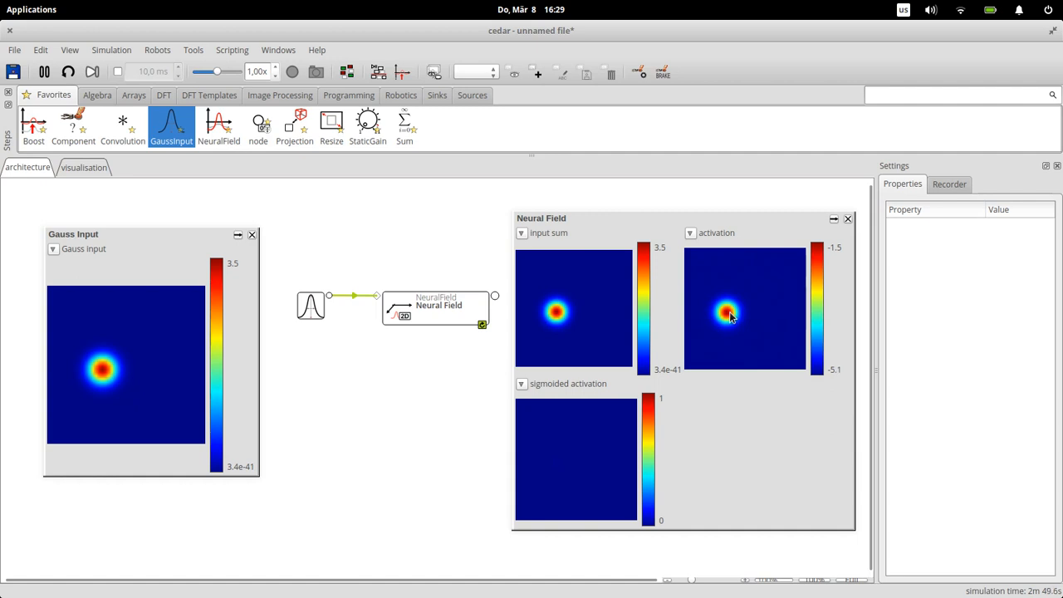
mouse_move(756, 256)
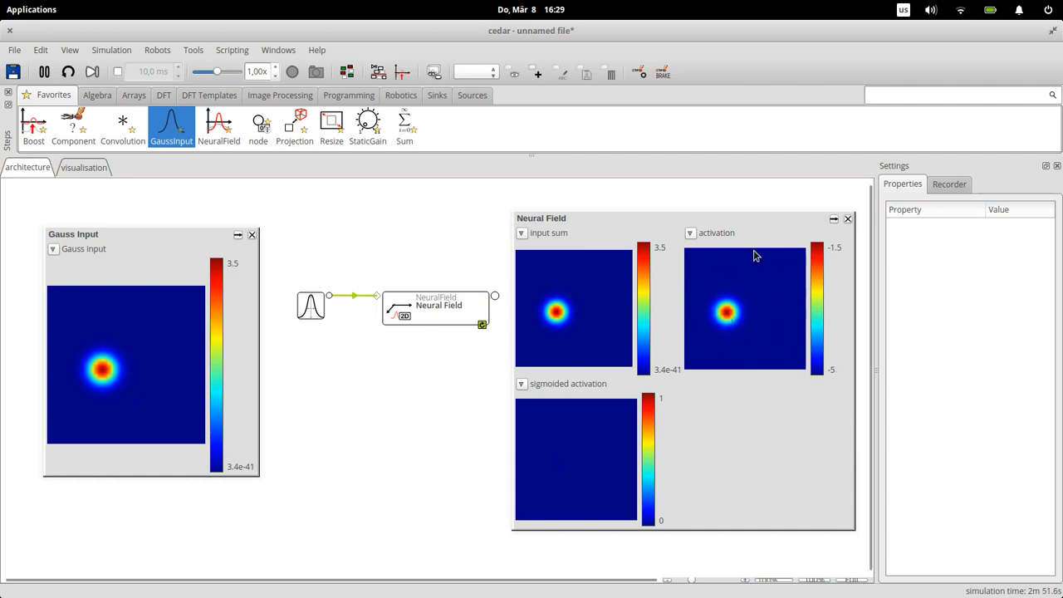
mouse_move(740, 312)
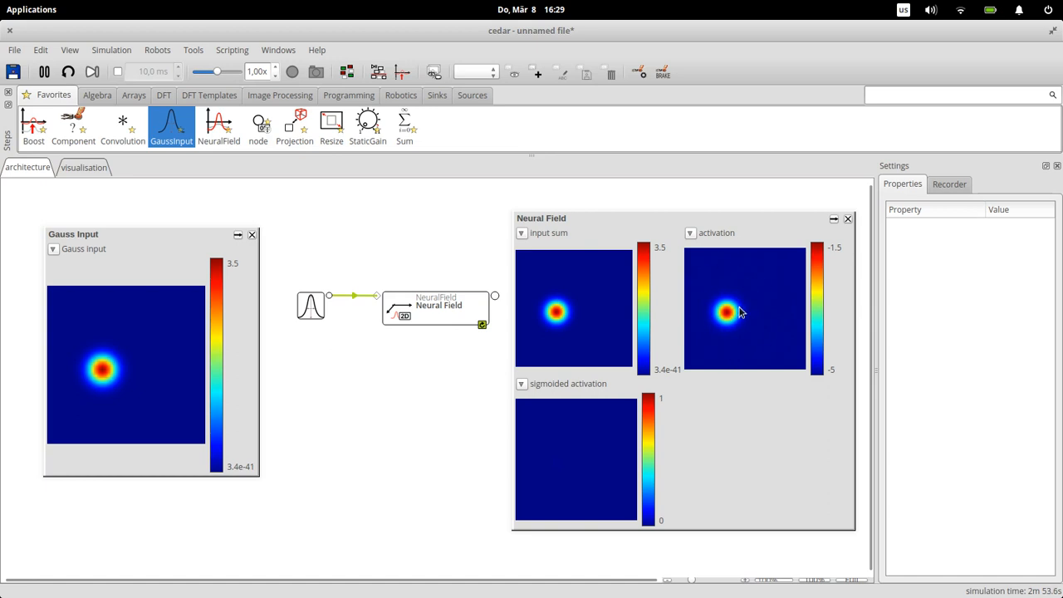
mouse_move(731, 318)
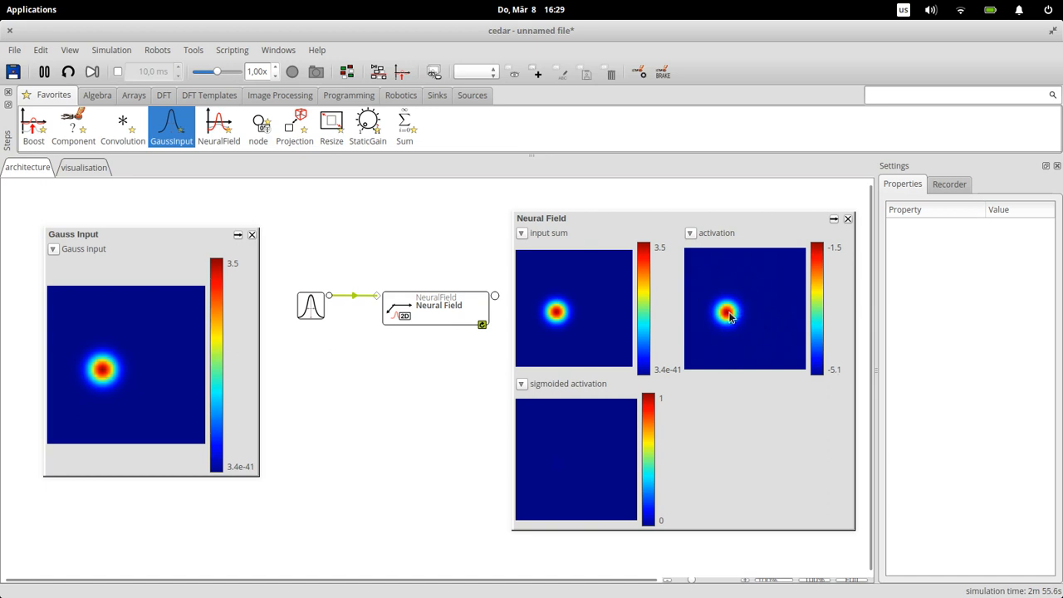
mouse_move(618, 408)
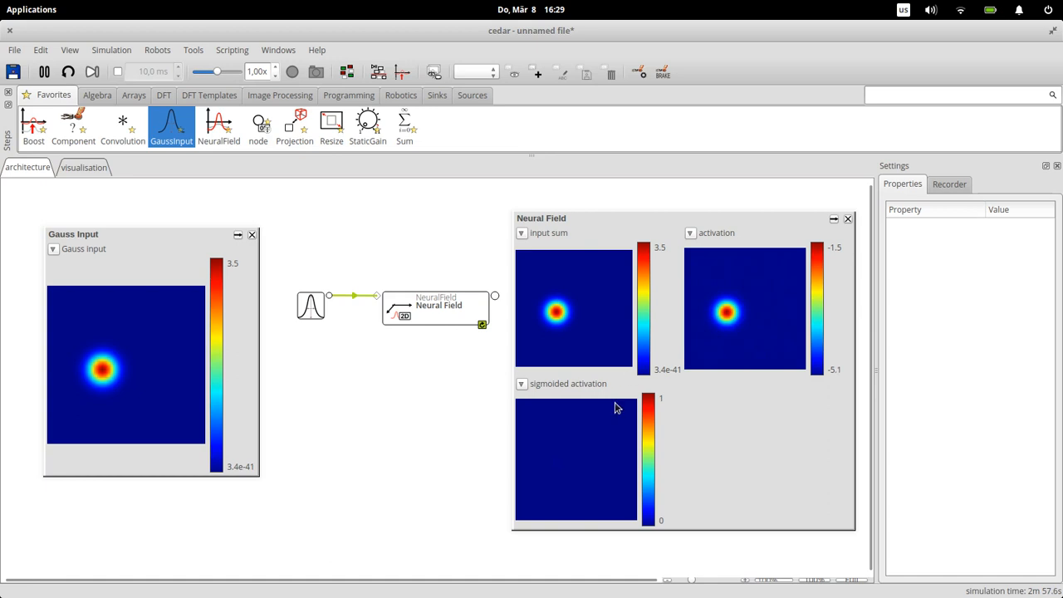
mouse_move(547, 432)
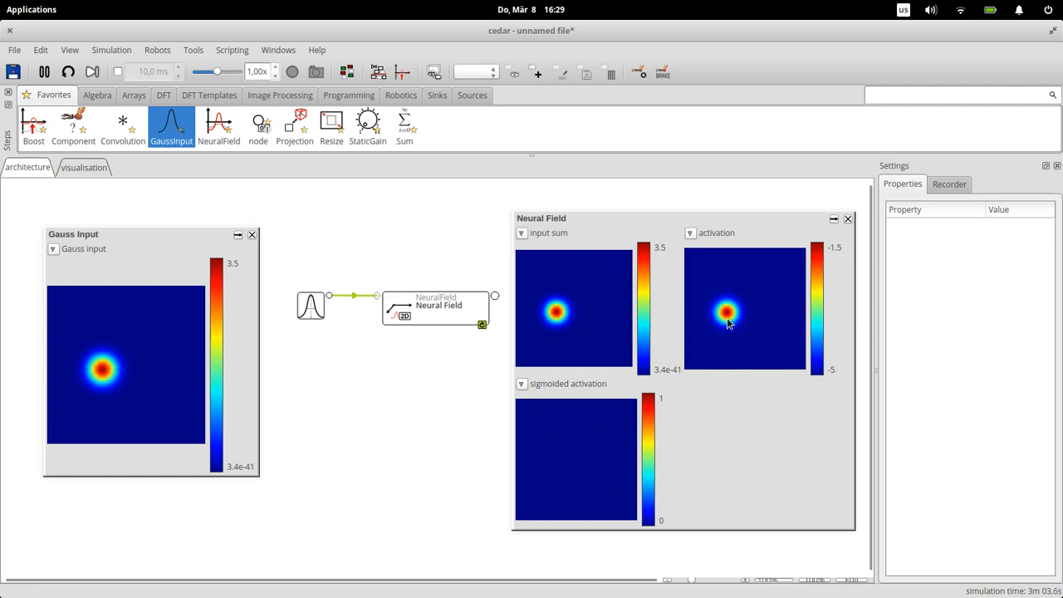
mouse_move(594, 478)
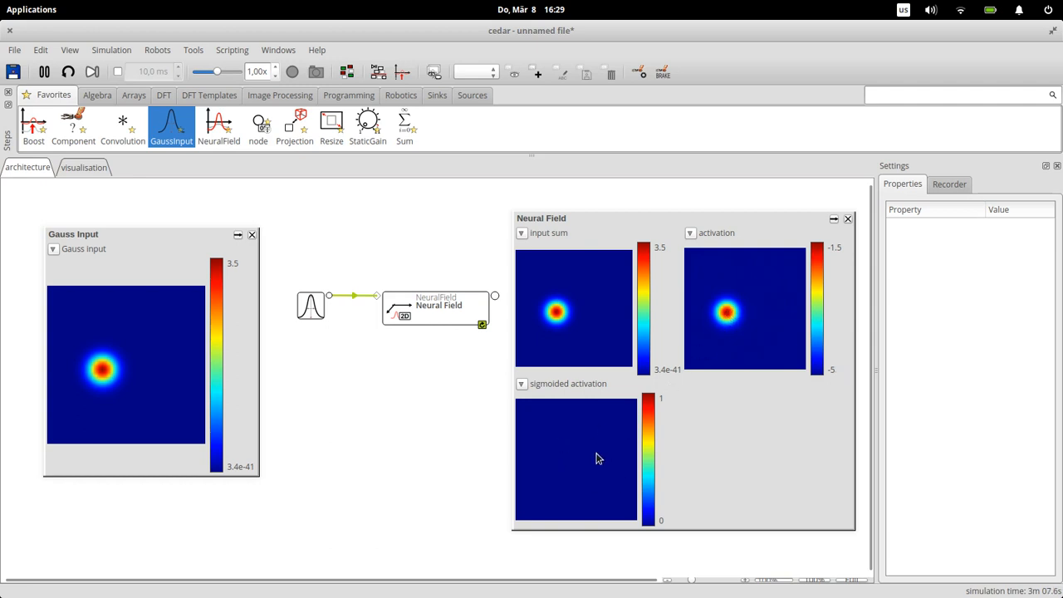
mouse_move(557, 471)
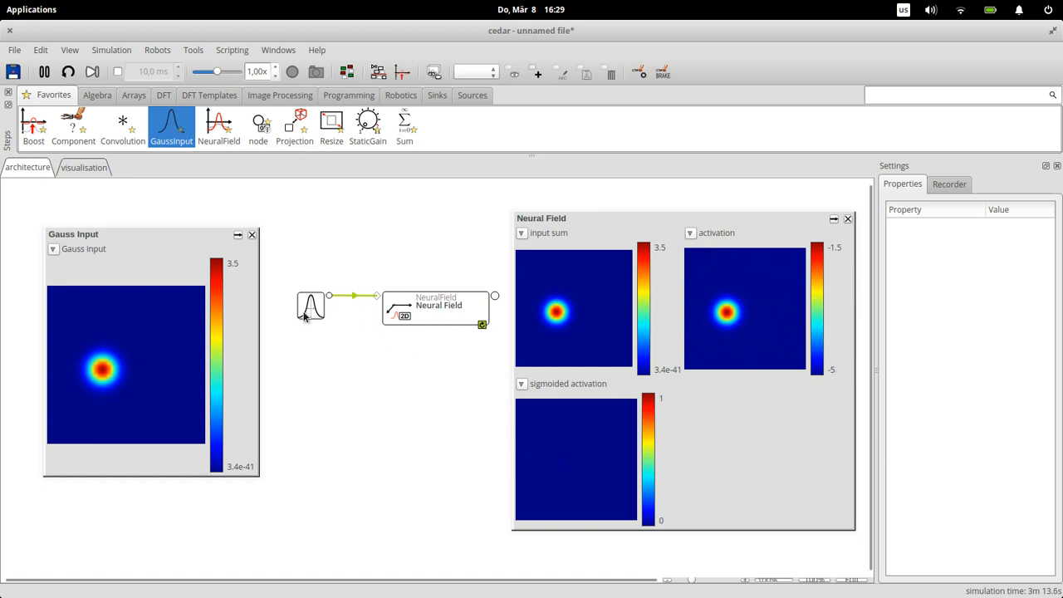
Raise the Gauss Input amplitude to 7 in its Properties panel.
left_click(311, 306)
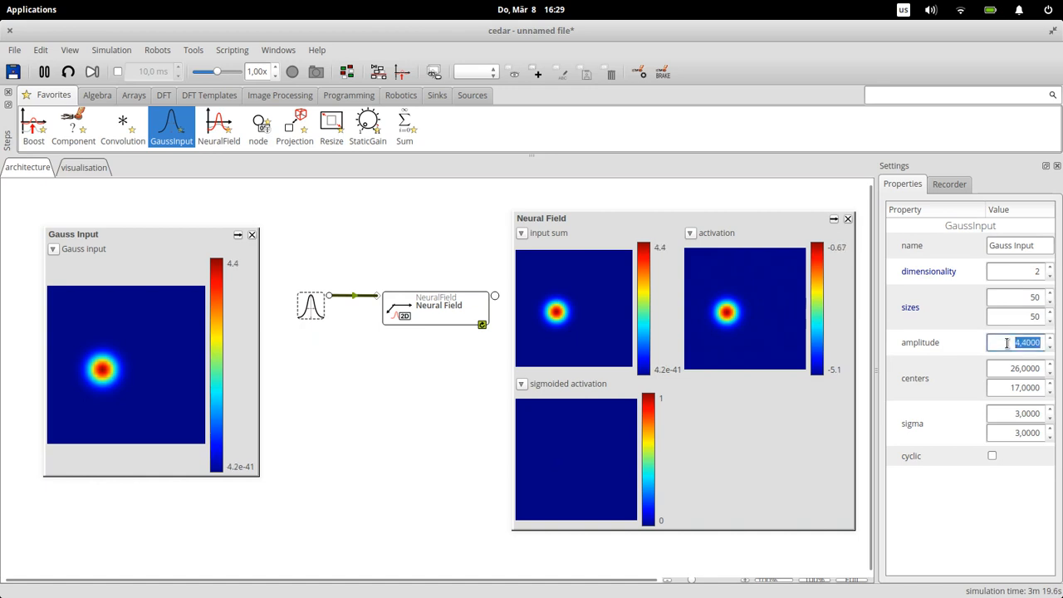
type("6.0000")
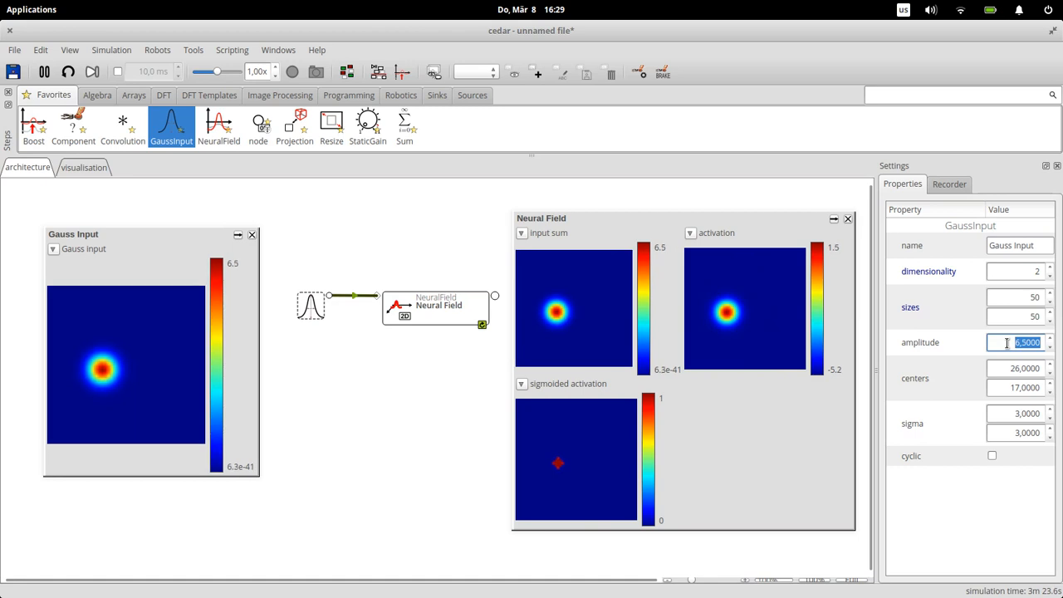
left_click(1050, 339)
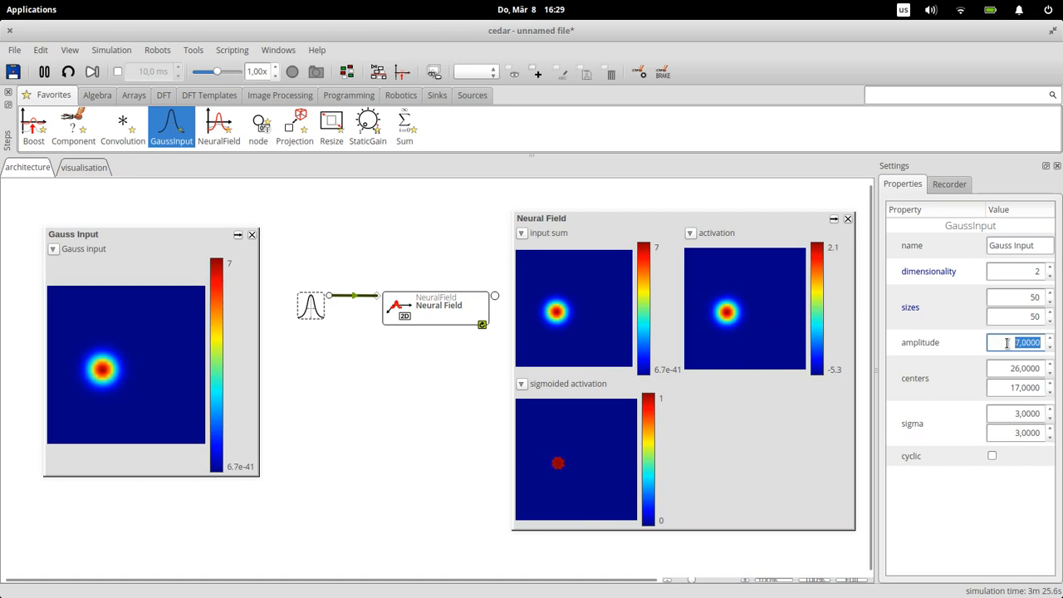
mouse_move(727, 312)
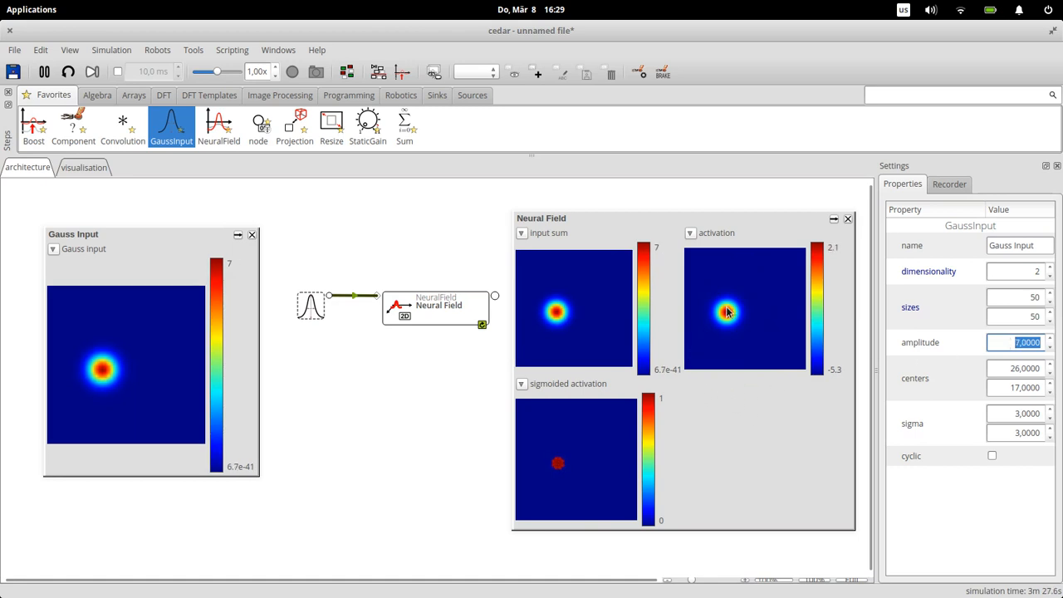
mouse_move(727, 322)
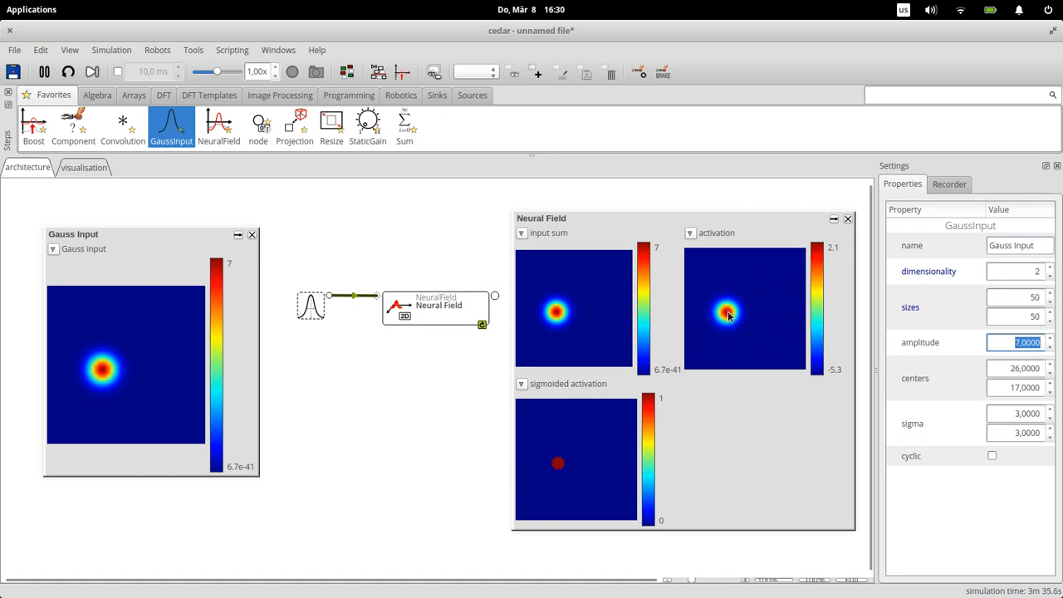
mouse_move(731, 313)
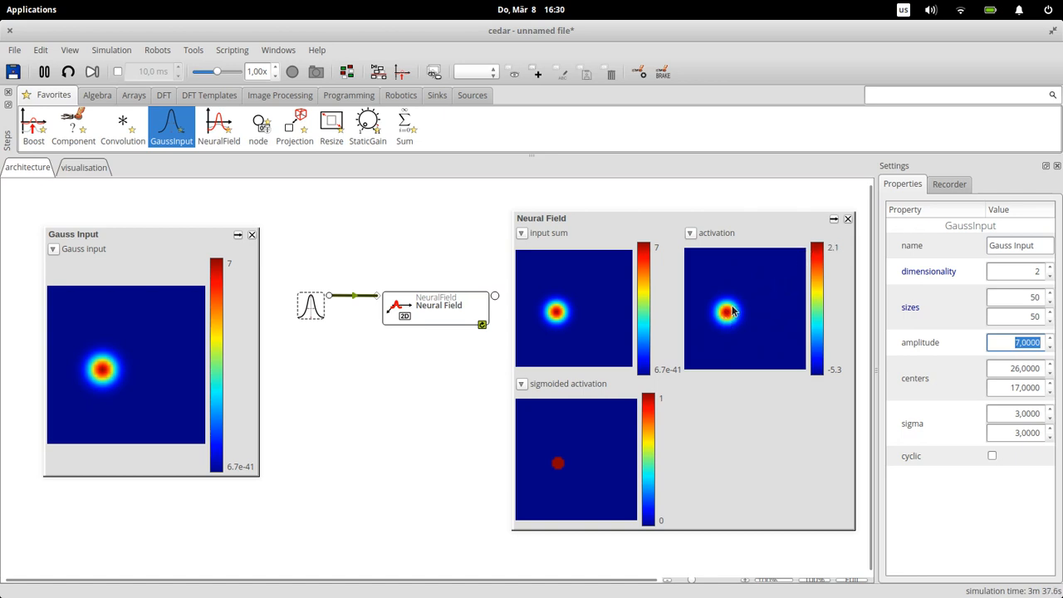
mouse_move(566, 472)
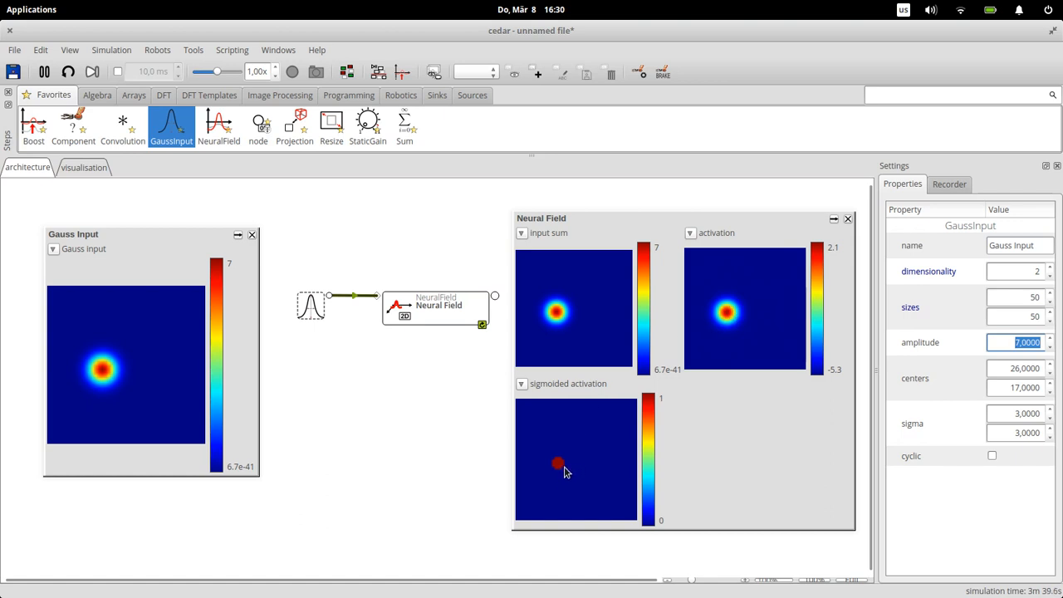
mouse_move(559, 465)
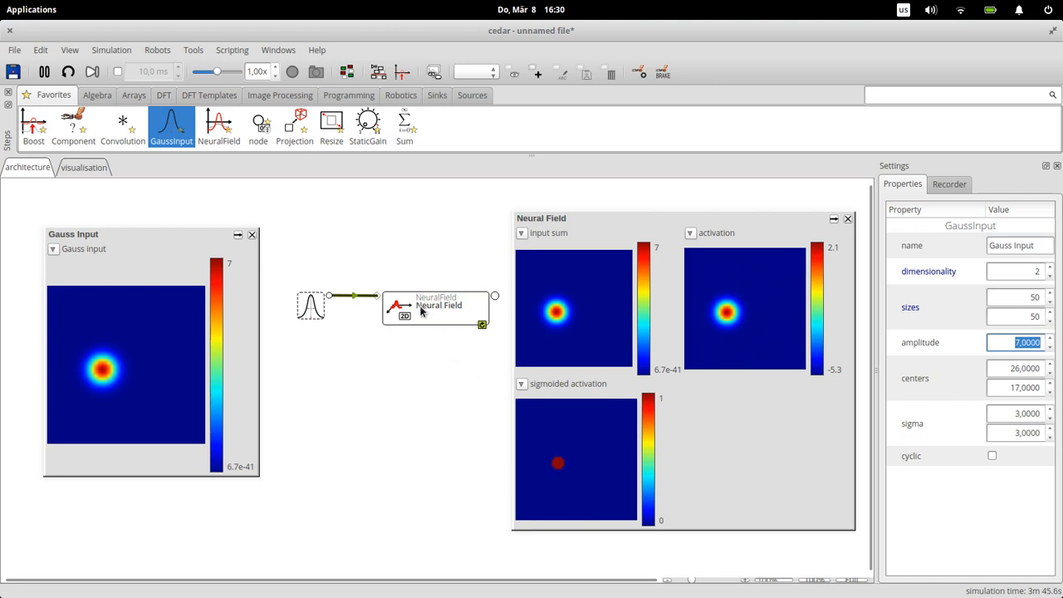
mouse_move(557, 421)
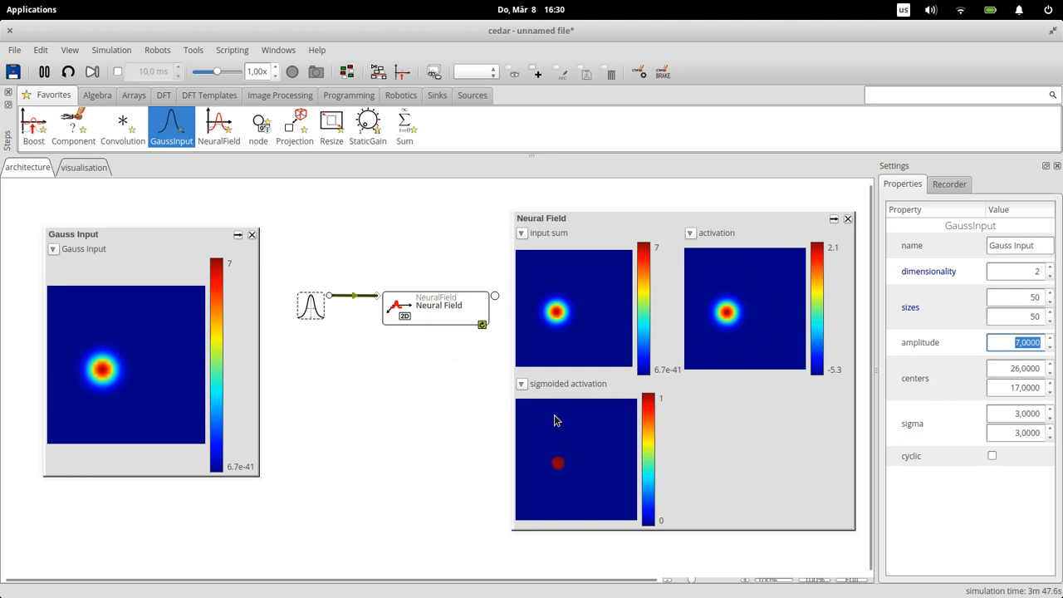
mouse_move(559, 465)
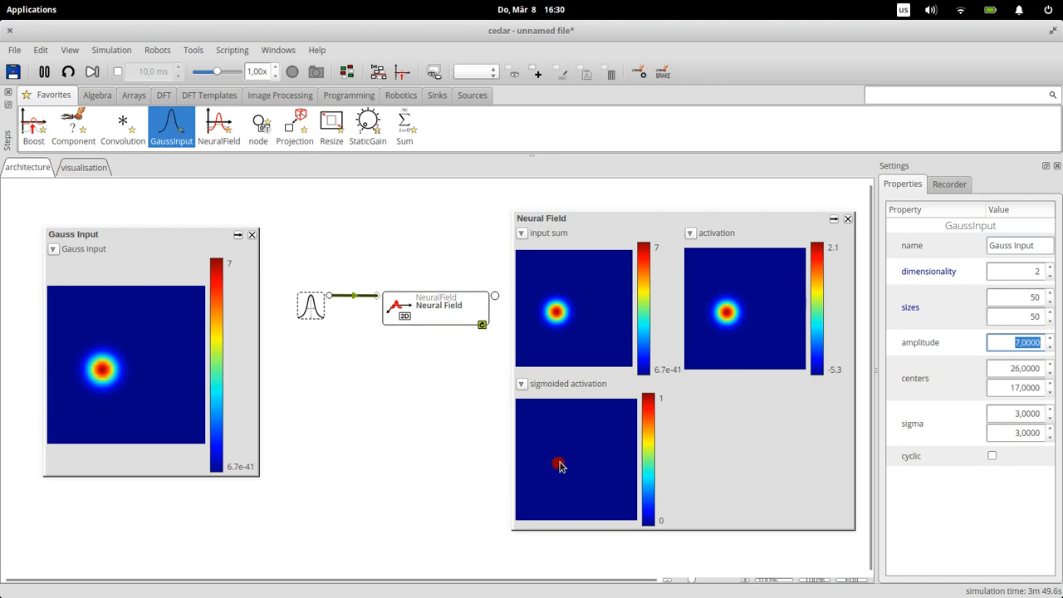
Select the Neural Field step to show its properties, including resting level -5.
left_click(436, 307)
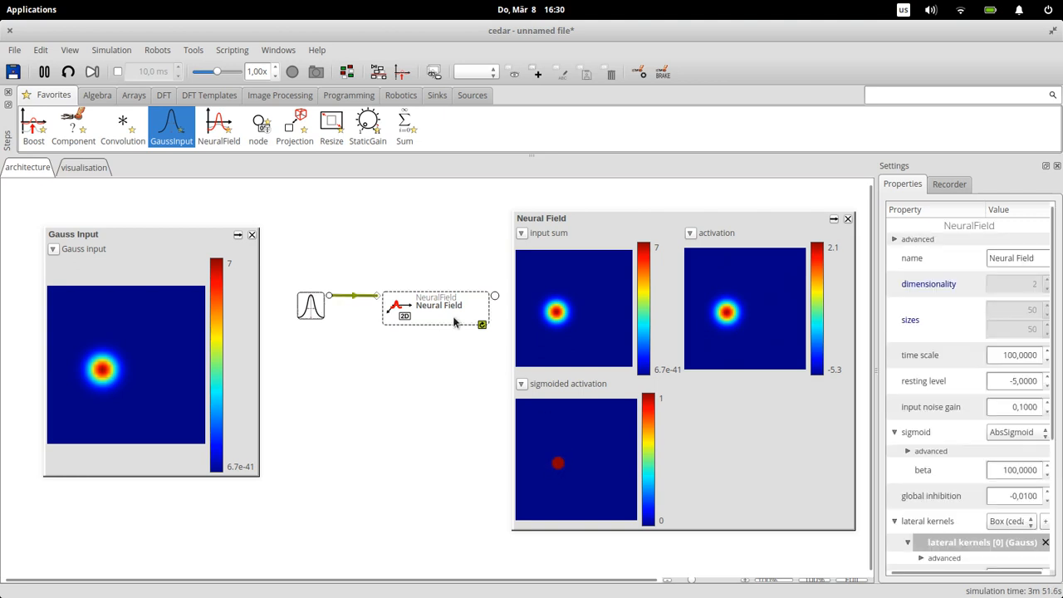
mouse_move(1056, 407)
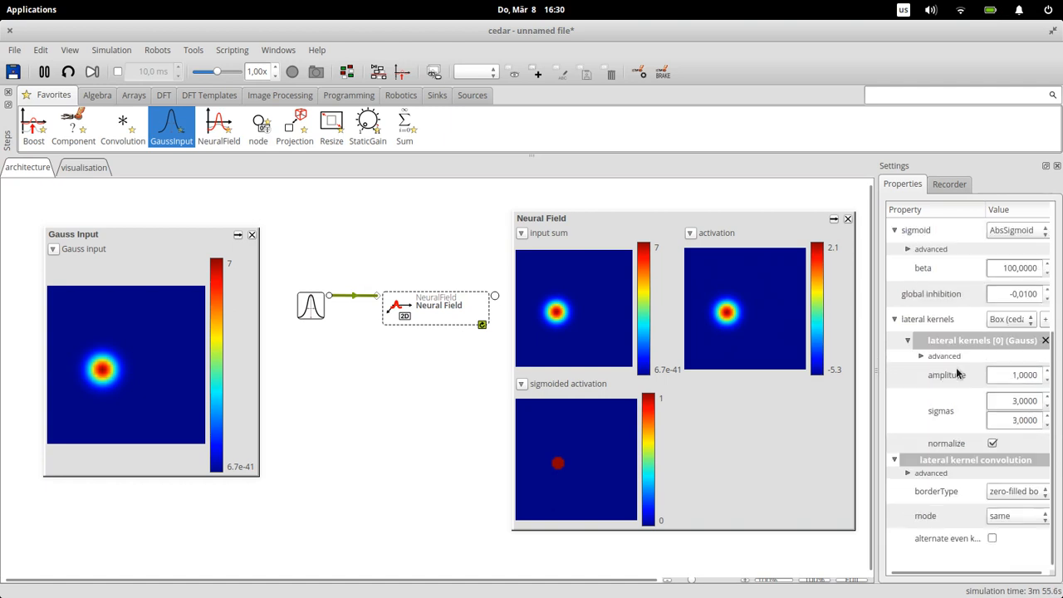
mouse_move(943, 439)
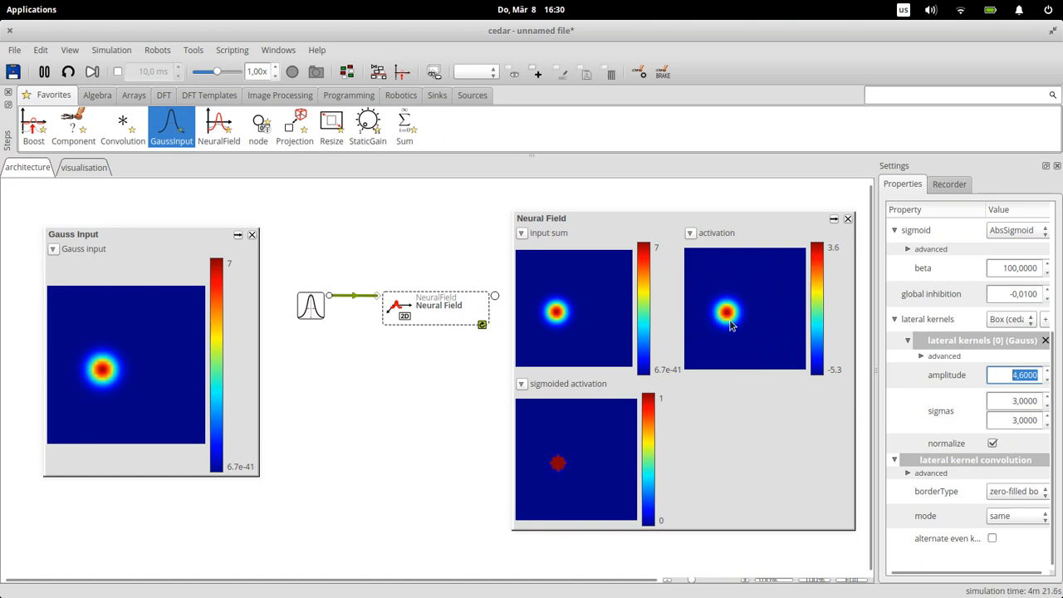
mouse_move(430, 418)
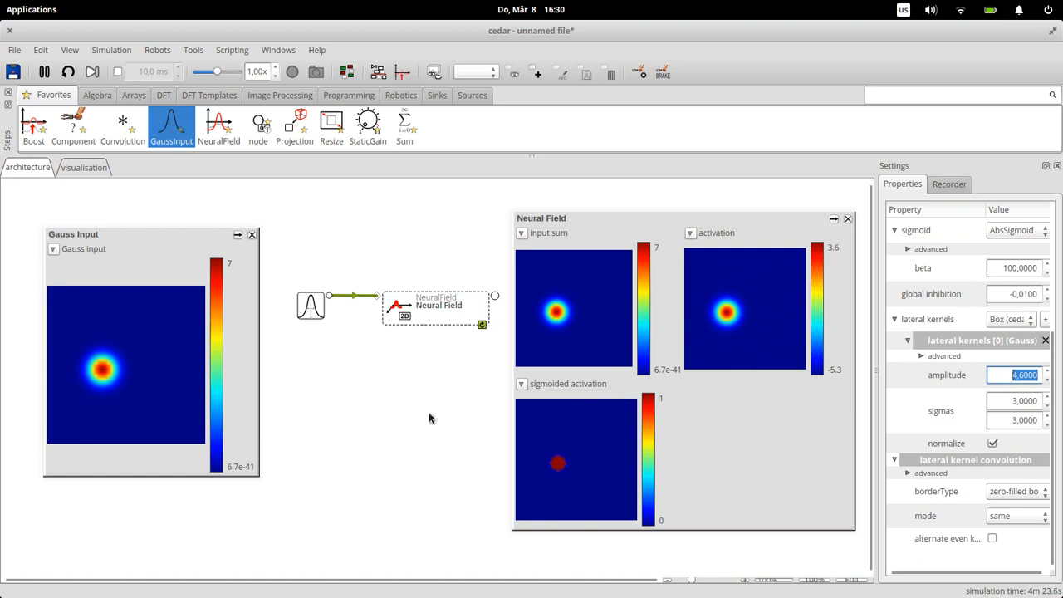
mouse_move(378, 370)
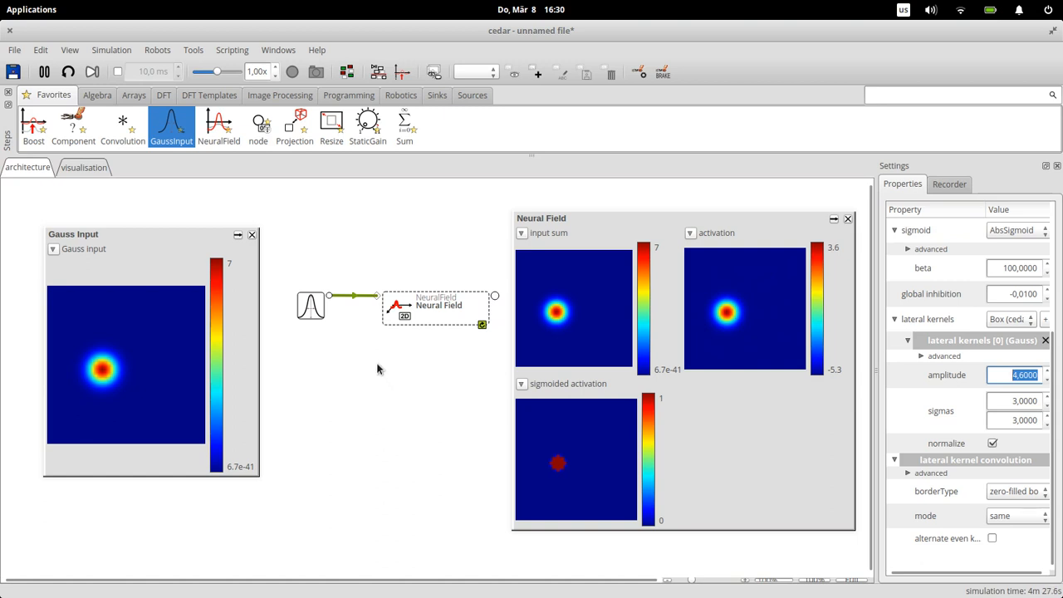
mouse_move(372, 197)
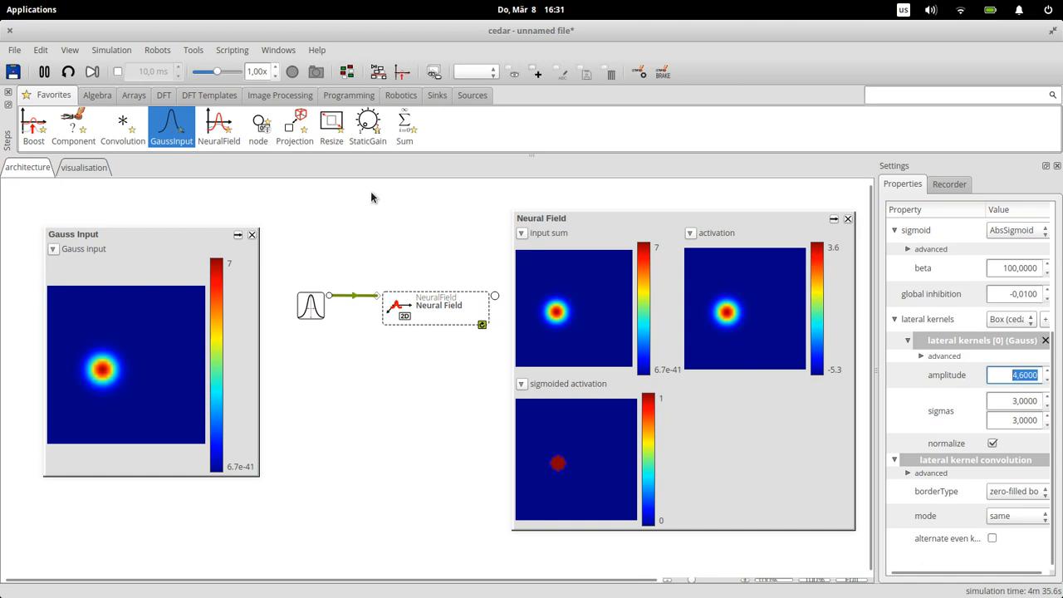
mouse_move(640, 114)
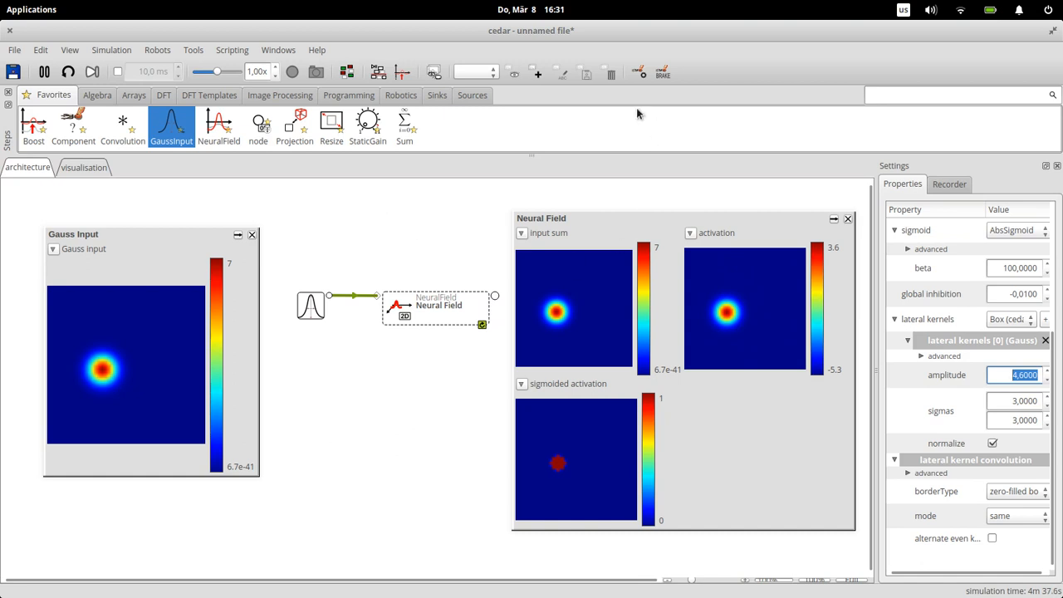
mouse_move(445, 220)
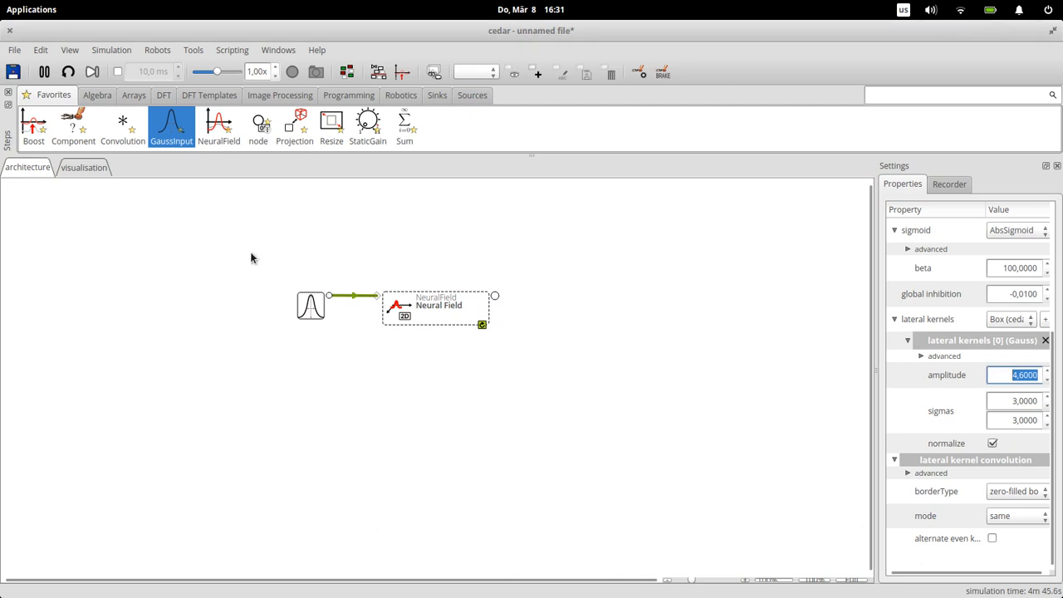
Briefly pause the simulation, drop the speed slider to minimum, then raise it to 1.29x.
left_click(44, 72)
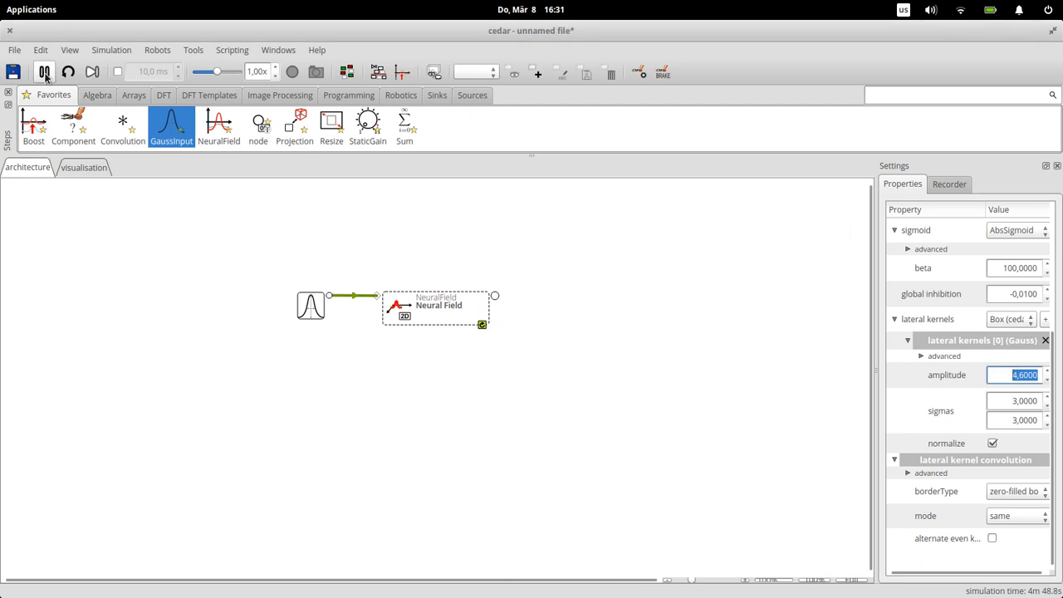
left_click(44, 72)
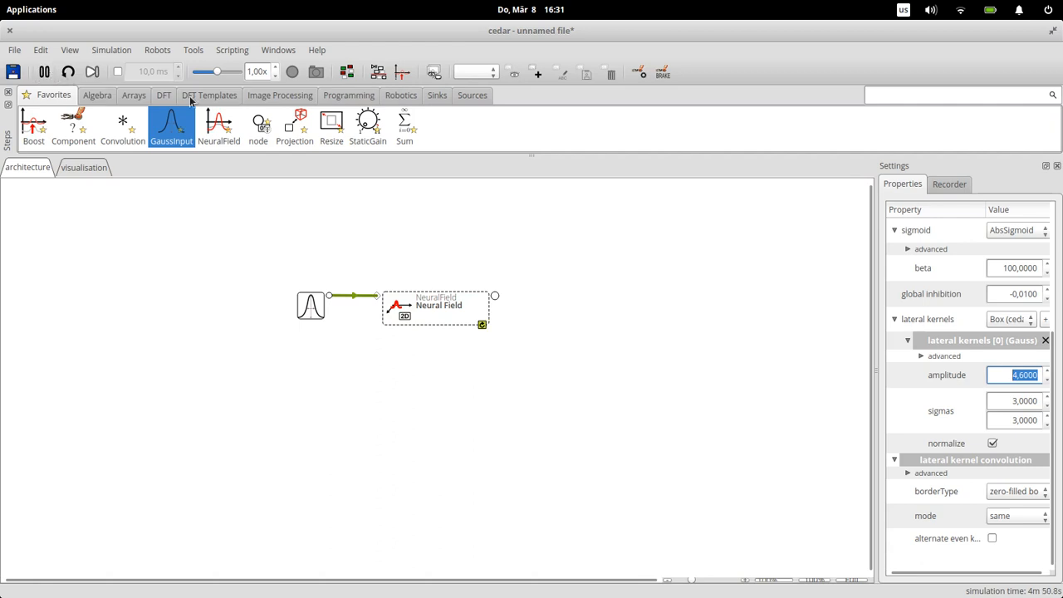
mouse_move(219, 72)
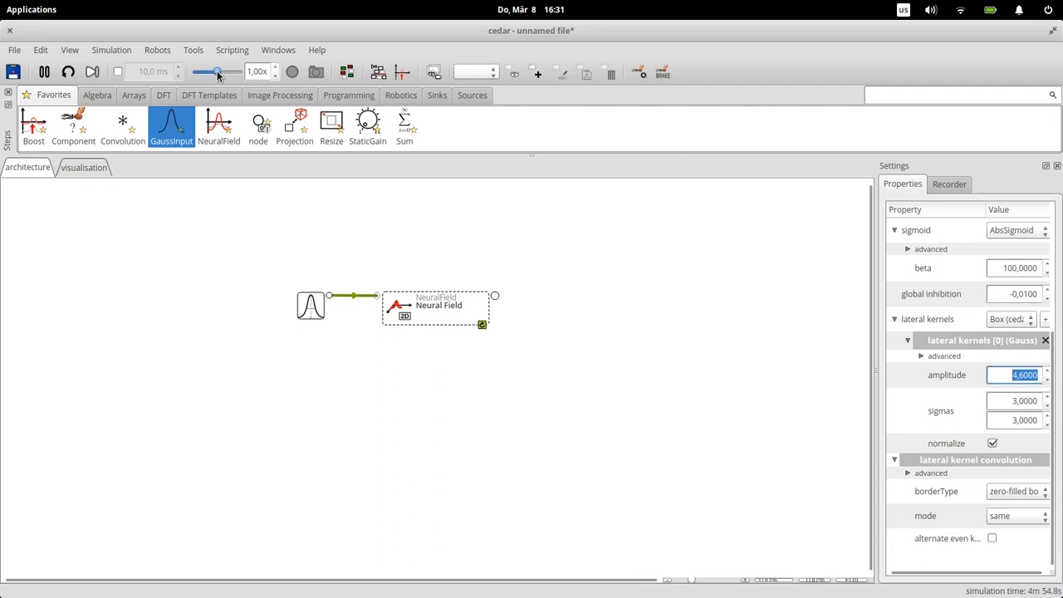
left_click_drag(218, 71, 211, 71)
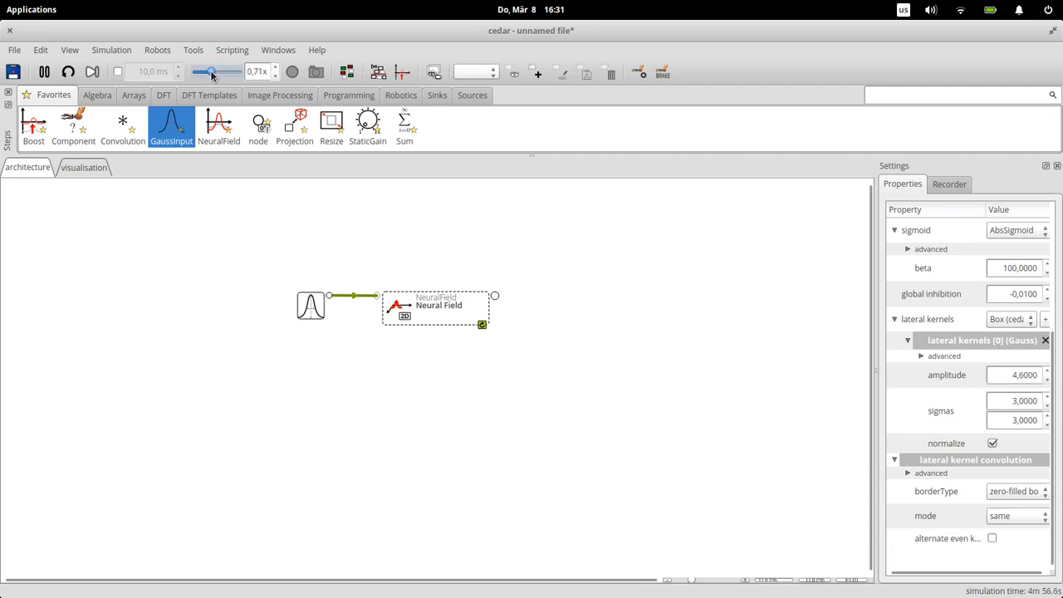
left_click_drag(214, 71, 201, 71)
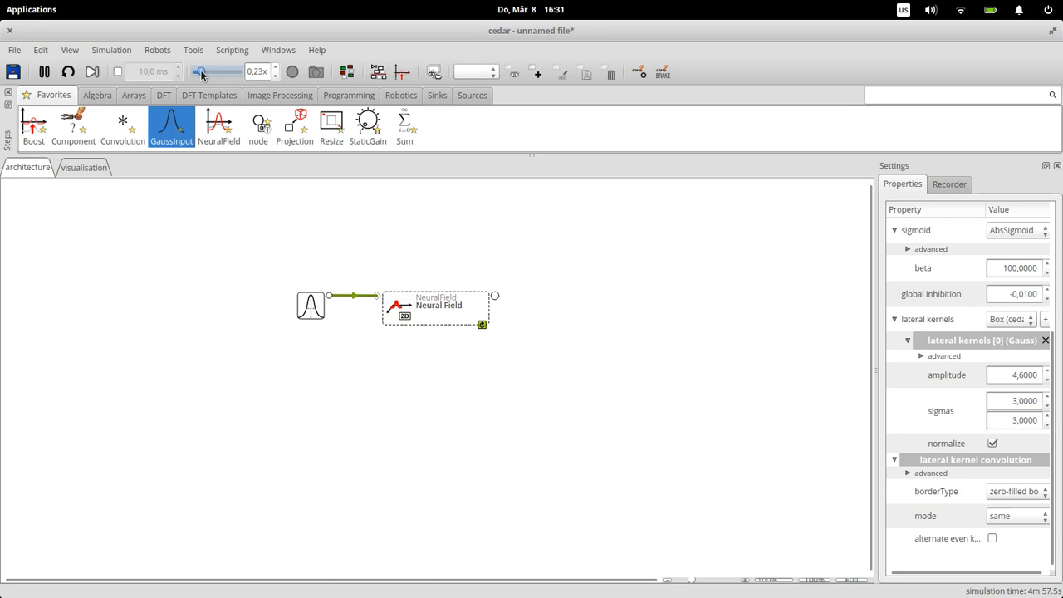
left_click(200, 73)
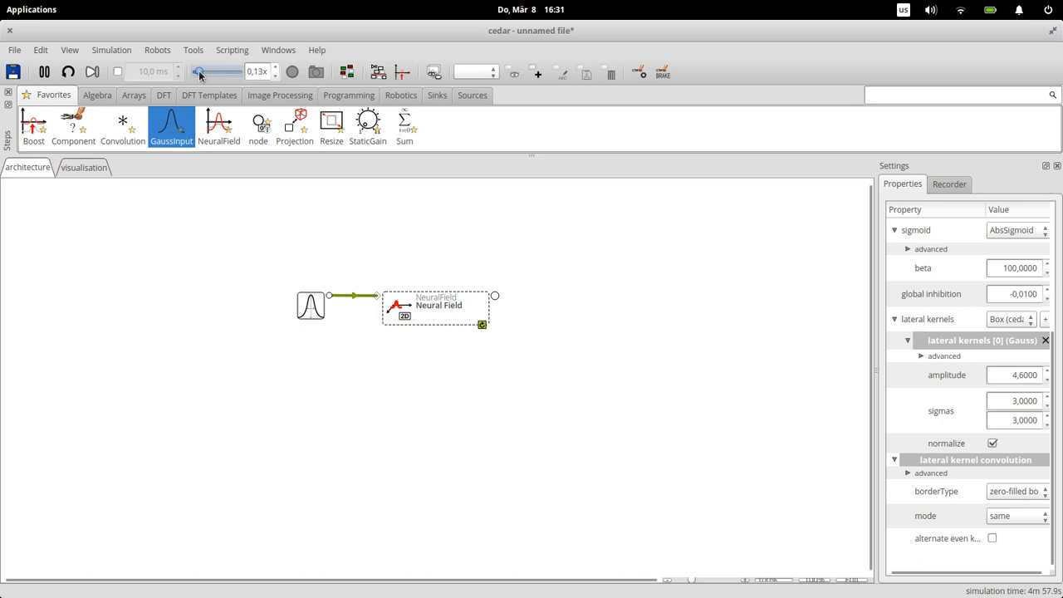
left_click_drag(193, 72, 224, 72)
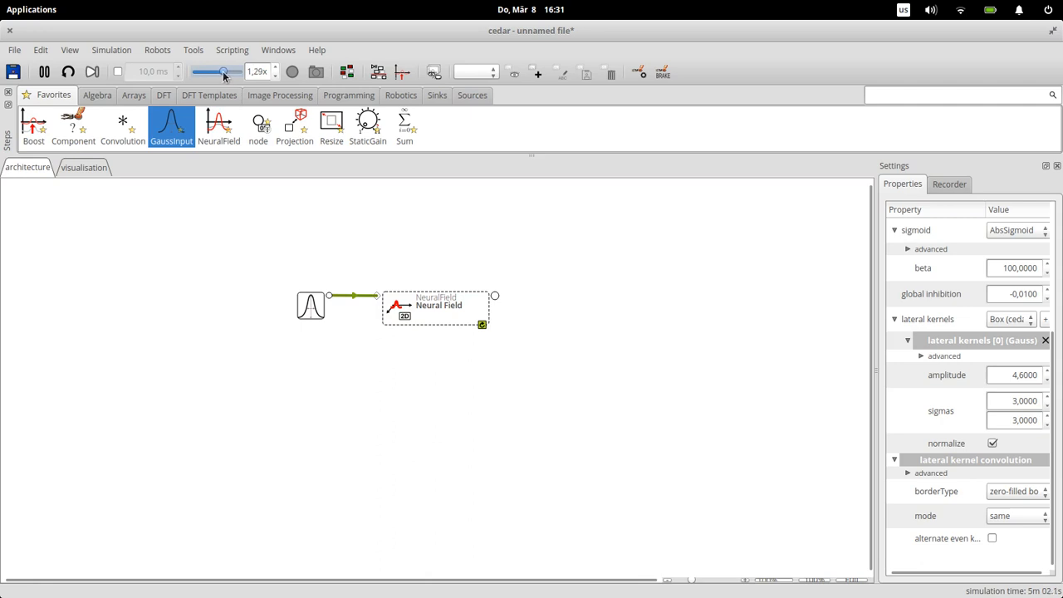
mouse_move(112, 86)
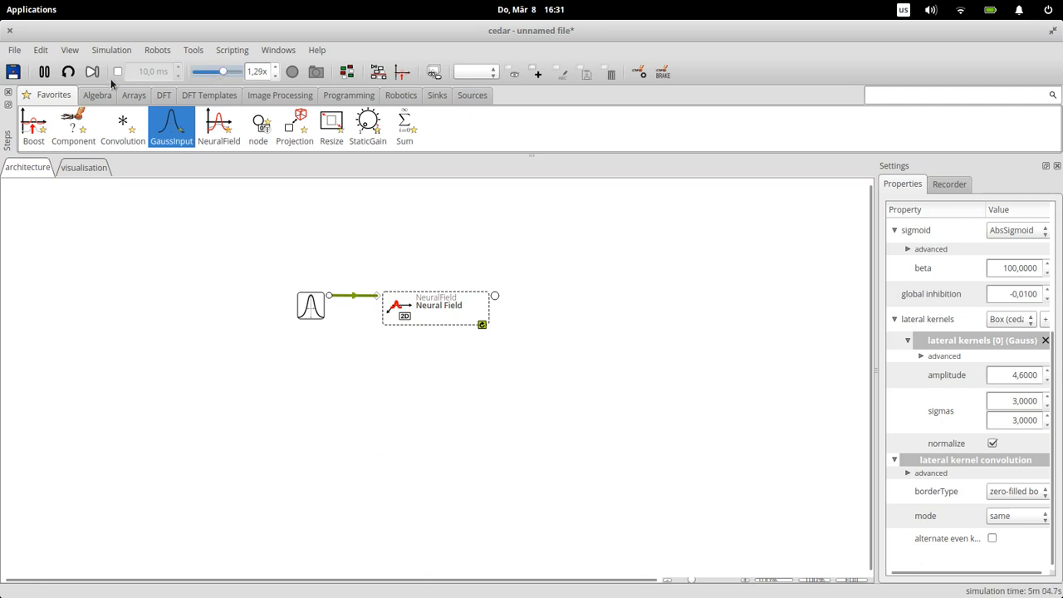
Enable the fixed 10 ms time step, stop the simulation, and clear the selection.
left_click(118, 71)
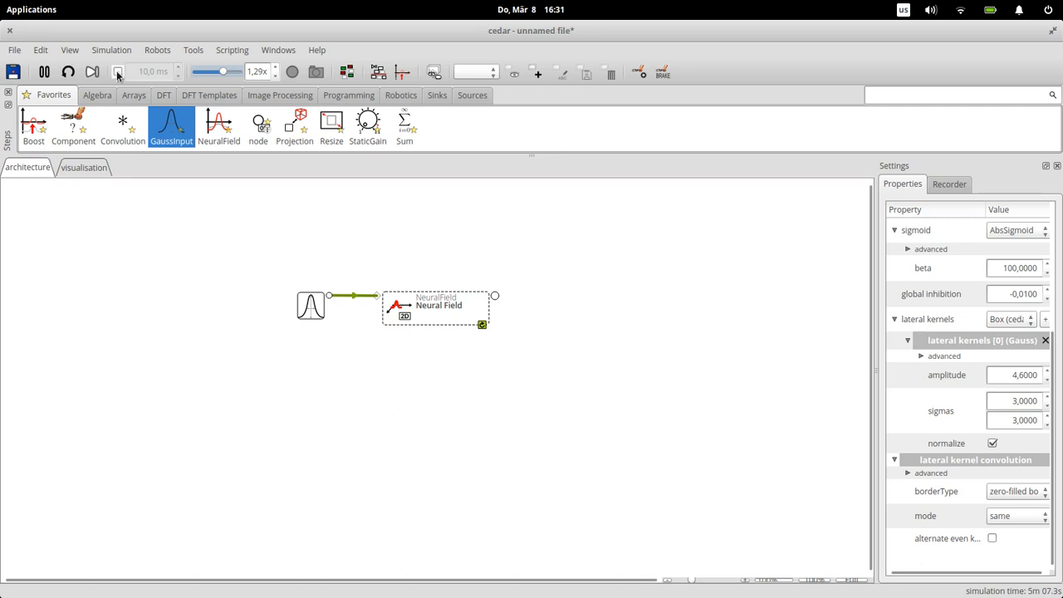
mouse_move(118, 72)
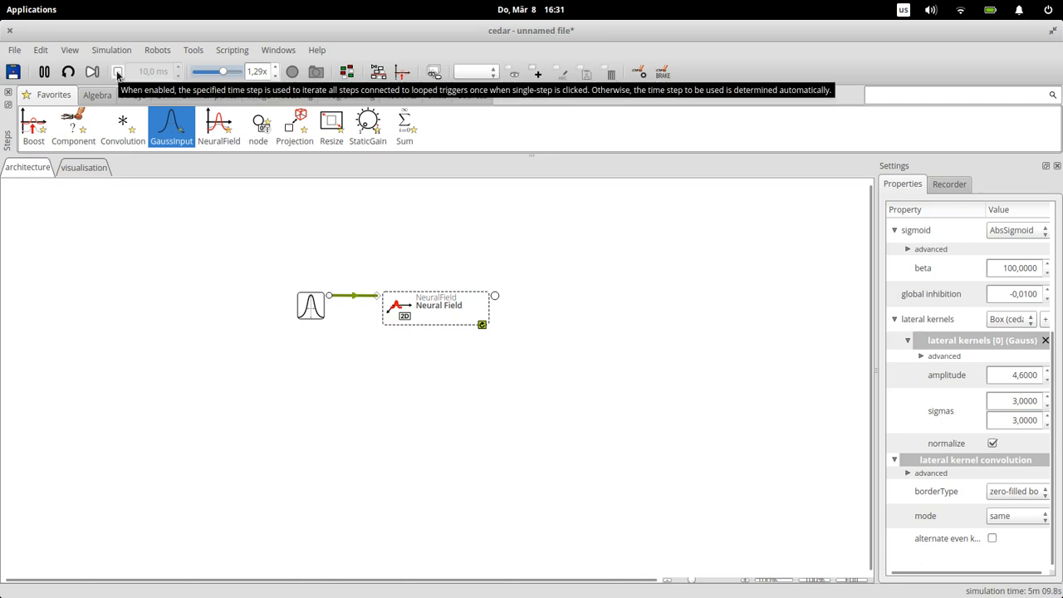
left_click(44, 71)
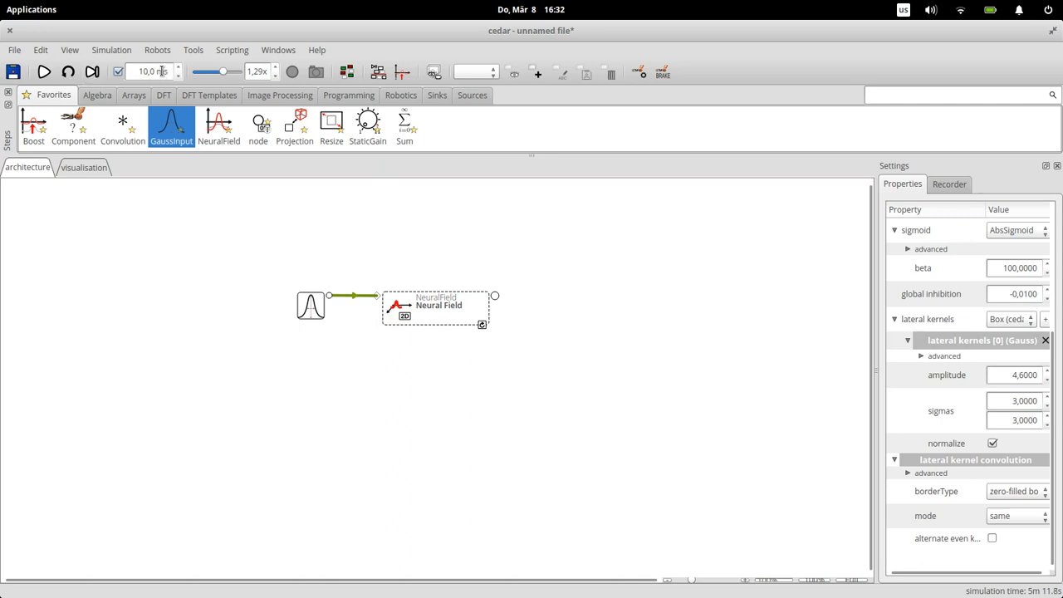
left_click(313, 258)
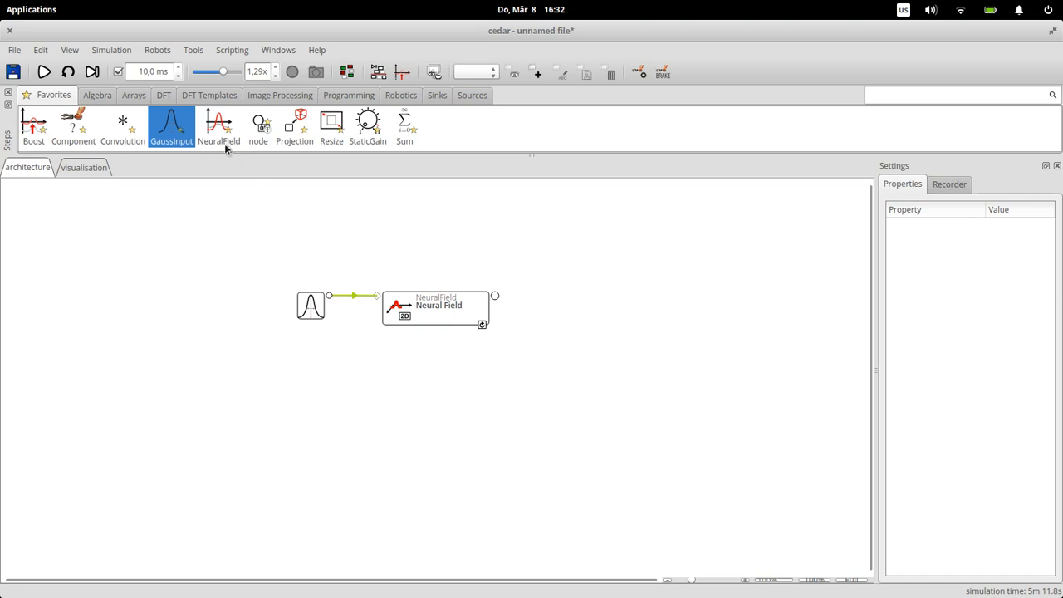
mouse_move(218, 125)
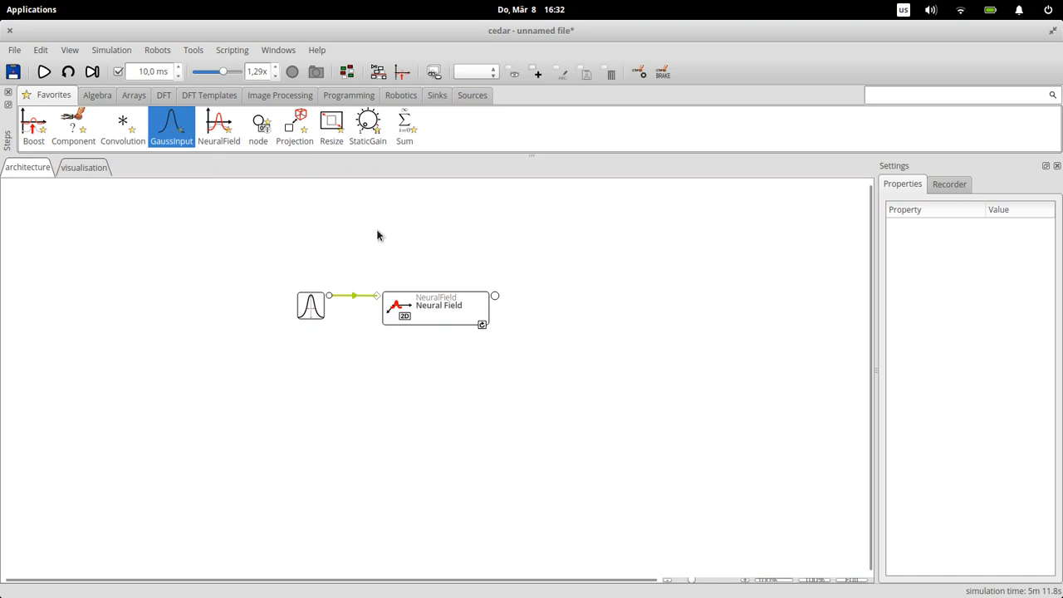
mouse_move(445, 310)
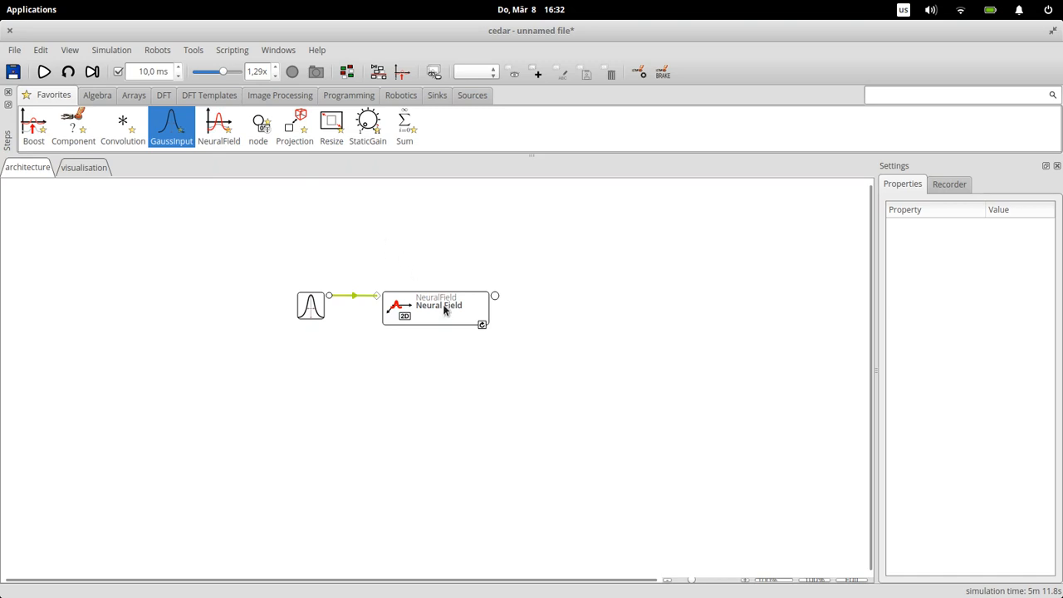
mouse_move(418, 244)
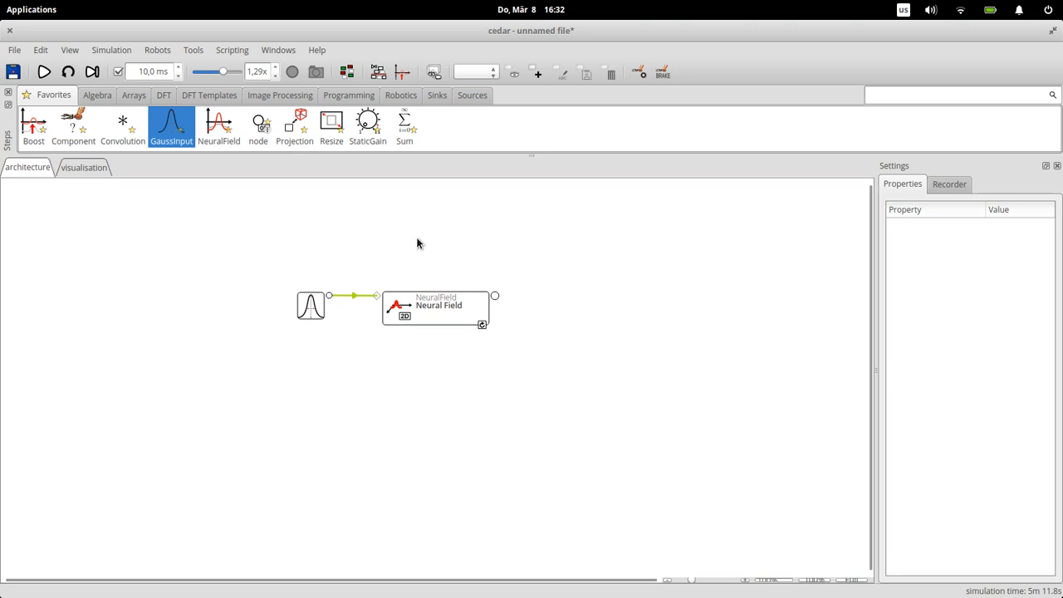
mouse_move(420, 253)
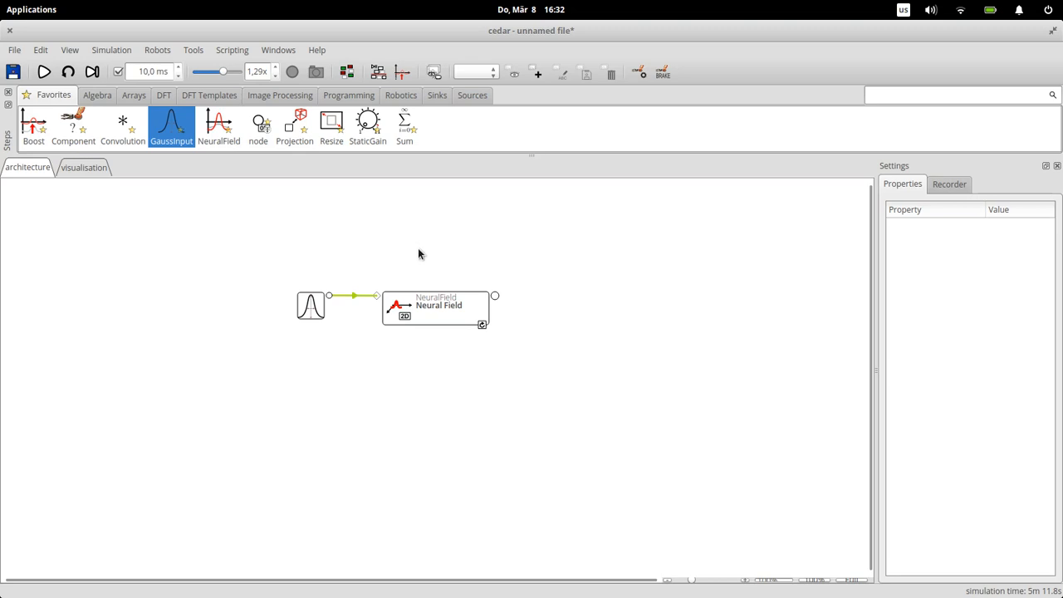
mouse_move(385, 254)
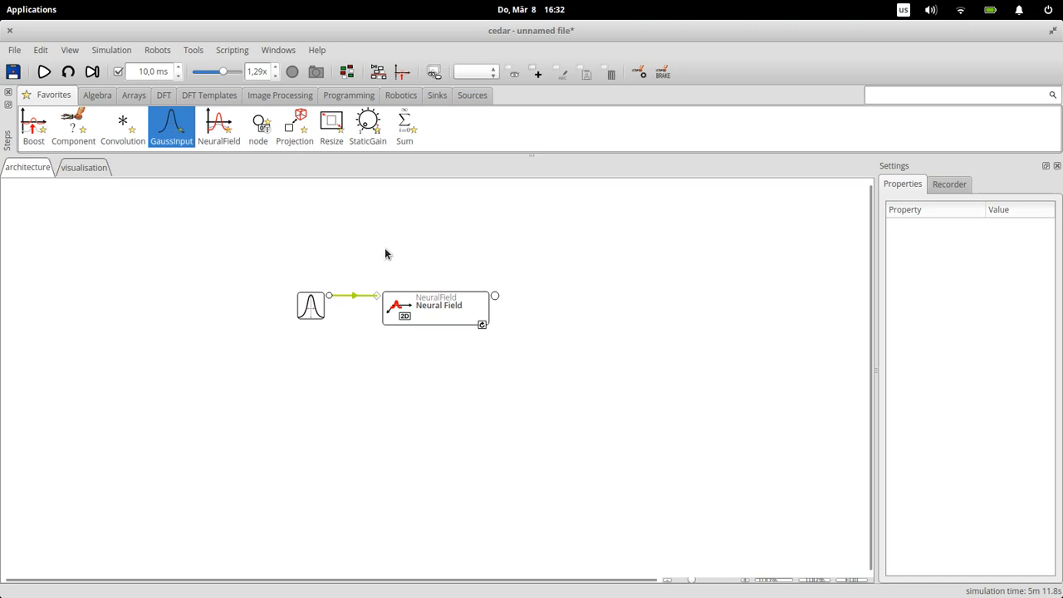